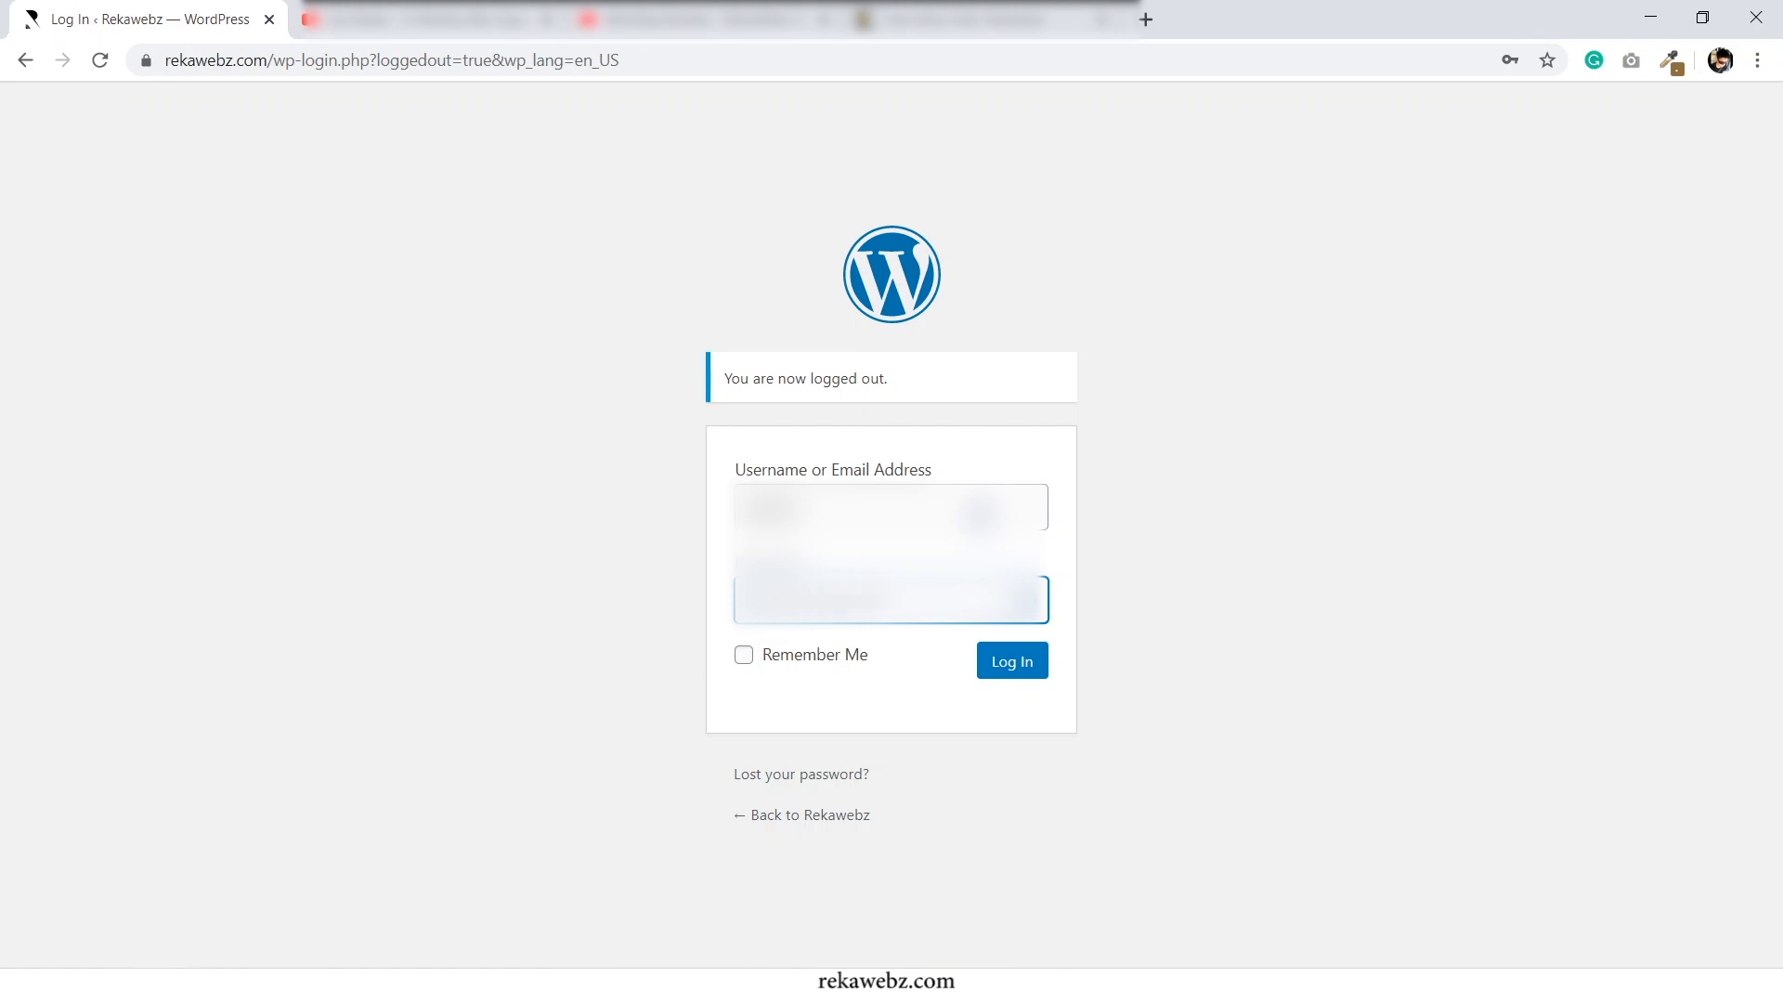
# Sign in to the Rekawebz WordPress admin and reach the Dashboard
pyautogui.click(1008, 659)
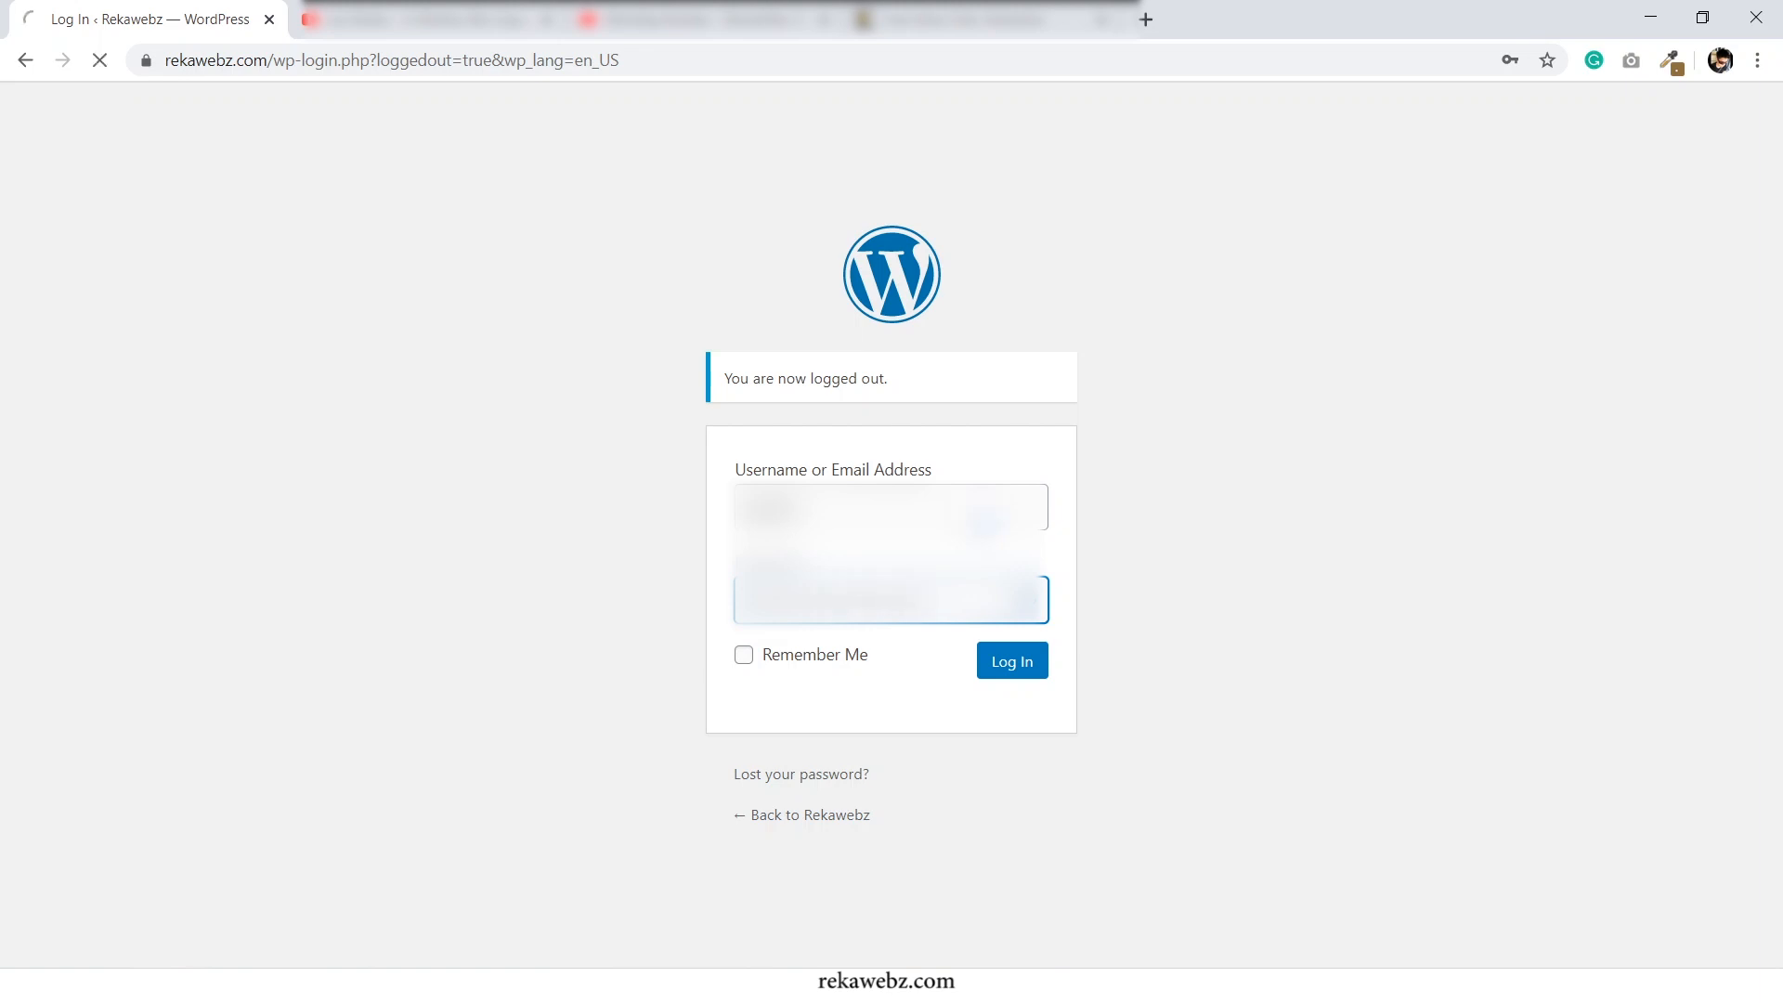
pyautogui.click(1011, 659)
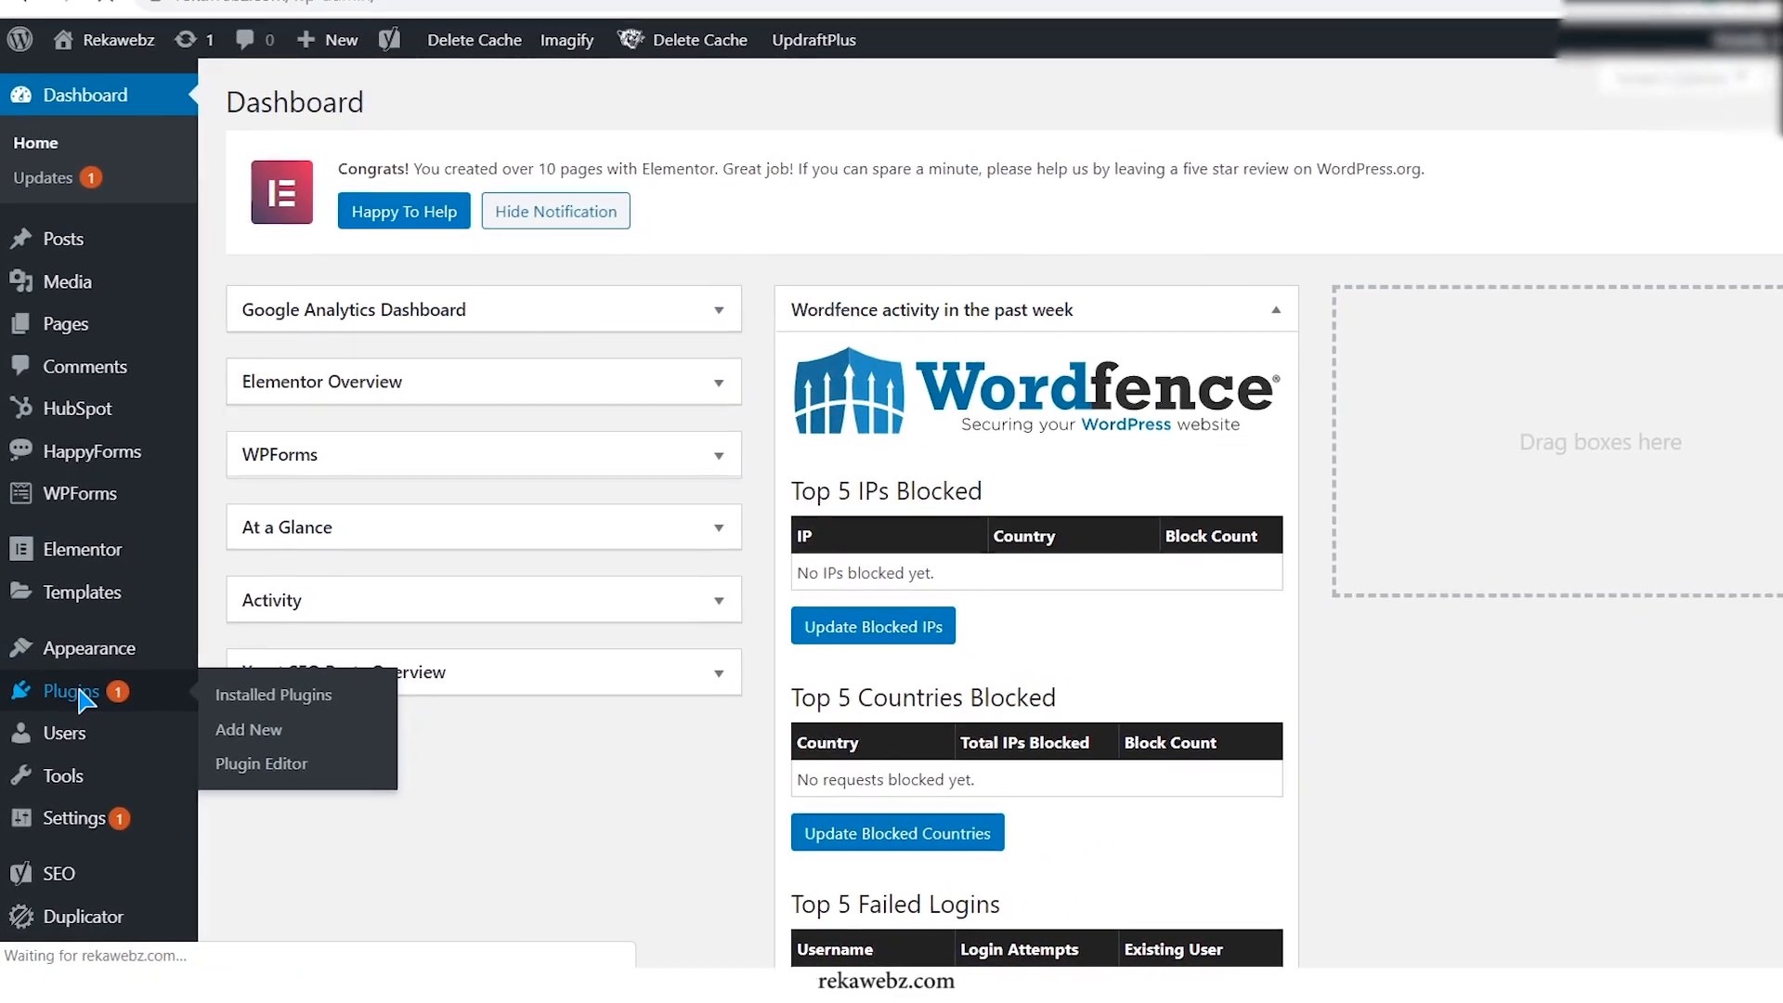
# Show the installed plugins list and start adding a new plugin
pyautogui.click(273, 695)
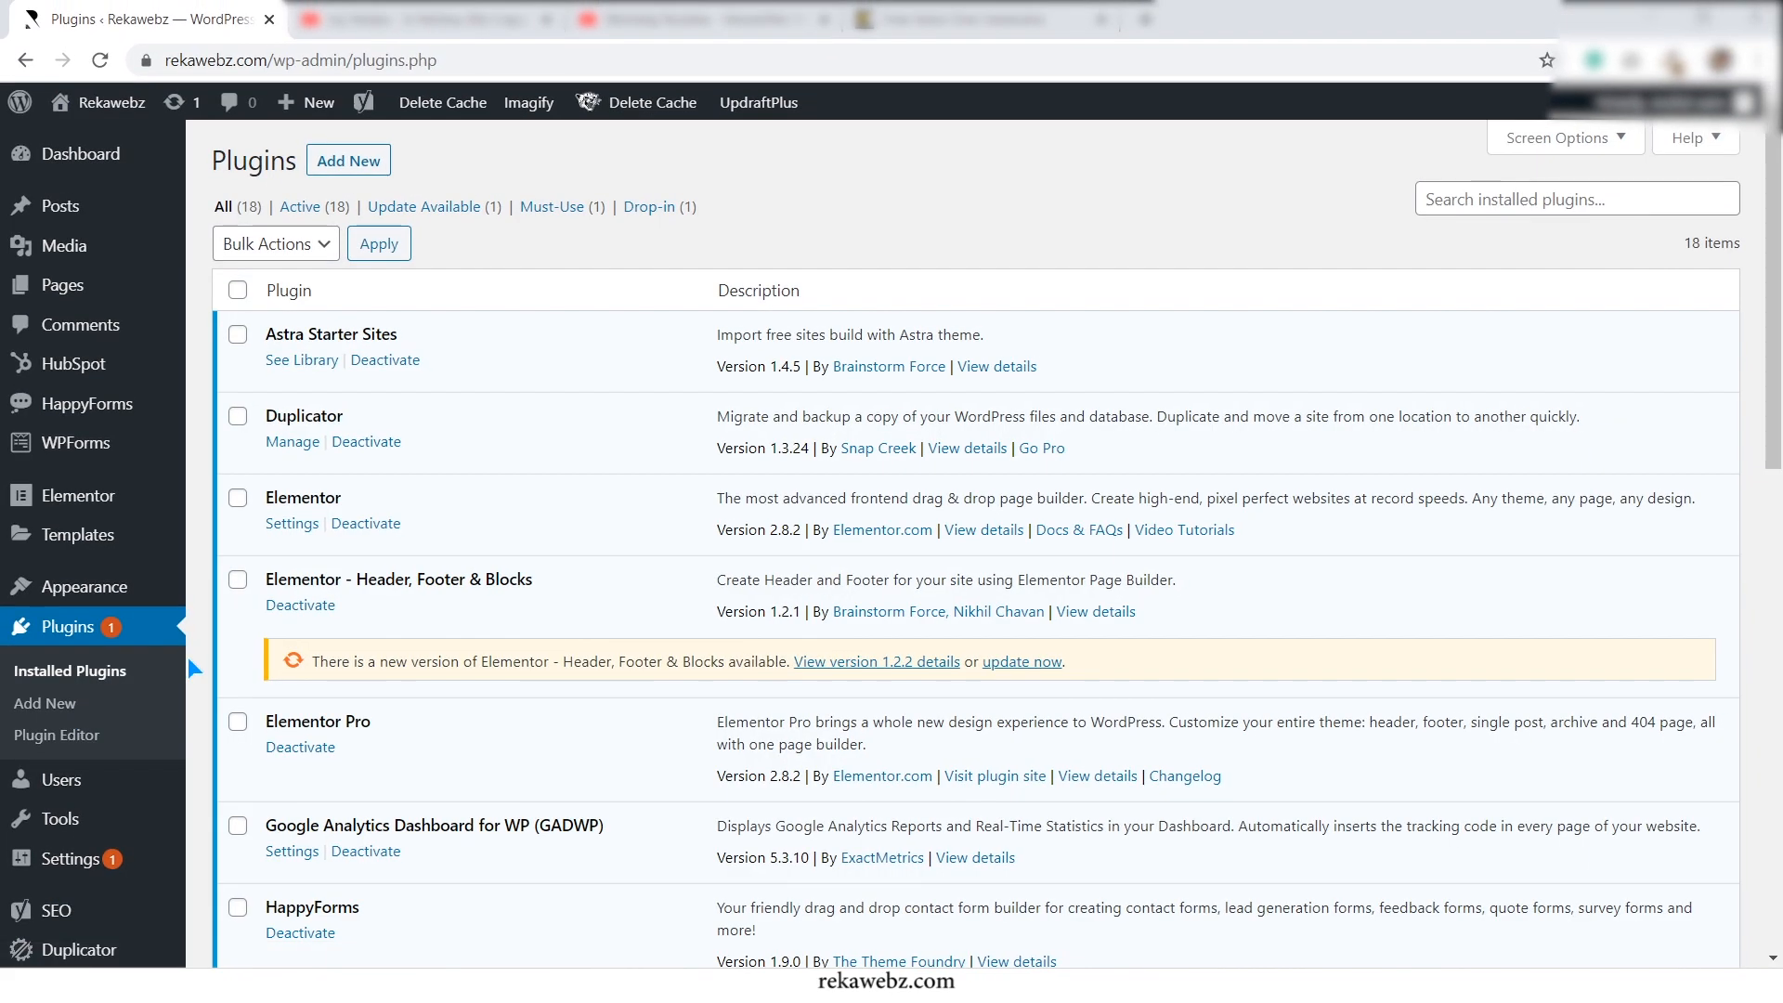
pyautogui.moveTo(355, 168)
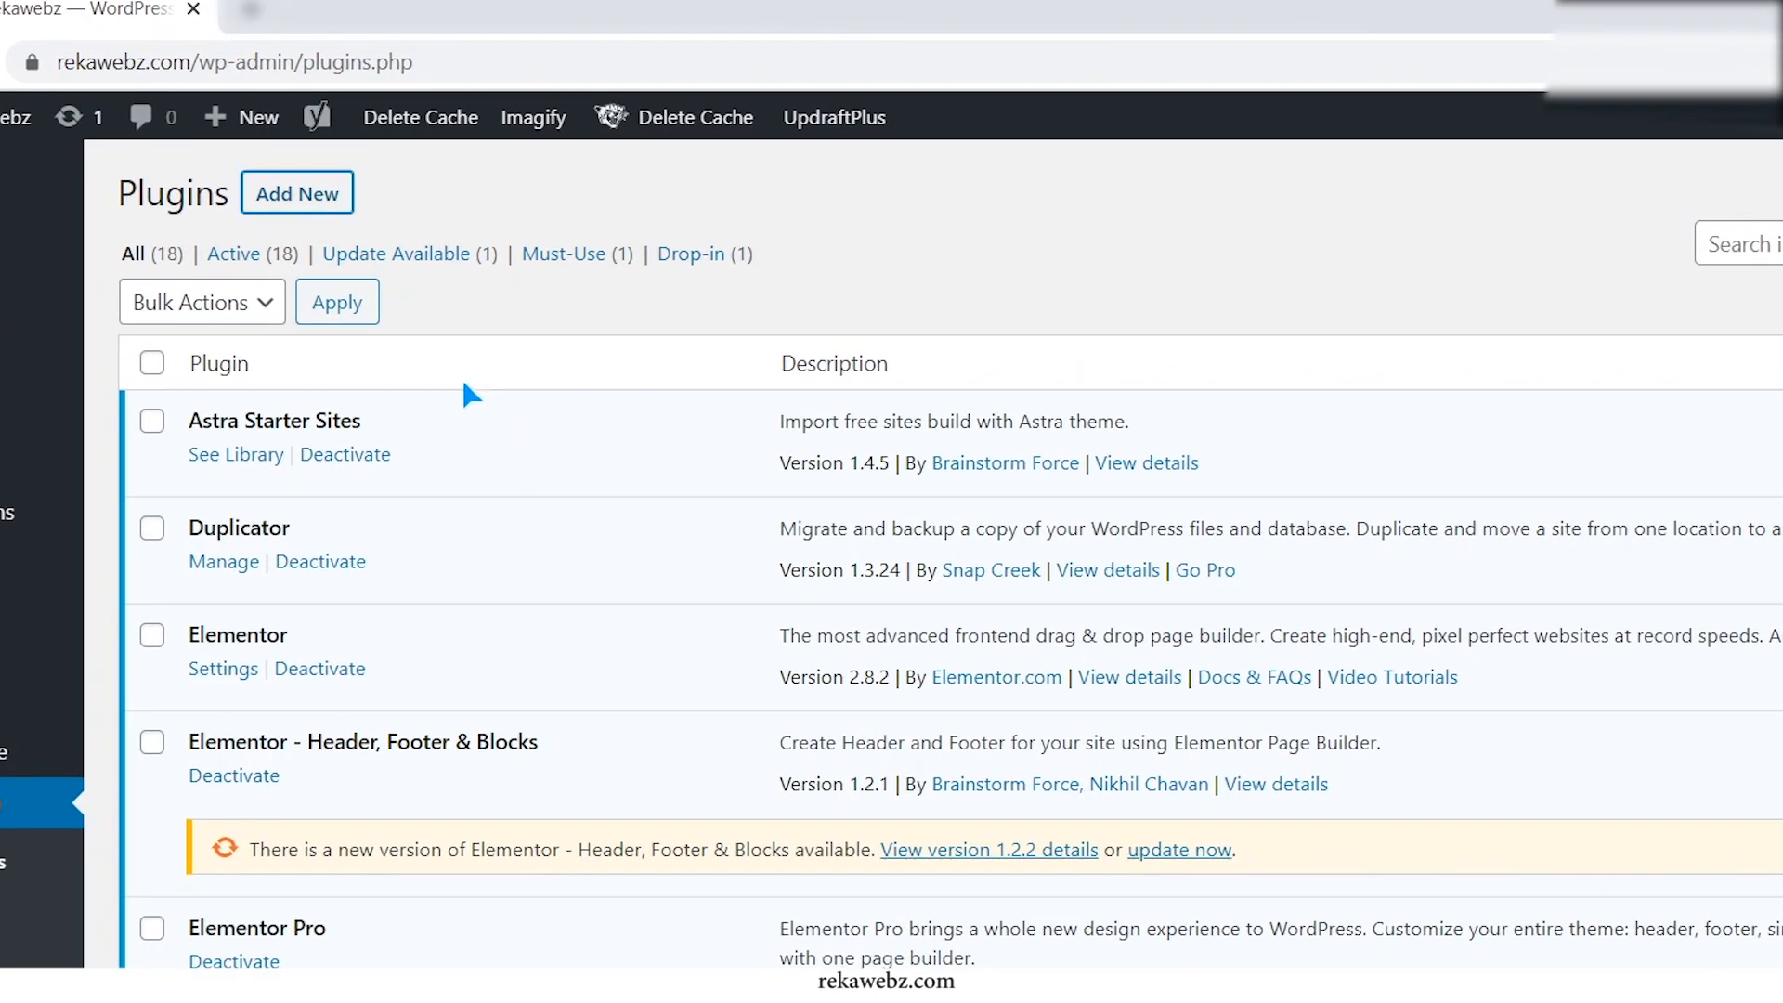
pyautogui.click(298, 192)
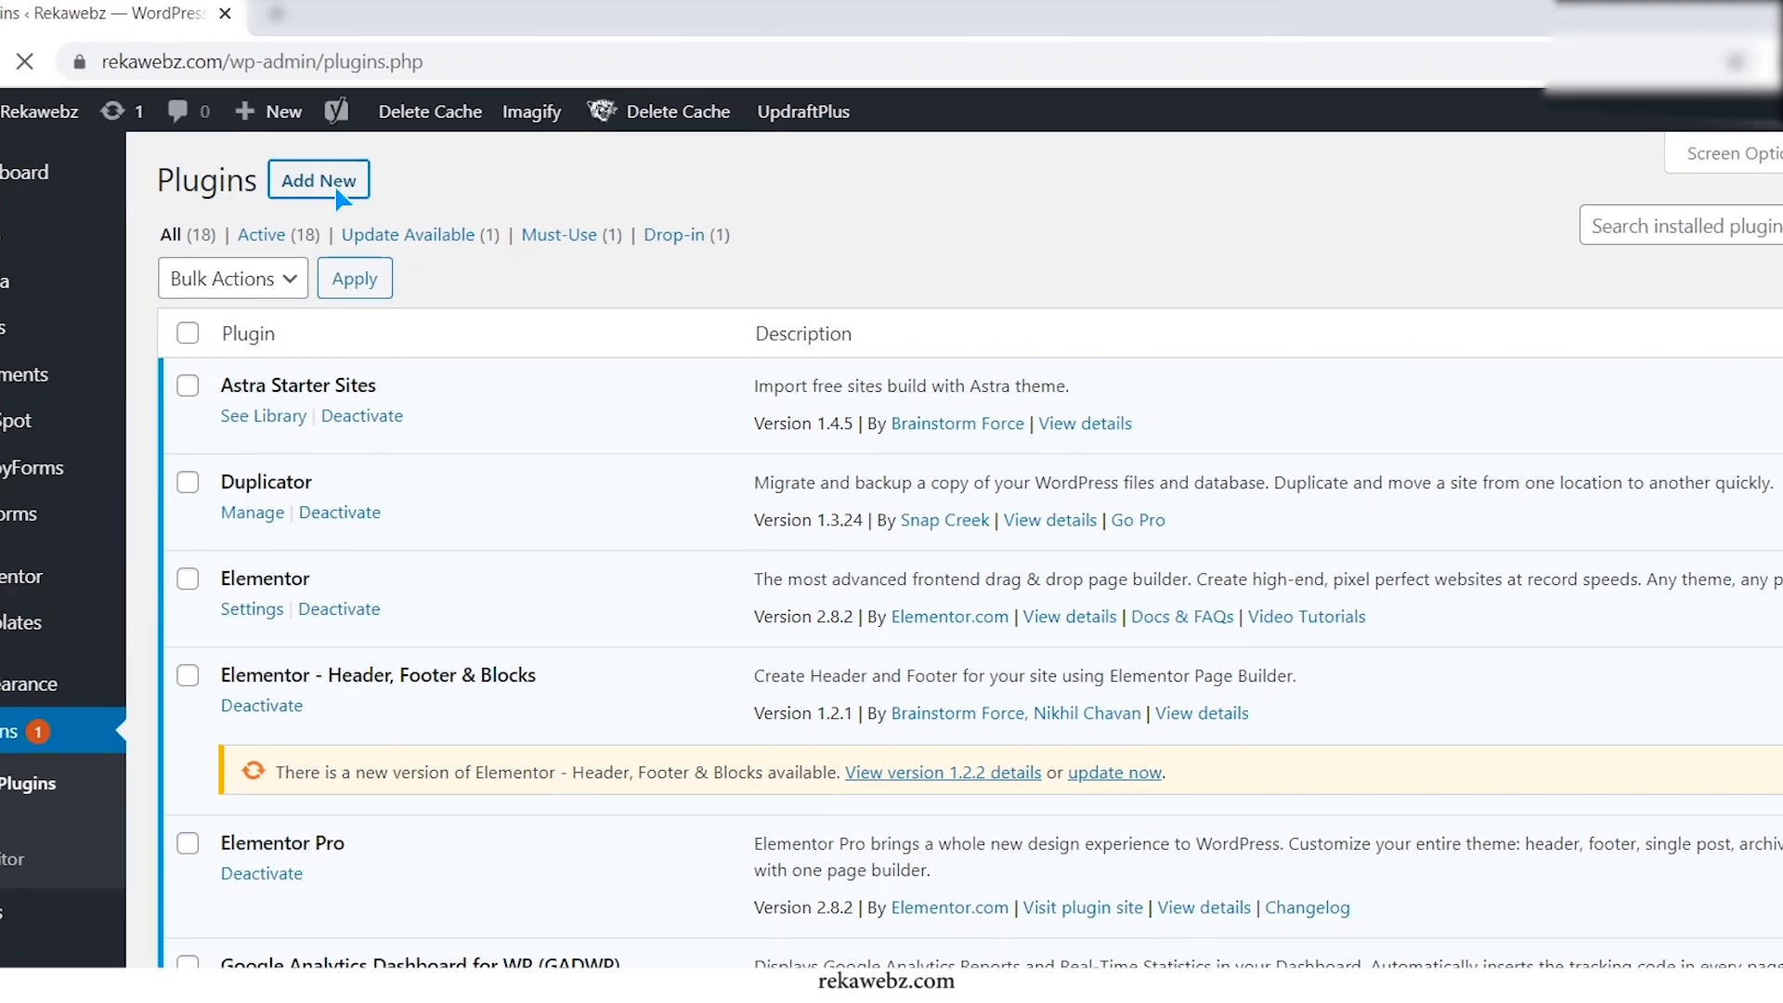
# Search the plugin directory for 'buttonizer' and install the Buttonizer plugin
pyautogui.click(318, 180)
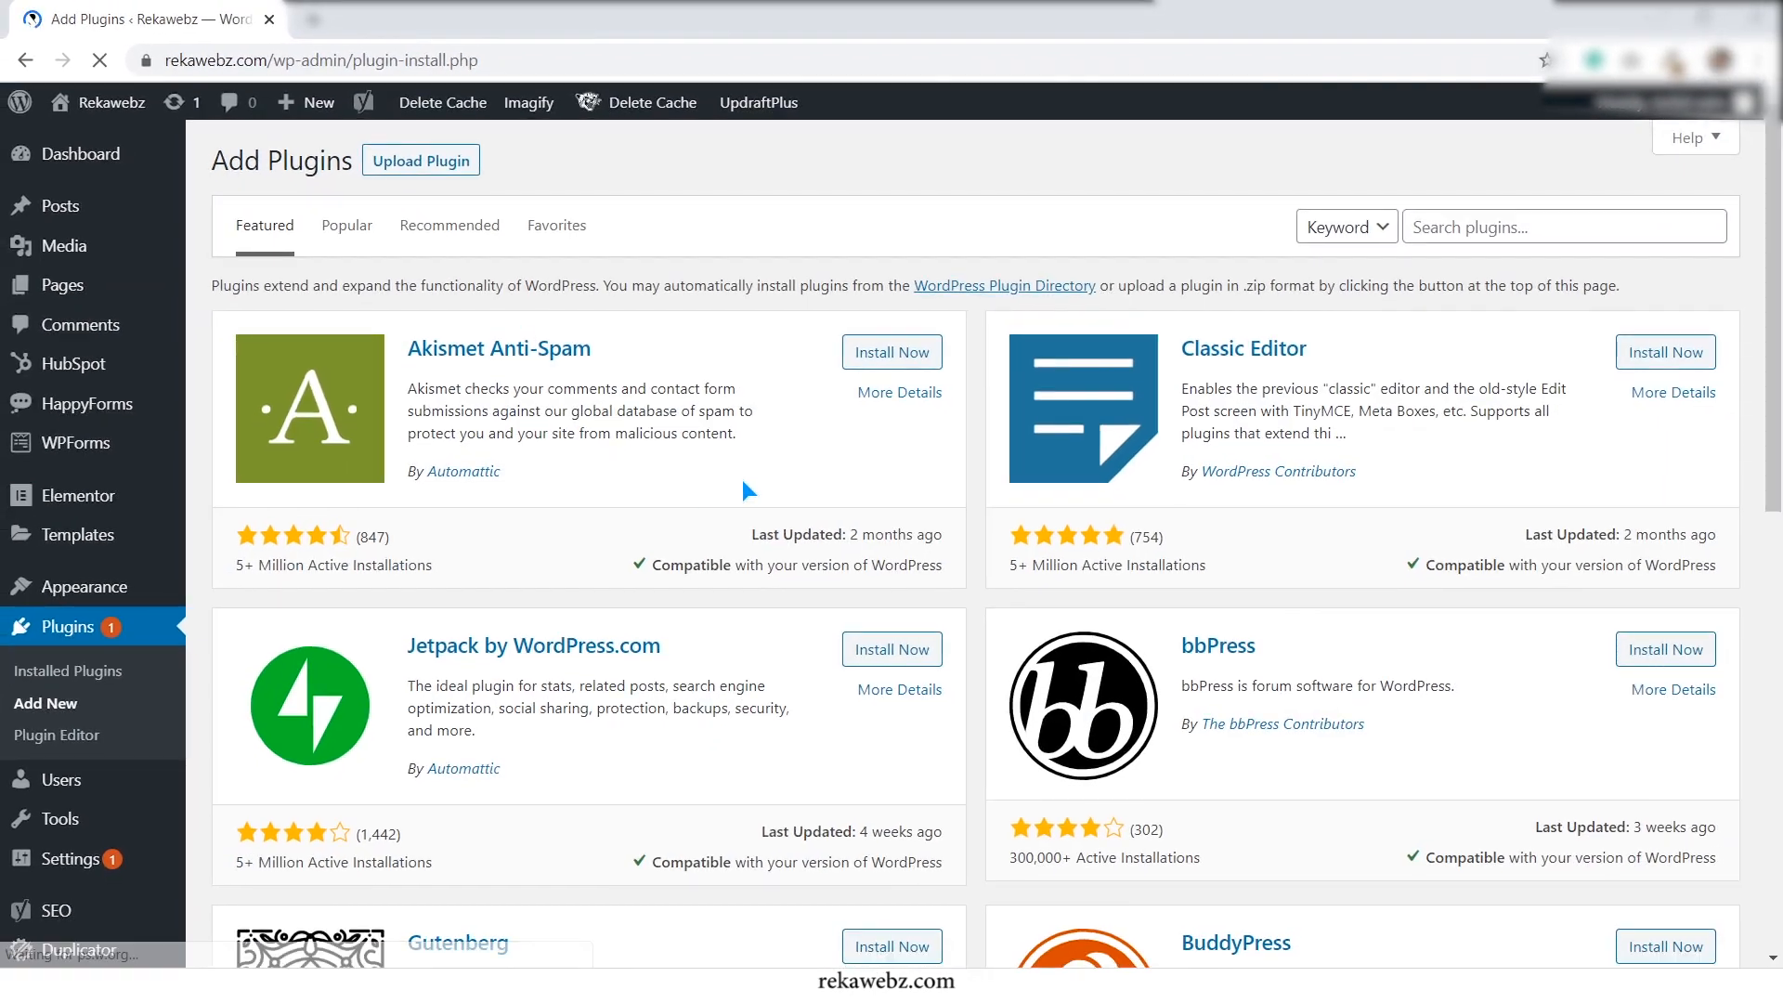
pyautogui.click(1564, 224)
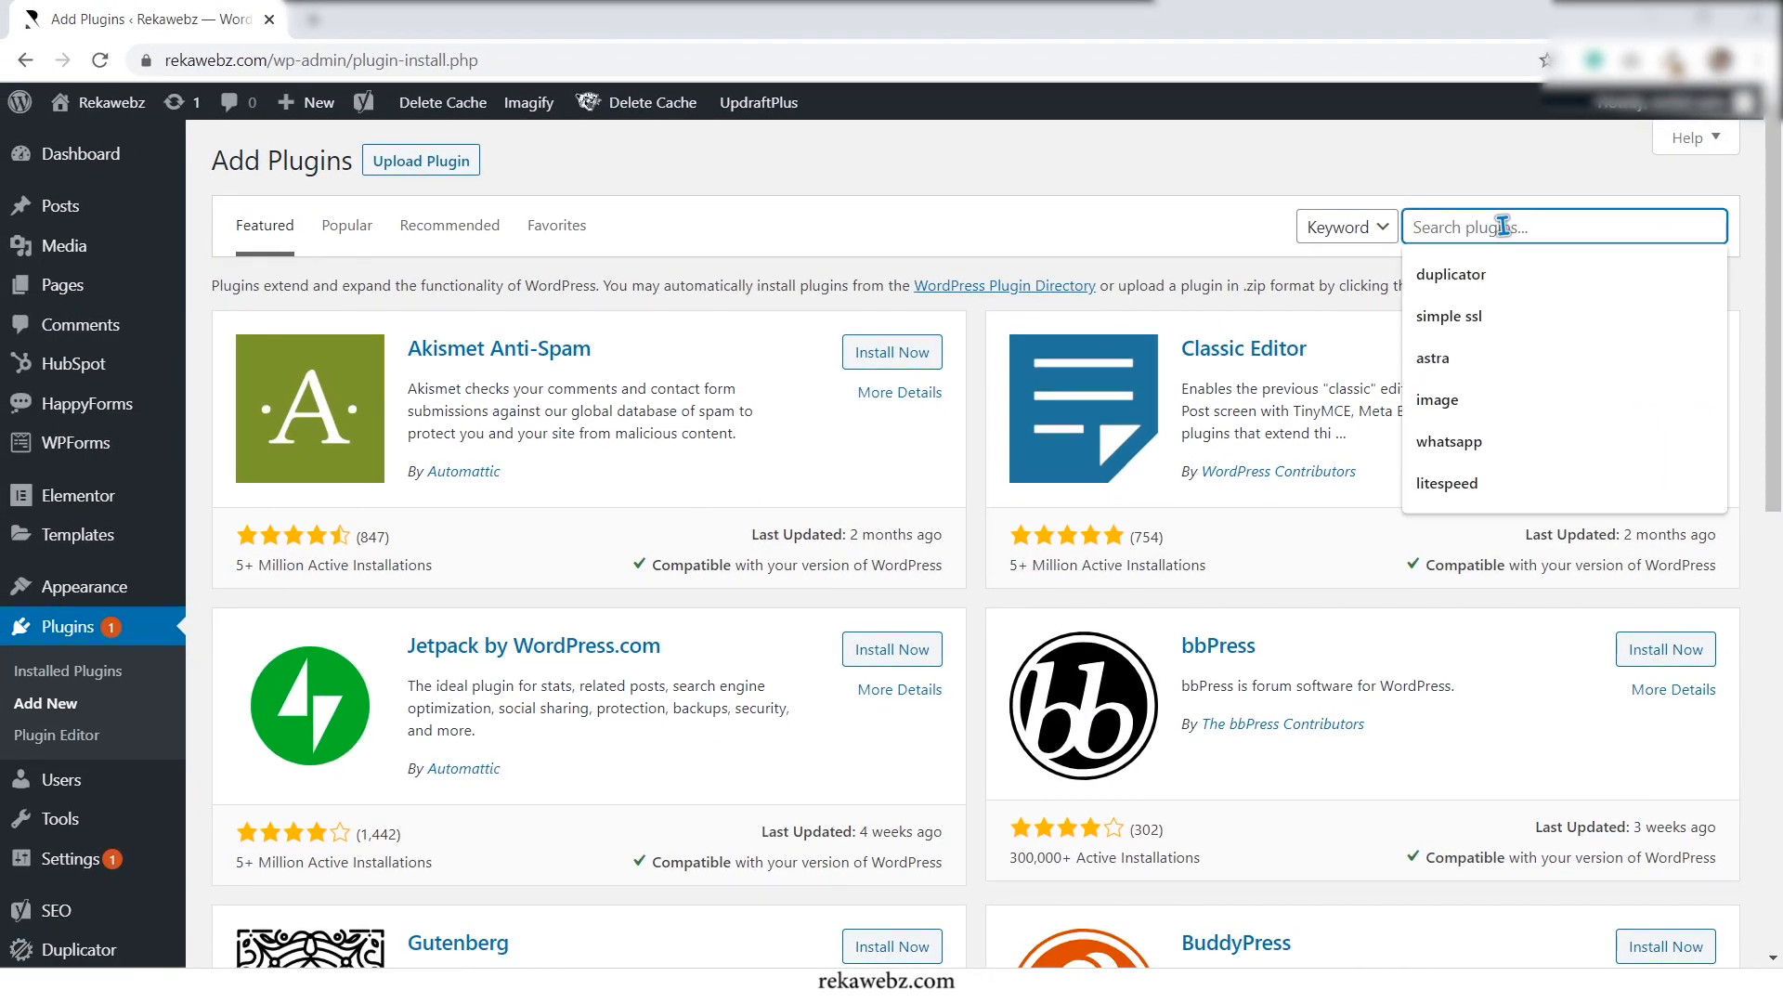
pyautogui.write('butt')
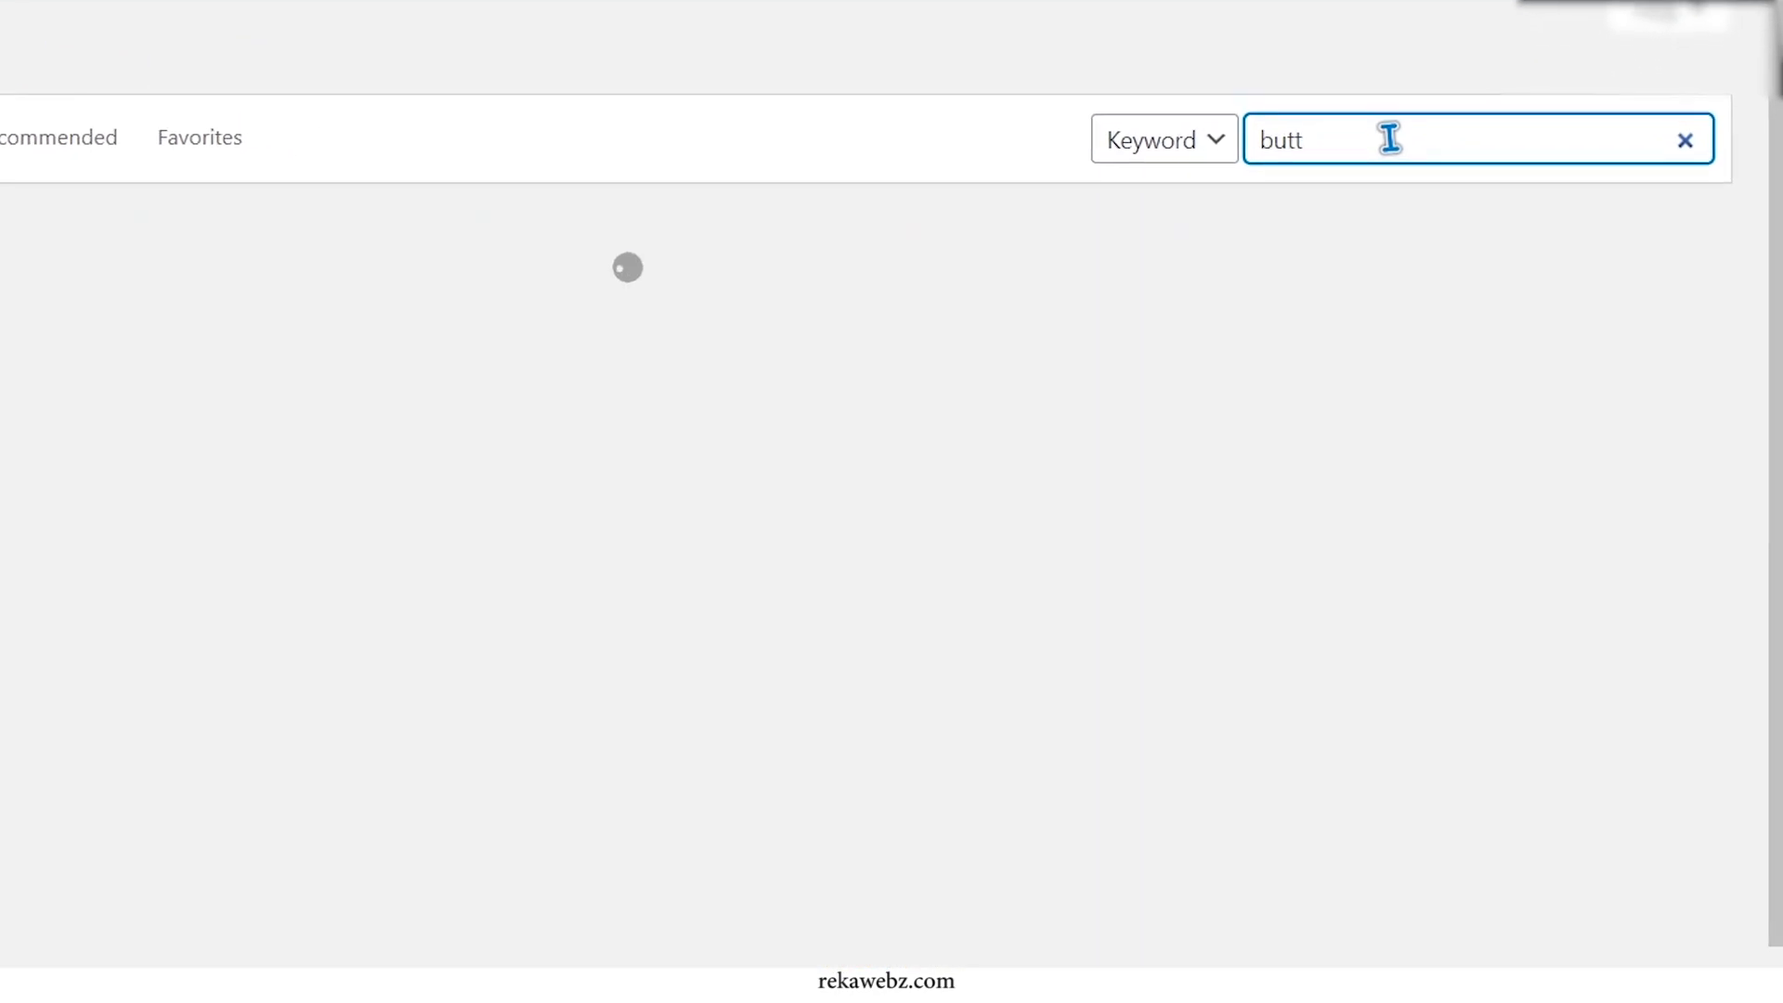
pyautogui.write('onizer')
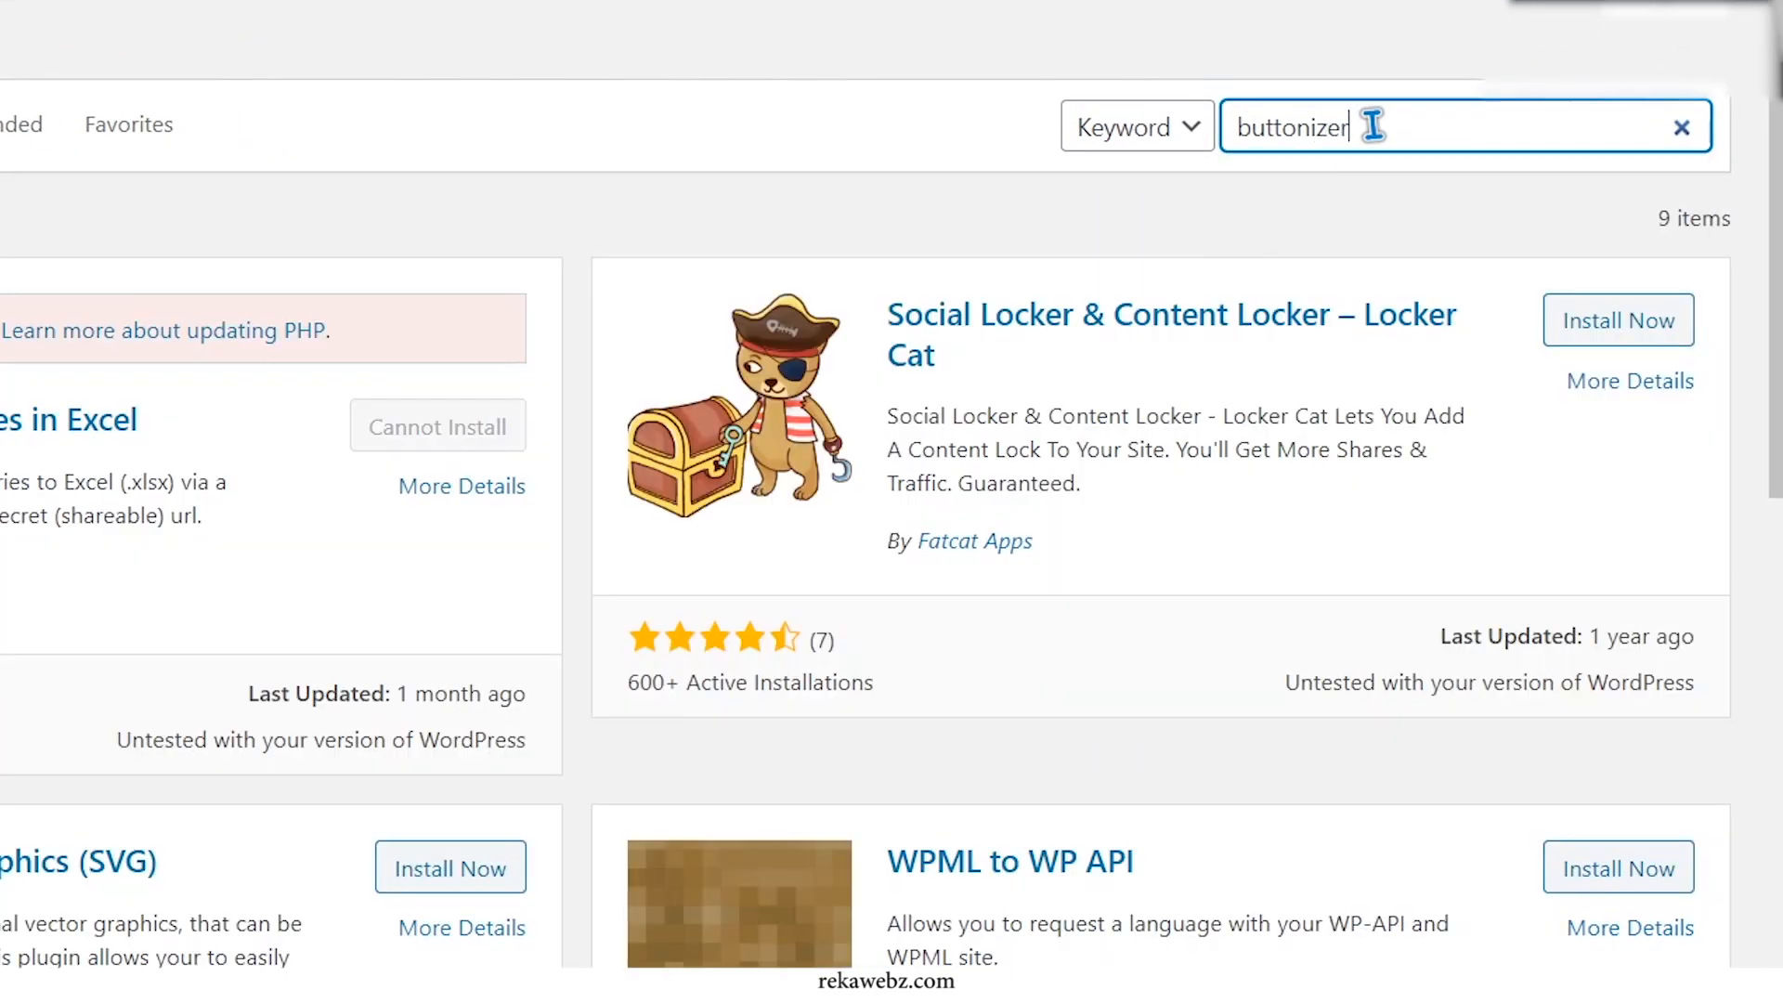
pyautogui.press('Return')
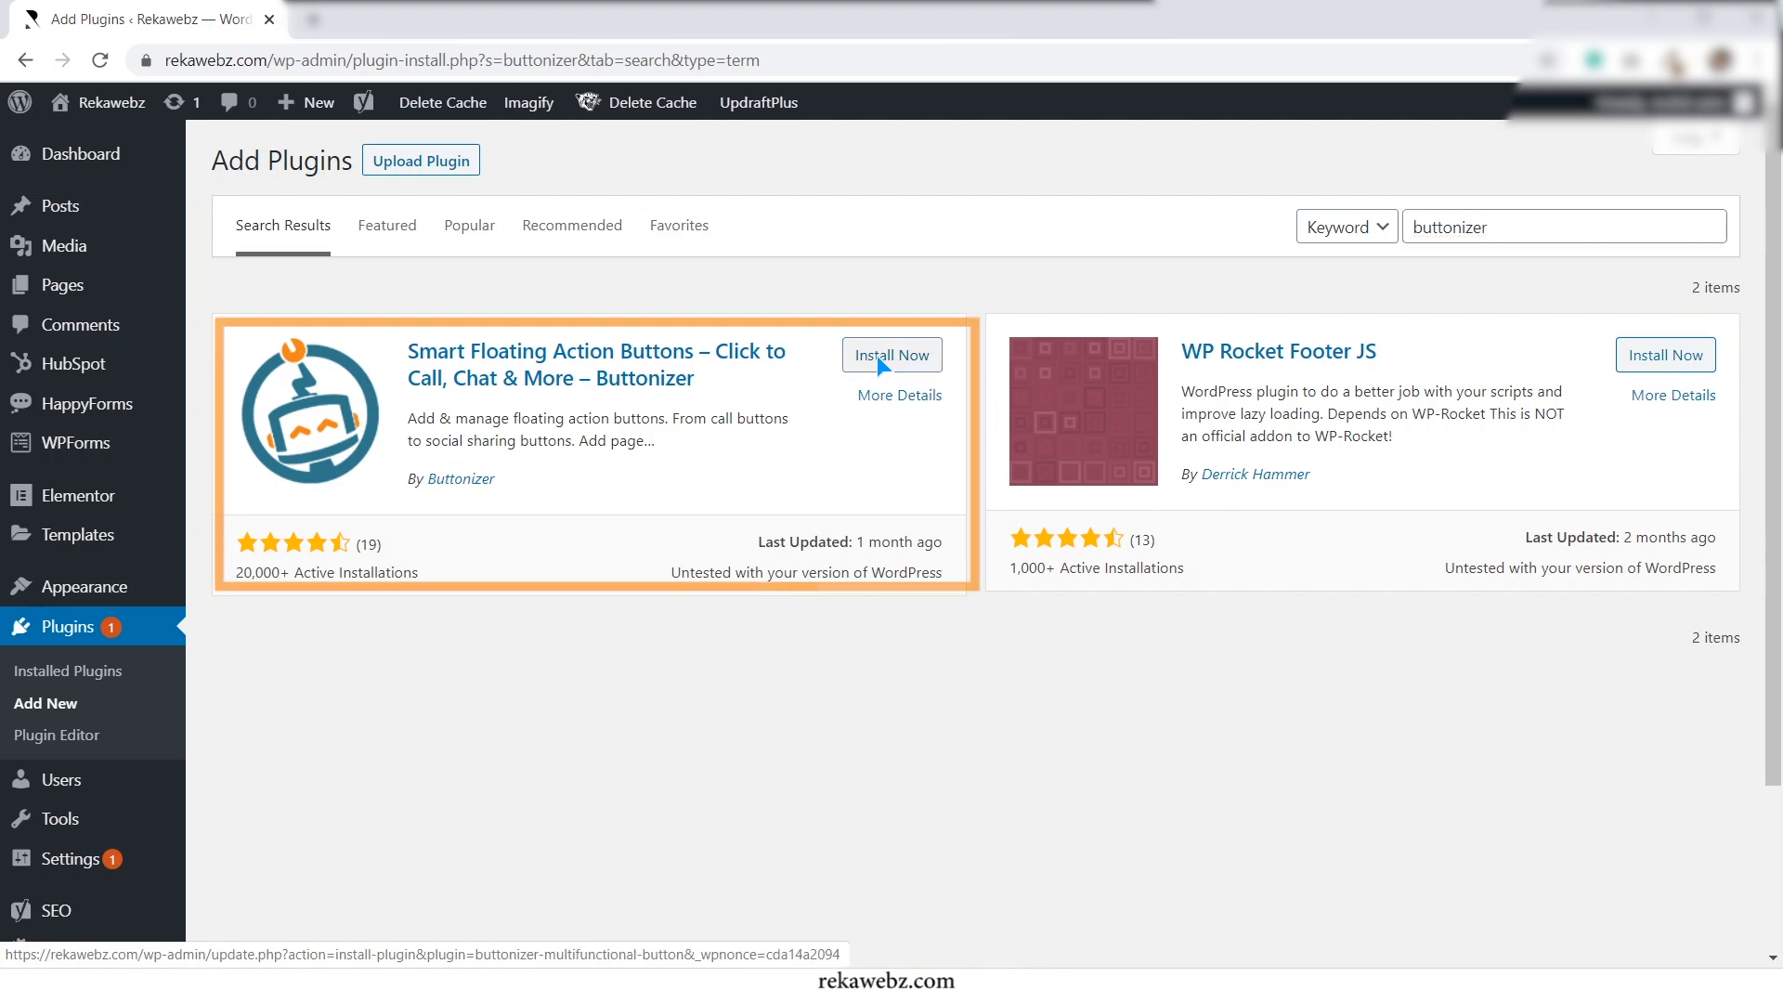
pyautogui.click(889, 353)
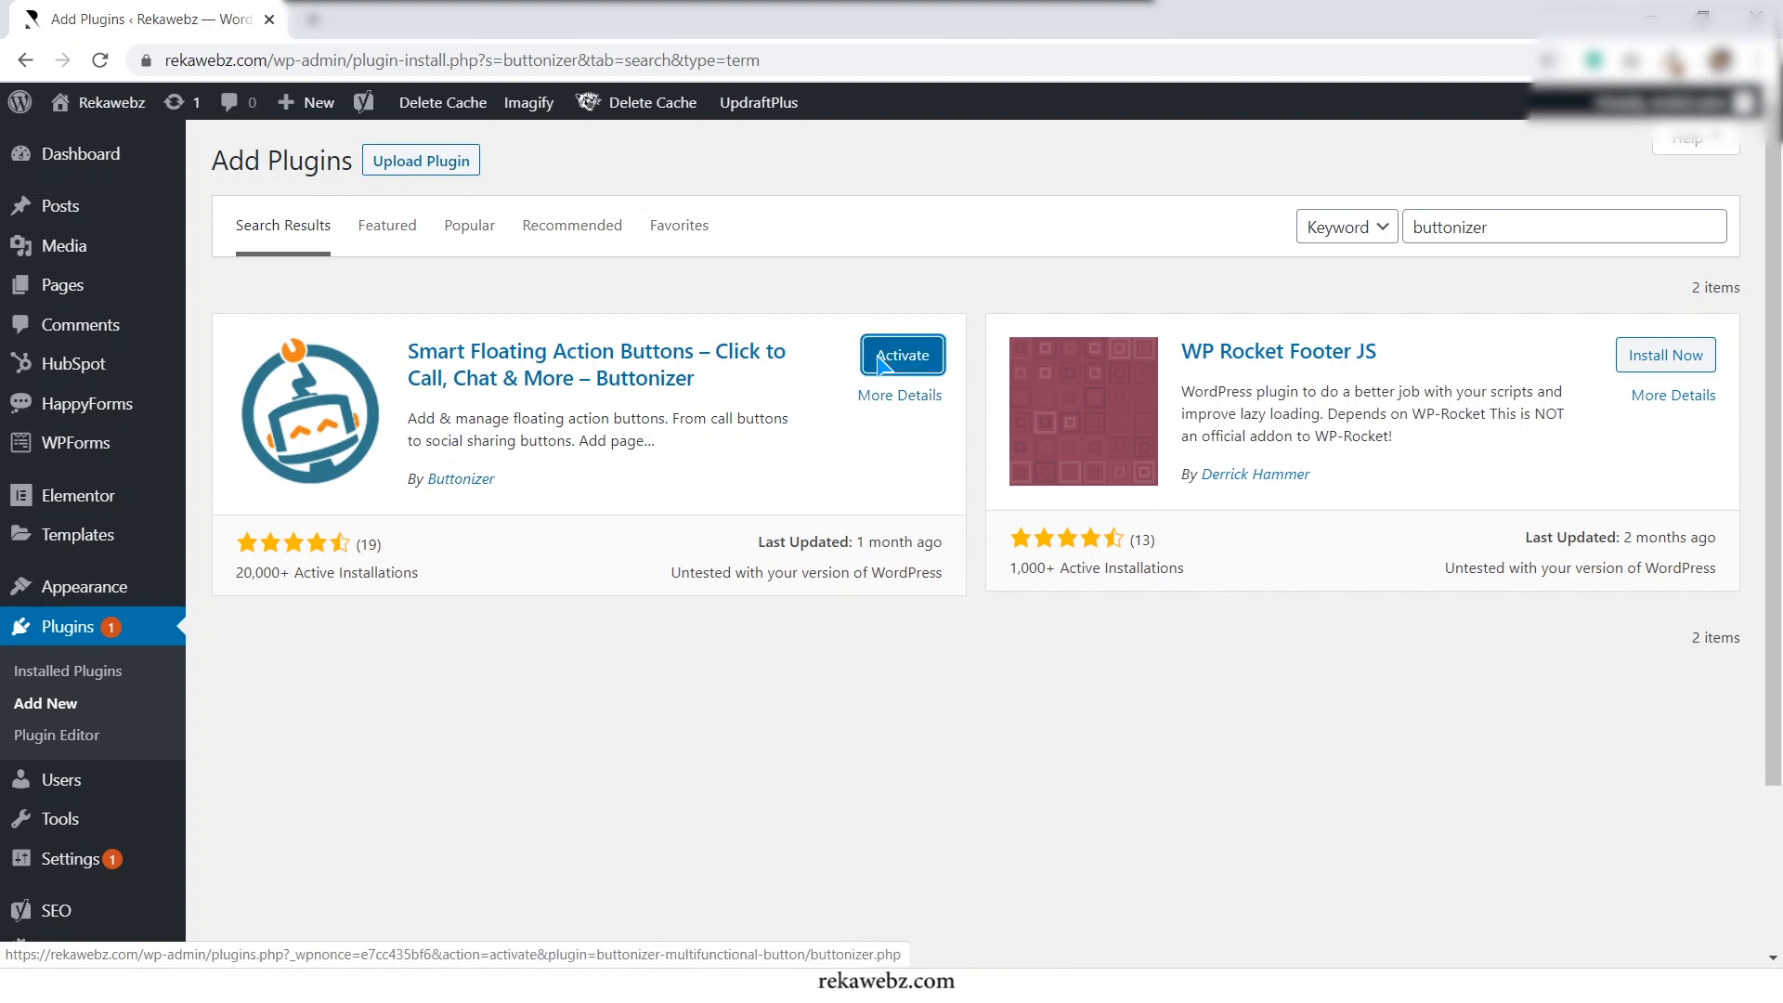
# Activate Buttonizer so its data-sharing opt-in page appears
pyautogui.click(903, 353)
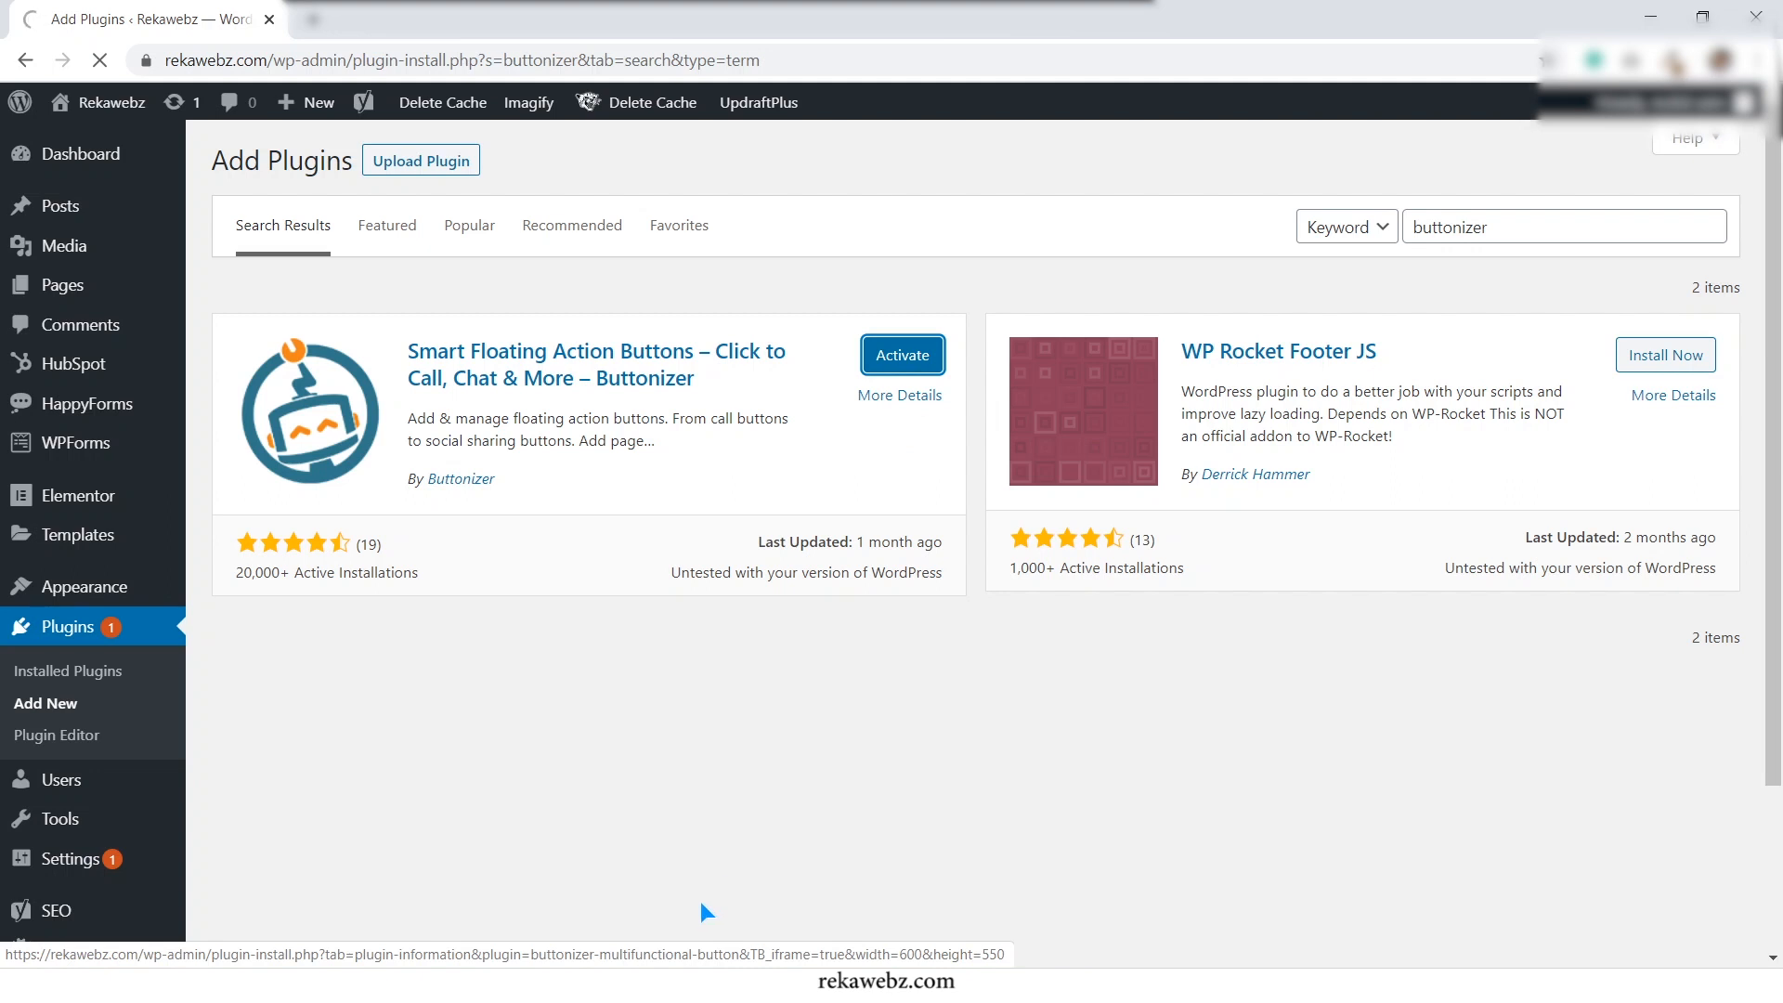
pyautogui.click(903, 355)
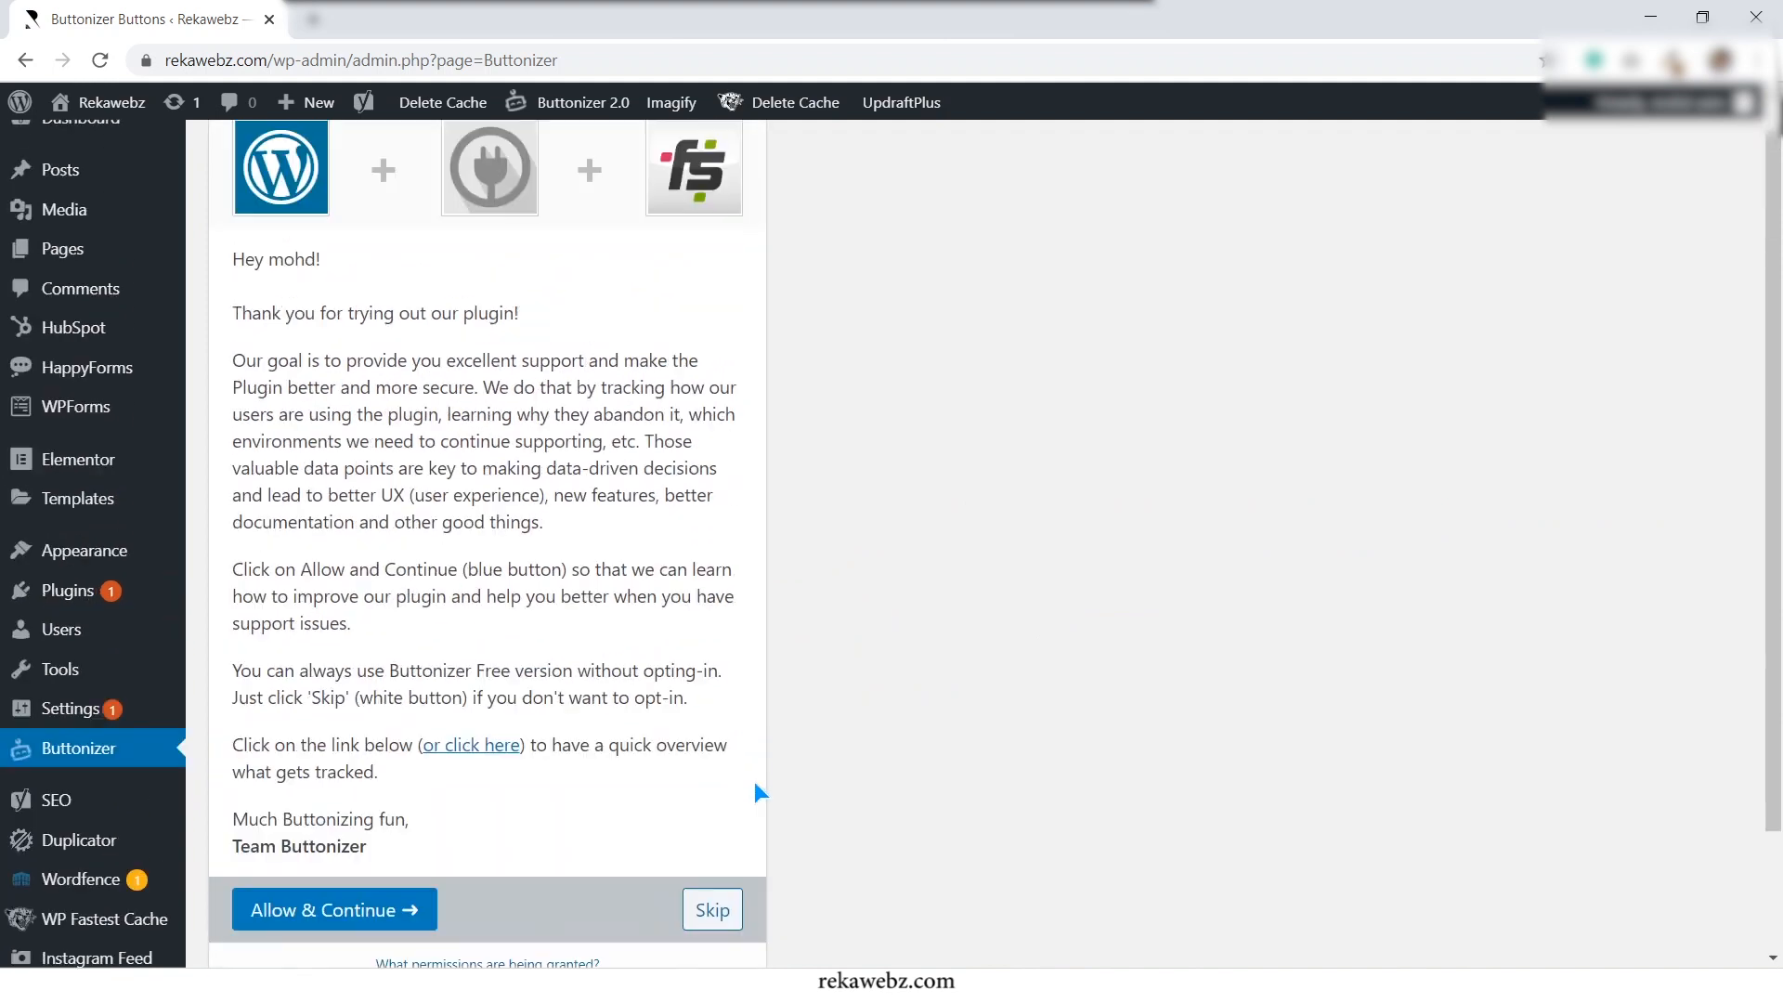
pyautogui.scroll(-3)
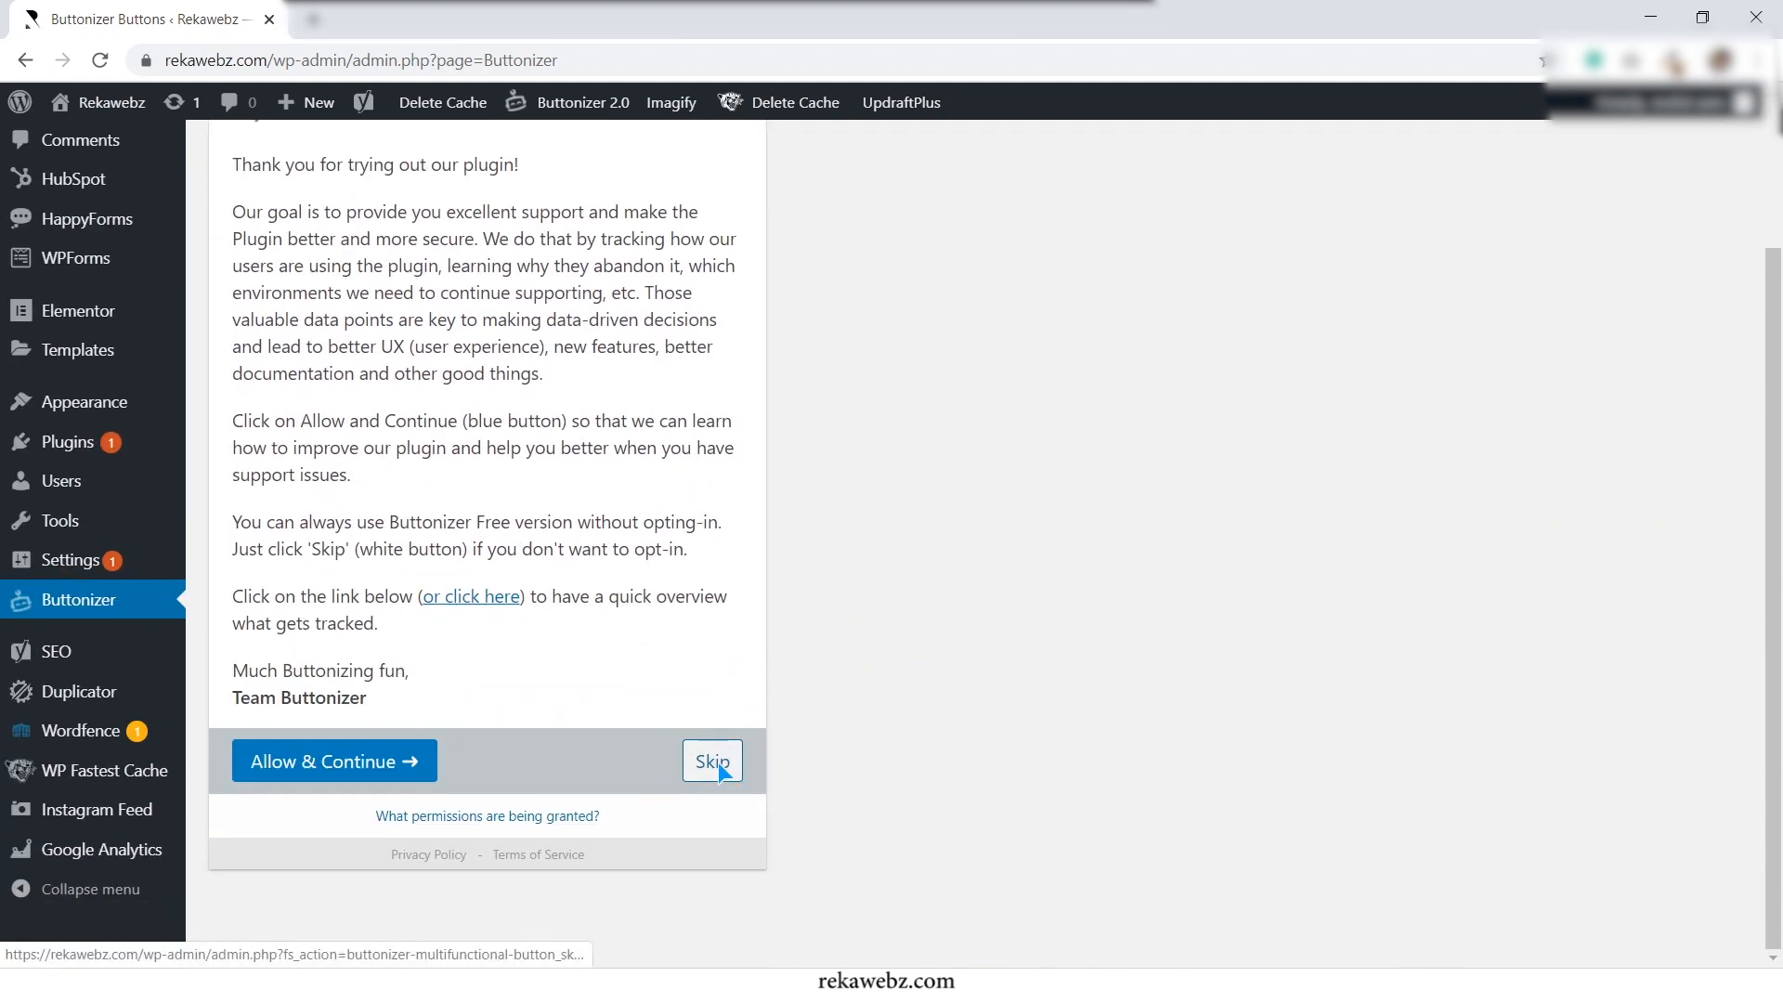
# Skip the usage-tracking opt-in and land in the Buttonizer editor
pyautogui.click(712, 761)
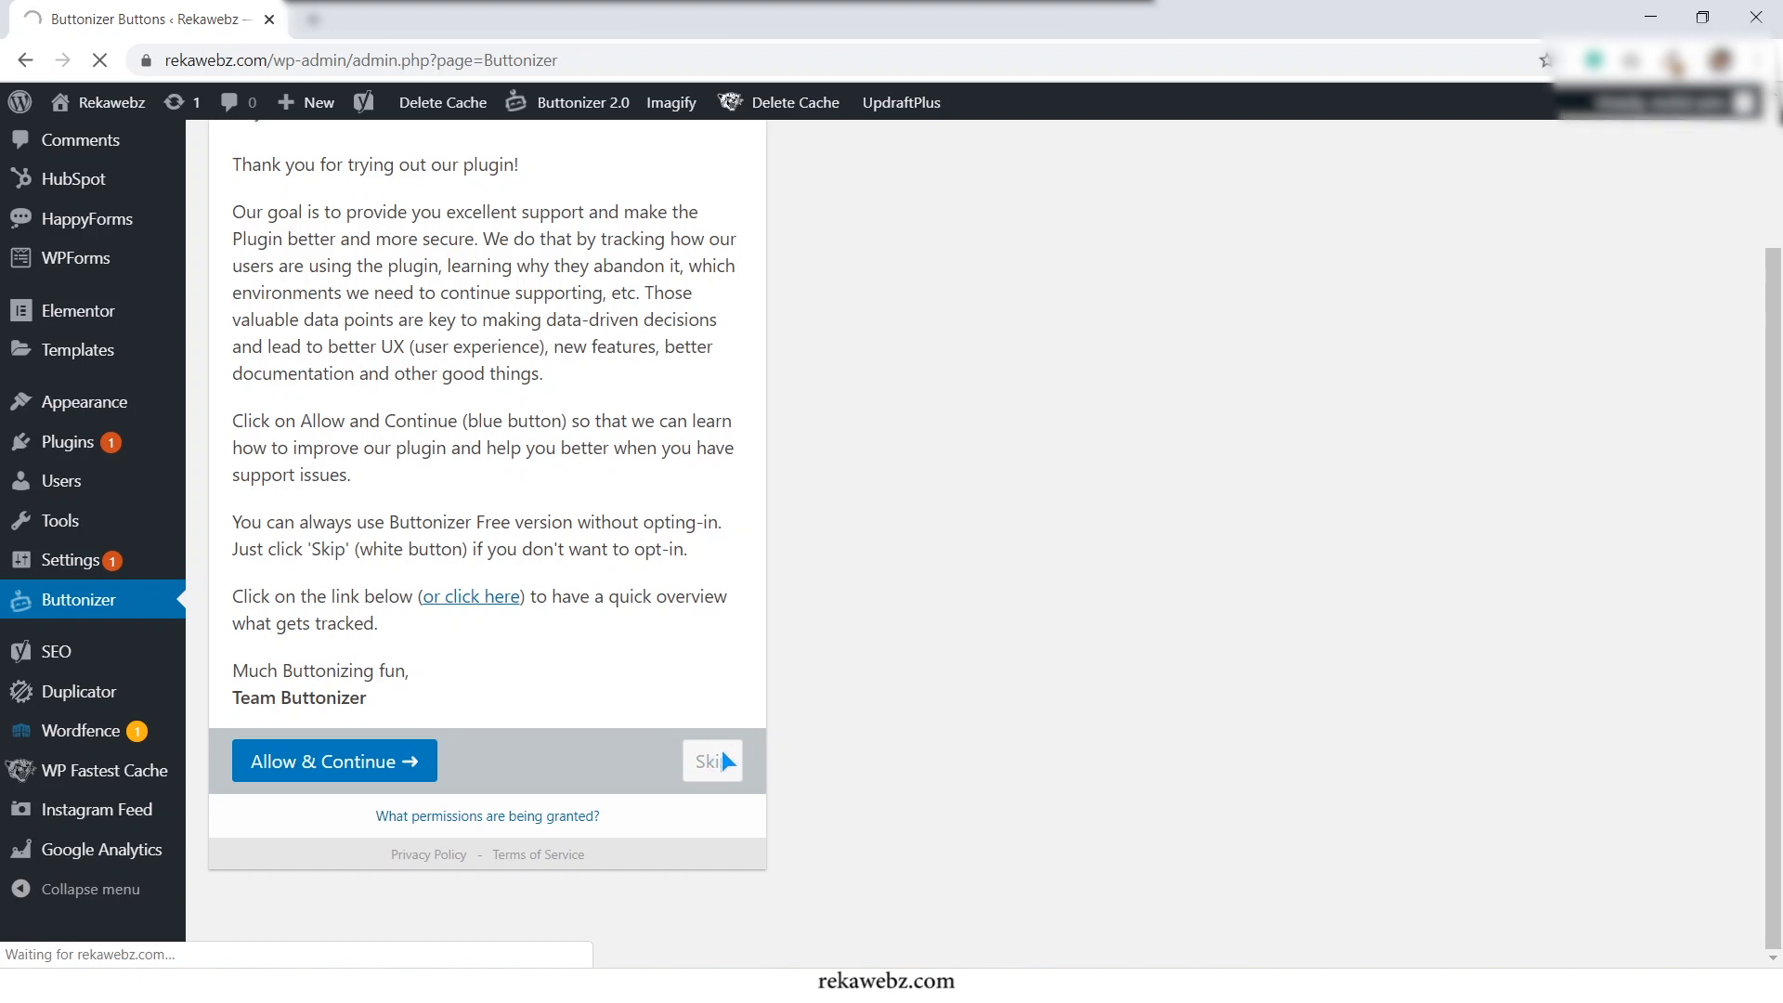
pyautogui.click(706, 762)
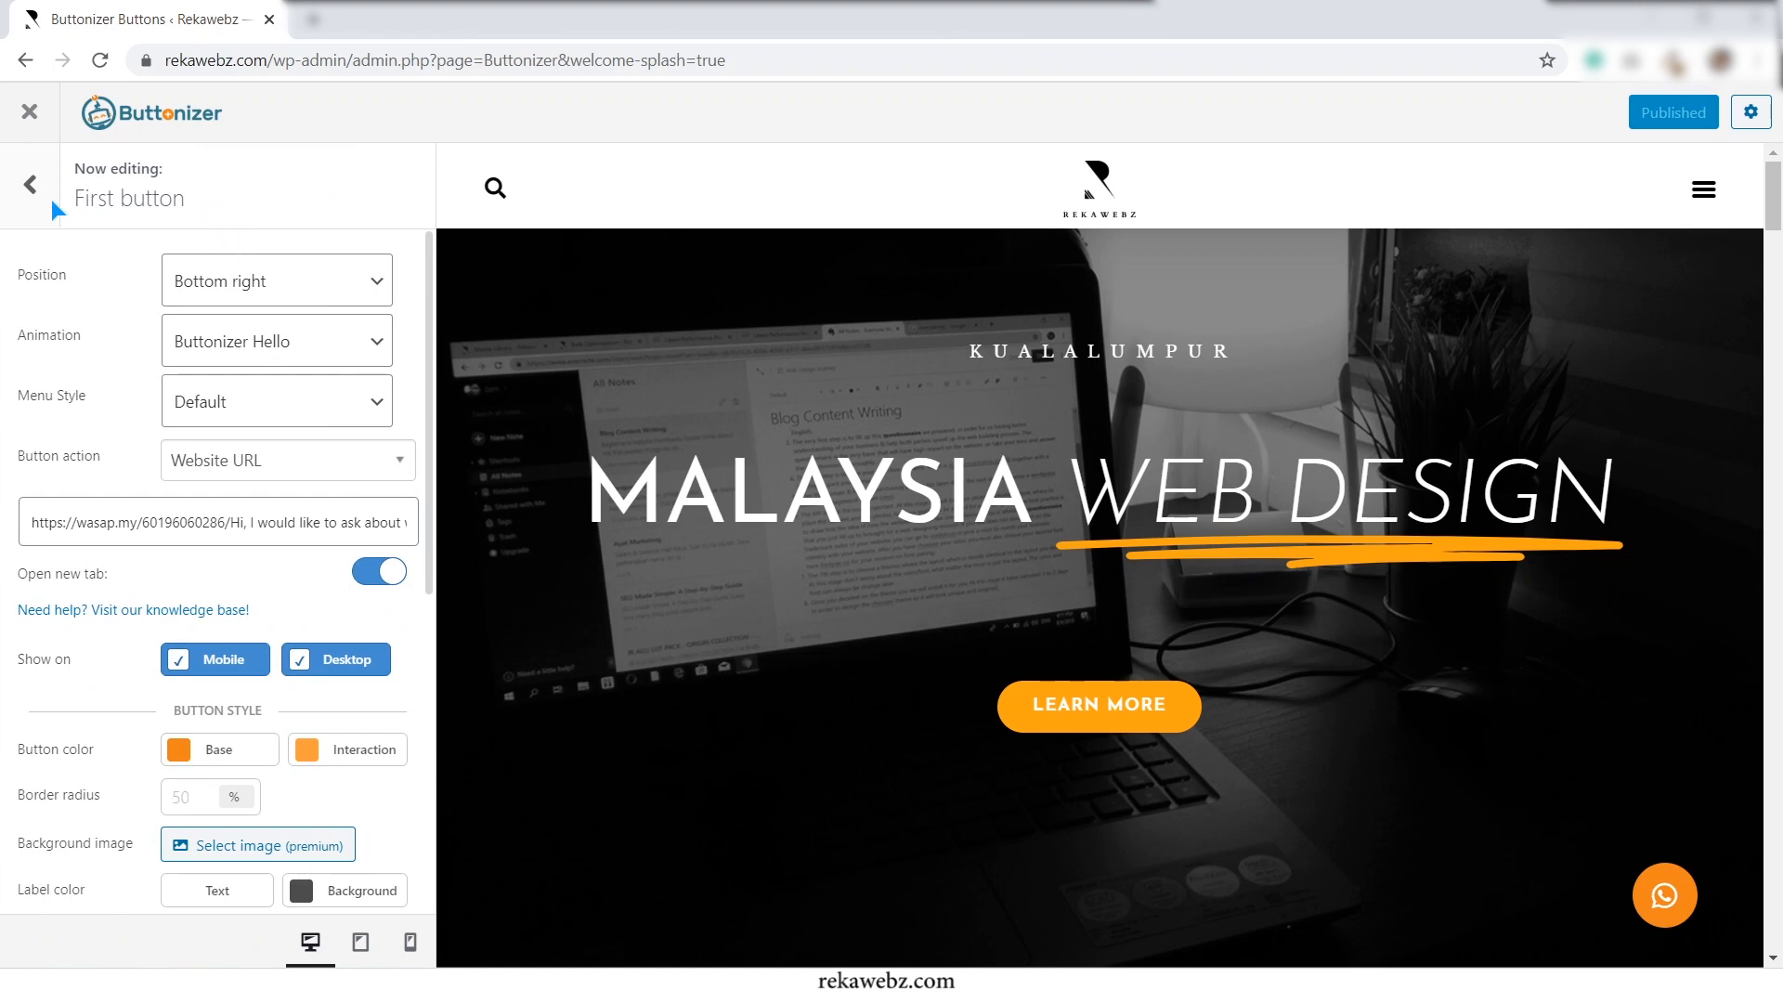
# Keep the first button at Bottom right after trying Custom, and set its animation to Bounce
pyautogui.click(275, 280)
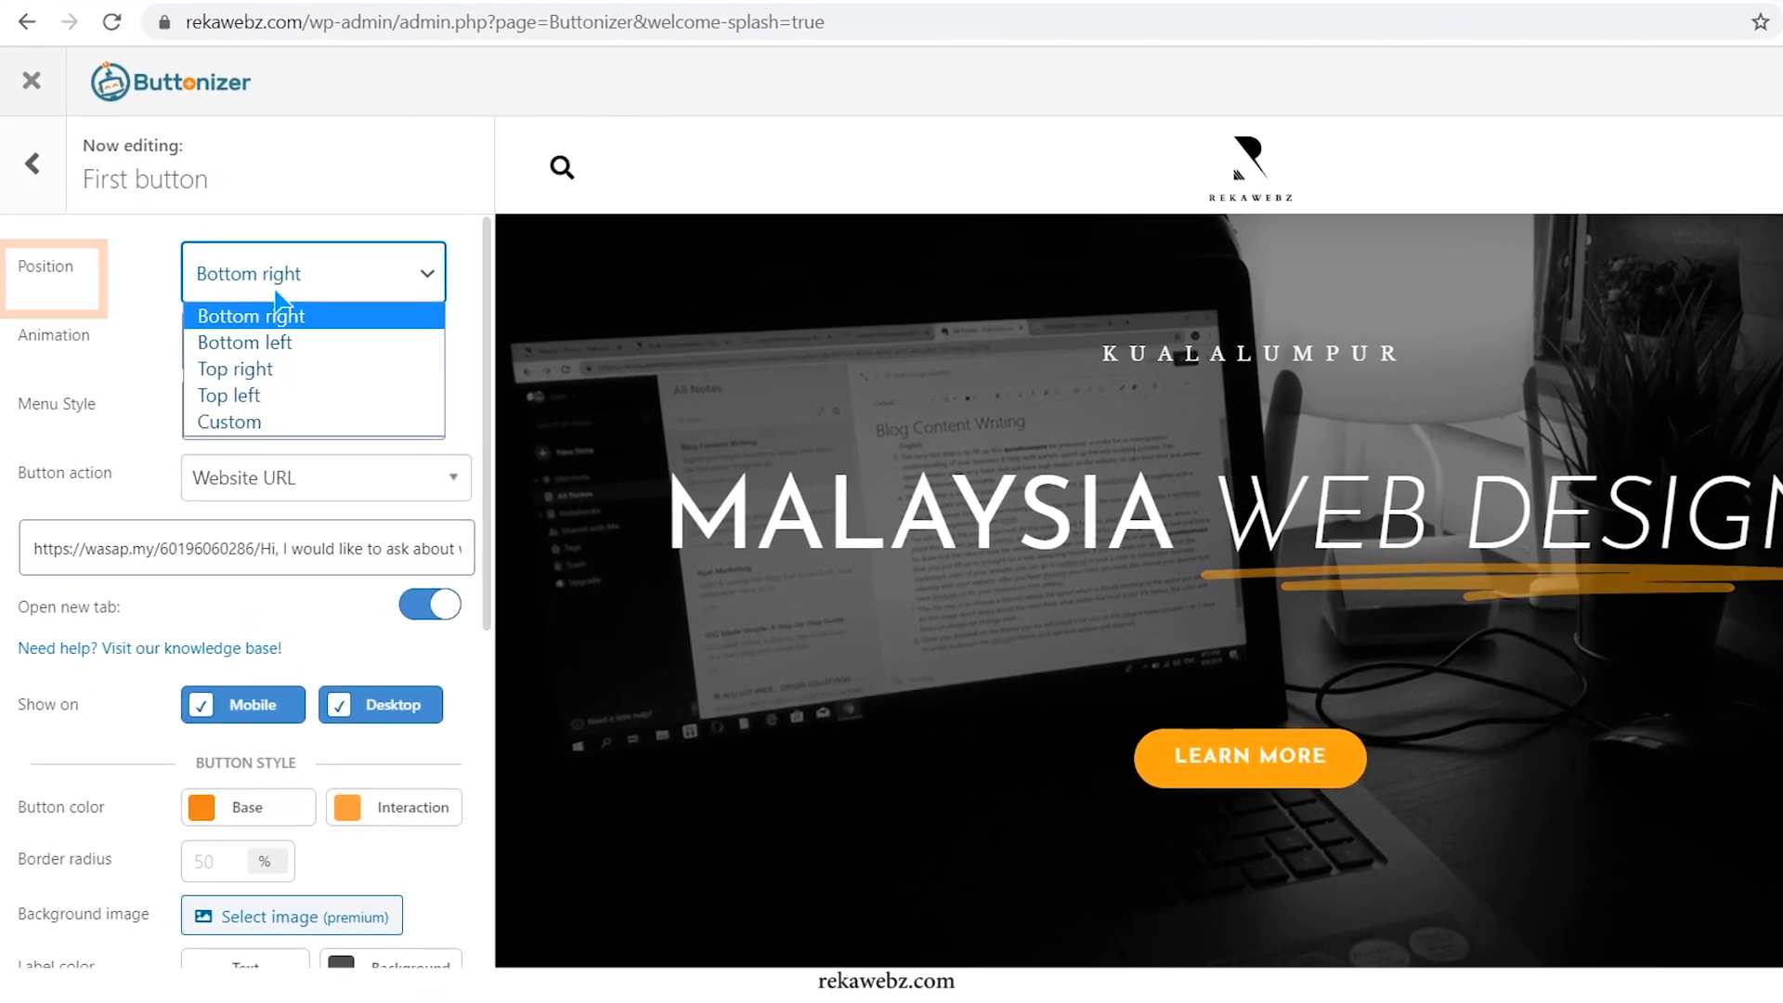
pyautogui.click(228, 422)
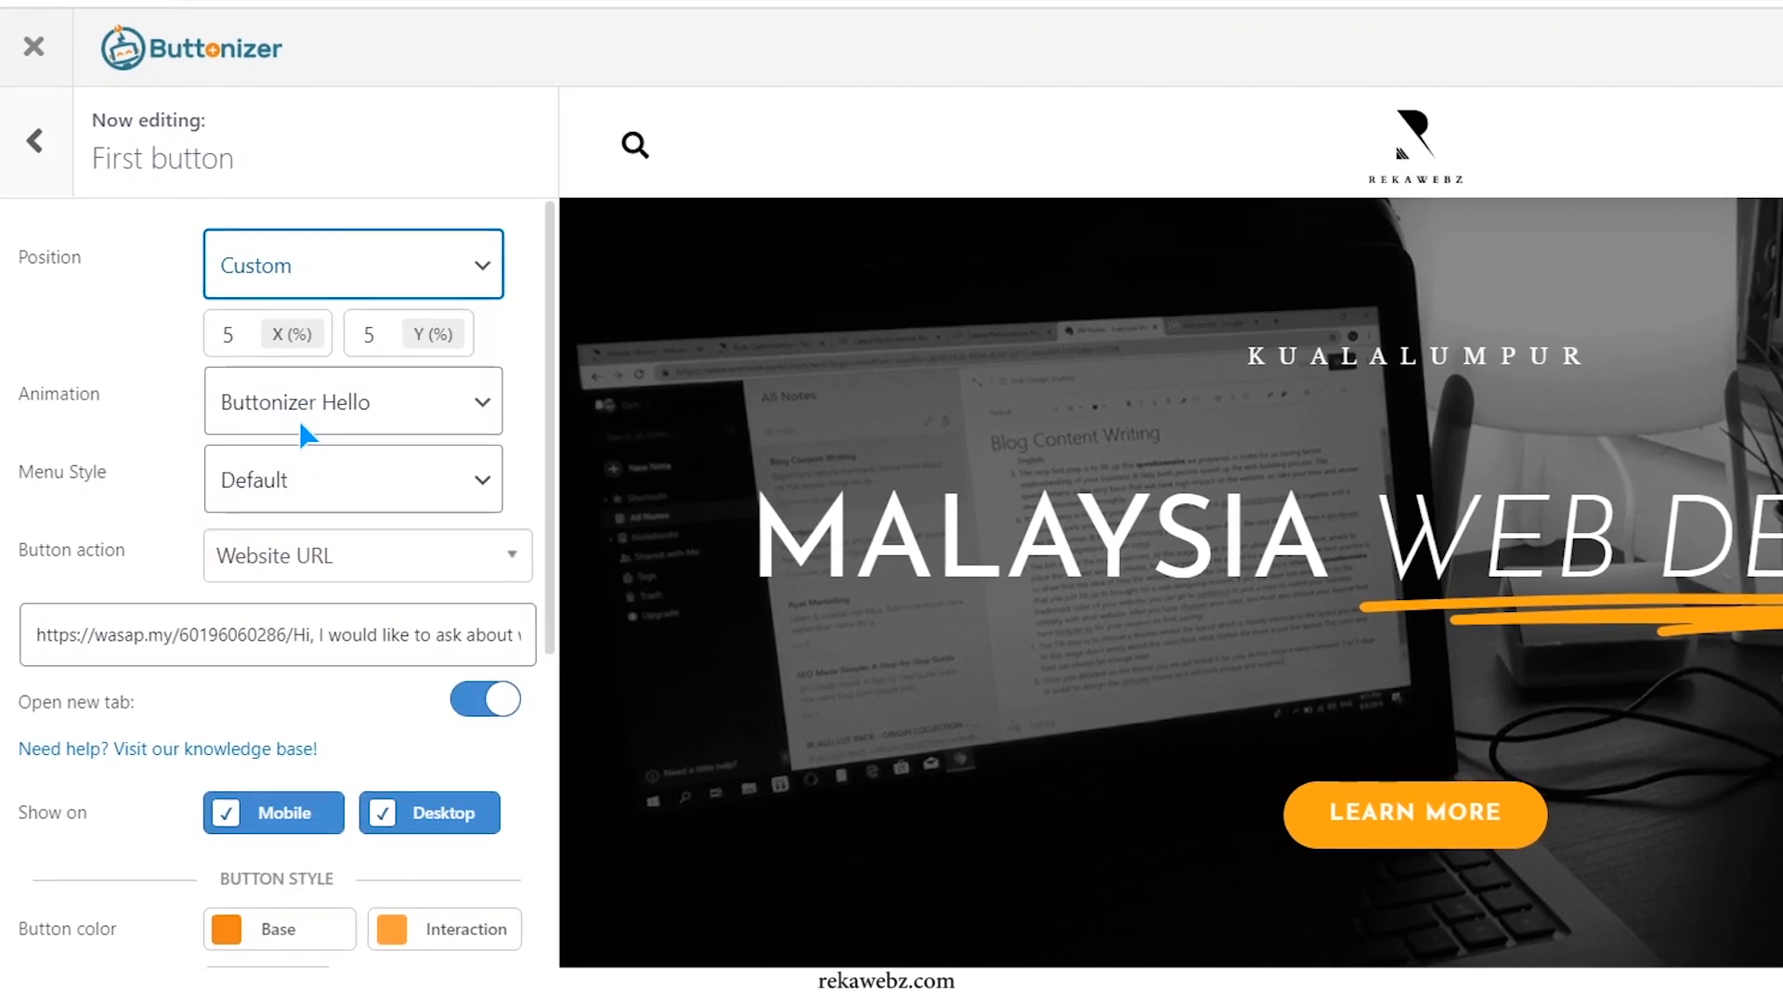
pyautogui.click(353, 262)
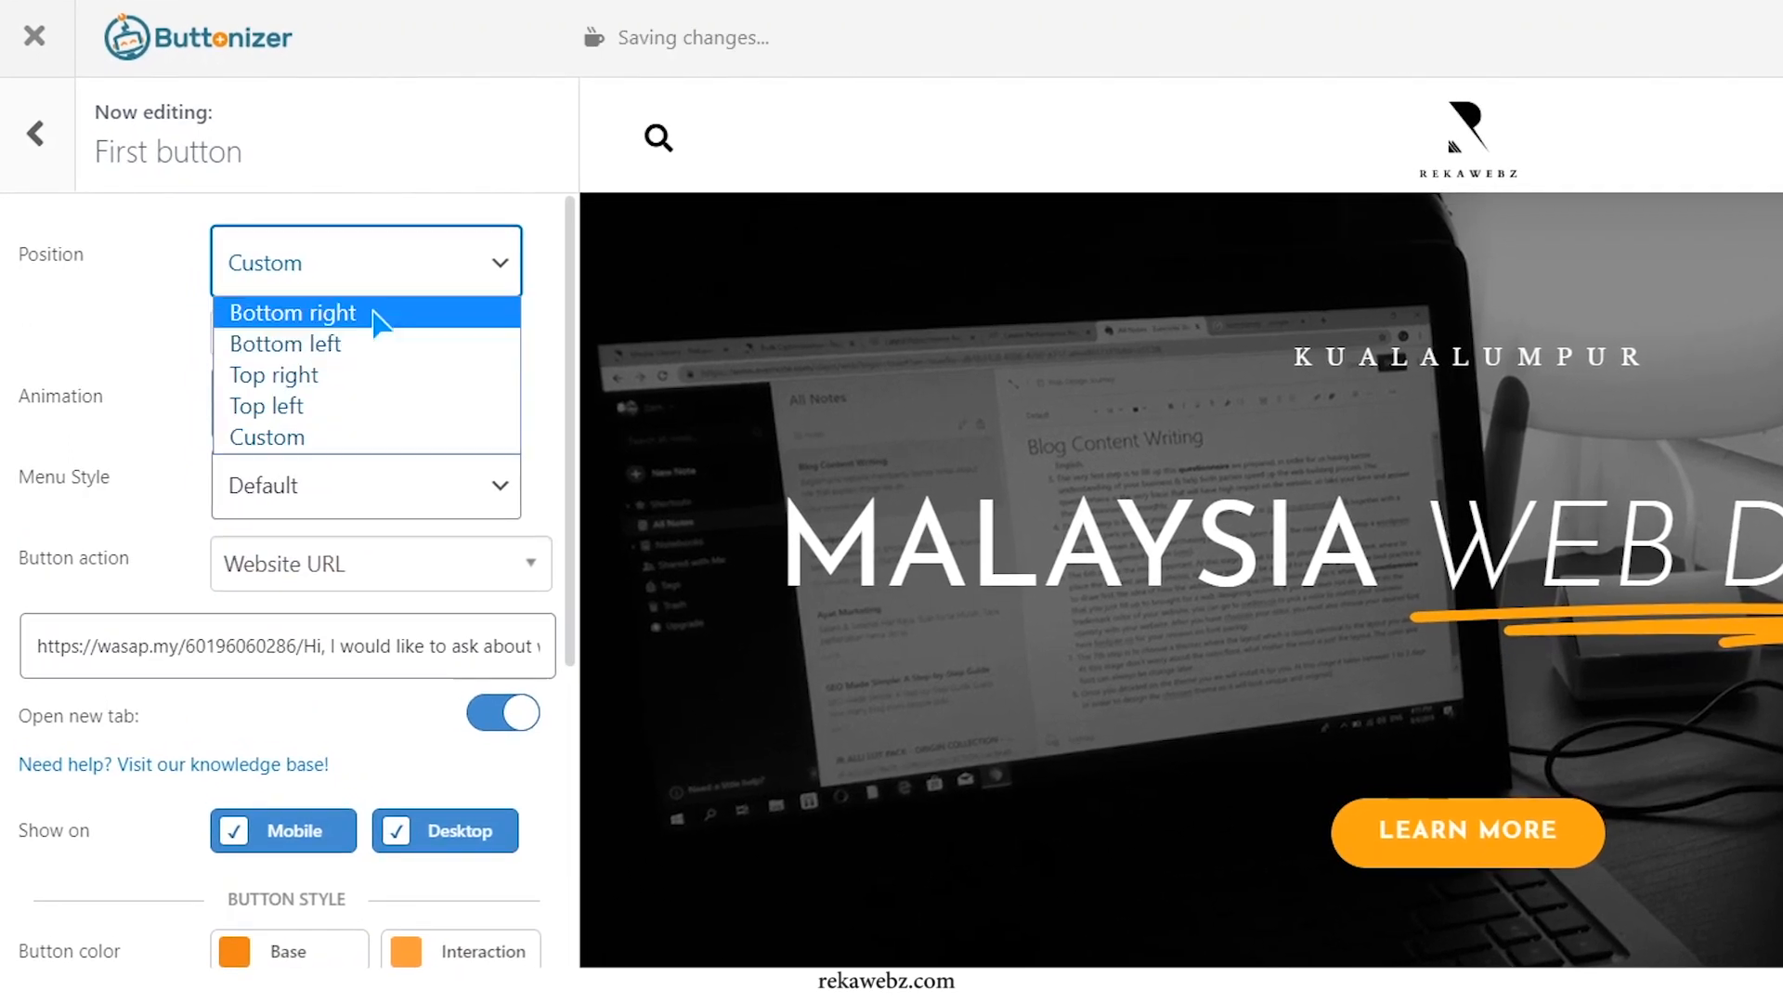
pyautogui.click(292, 312)
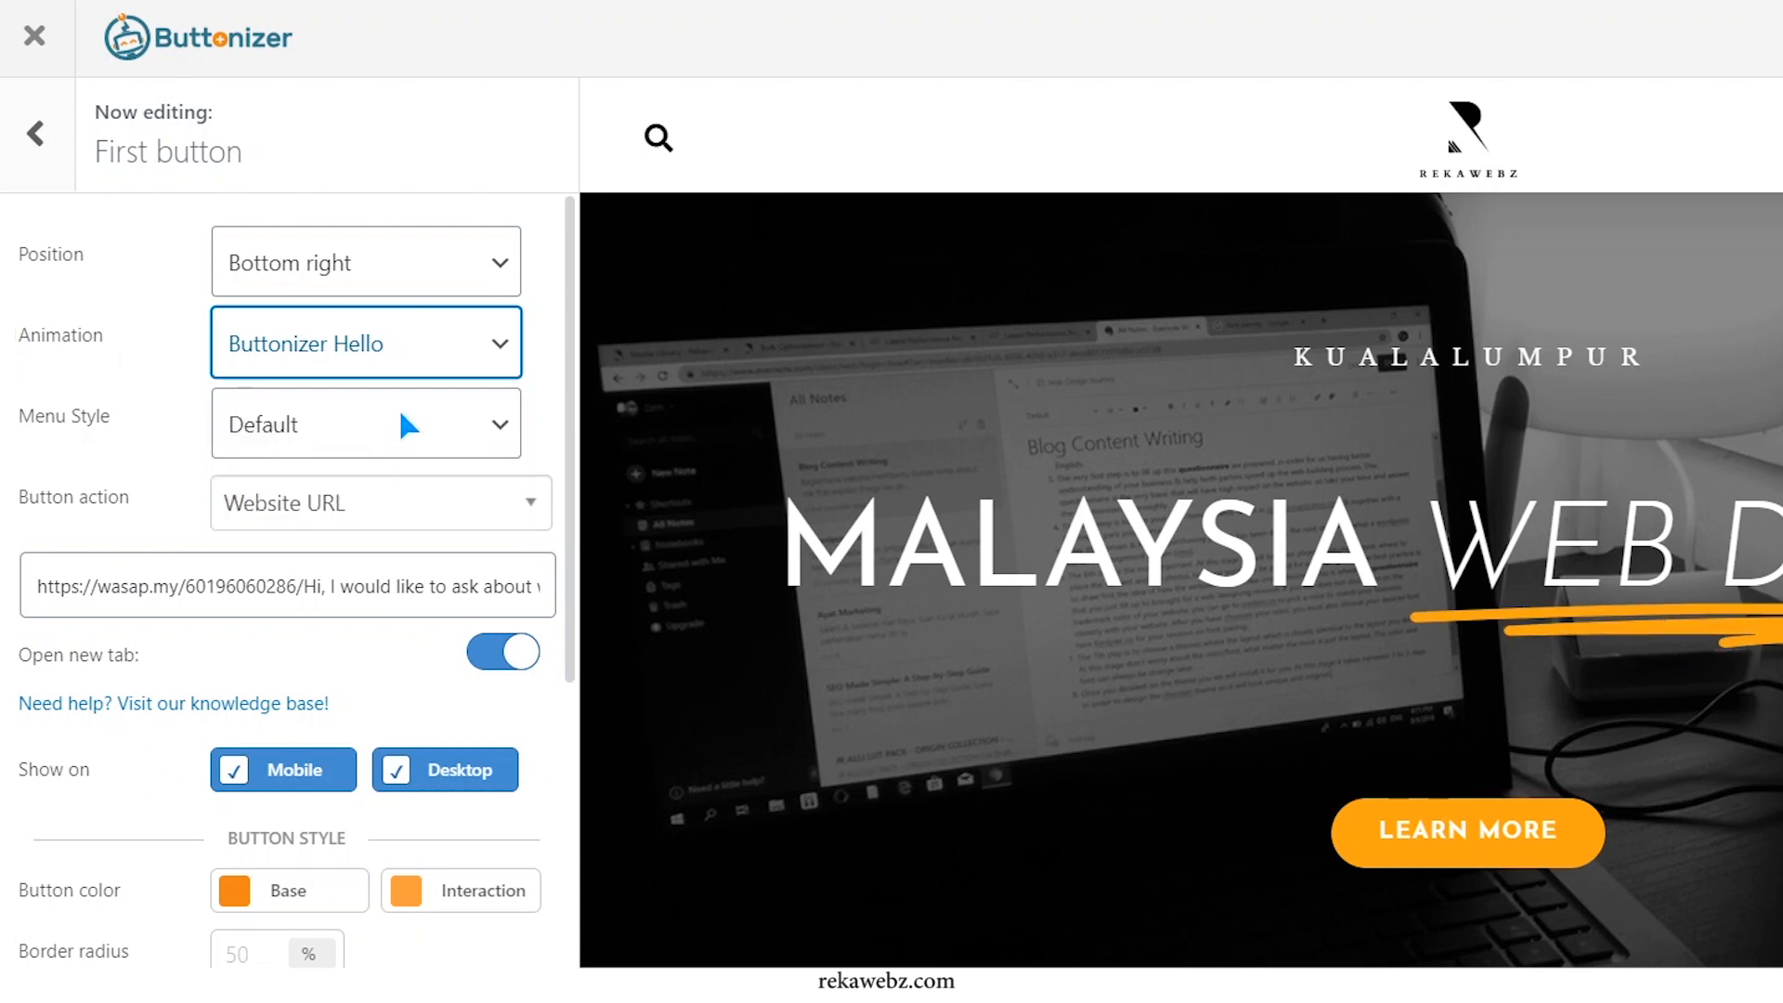
pyautogui.click(364, 342)
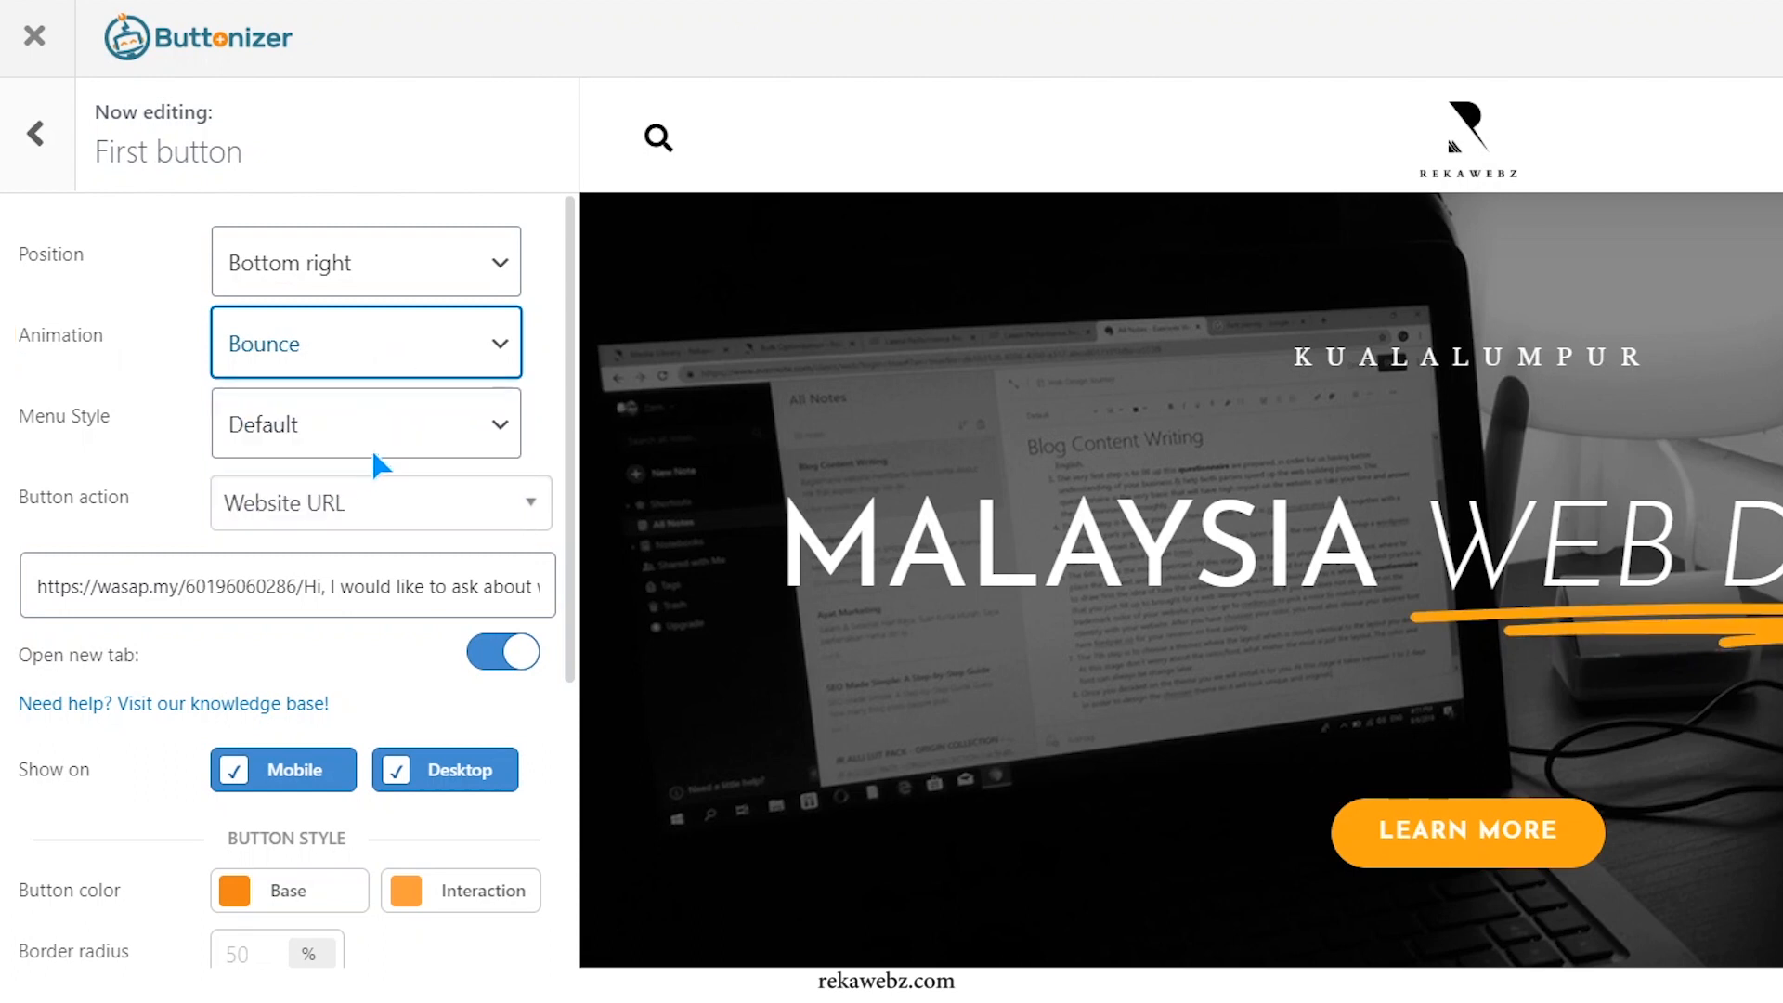
pyautogui.click(379, 503)
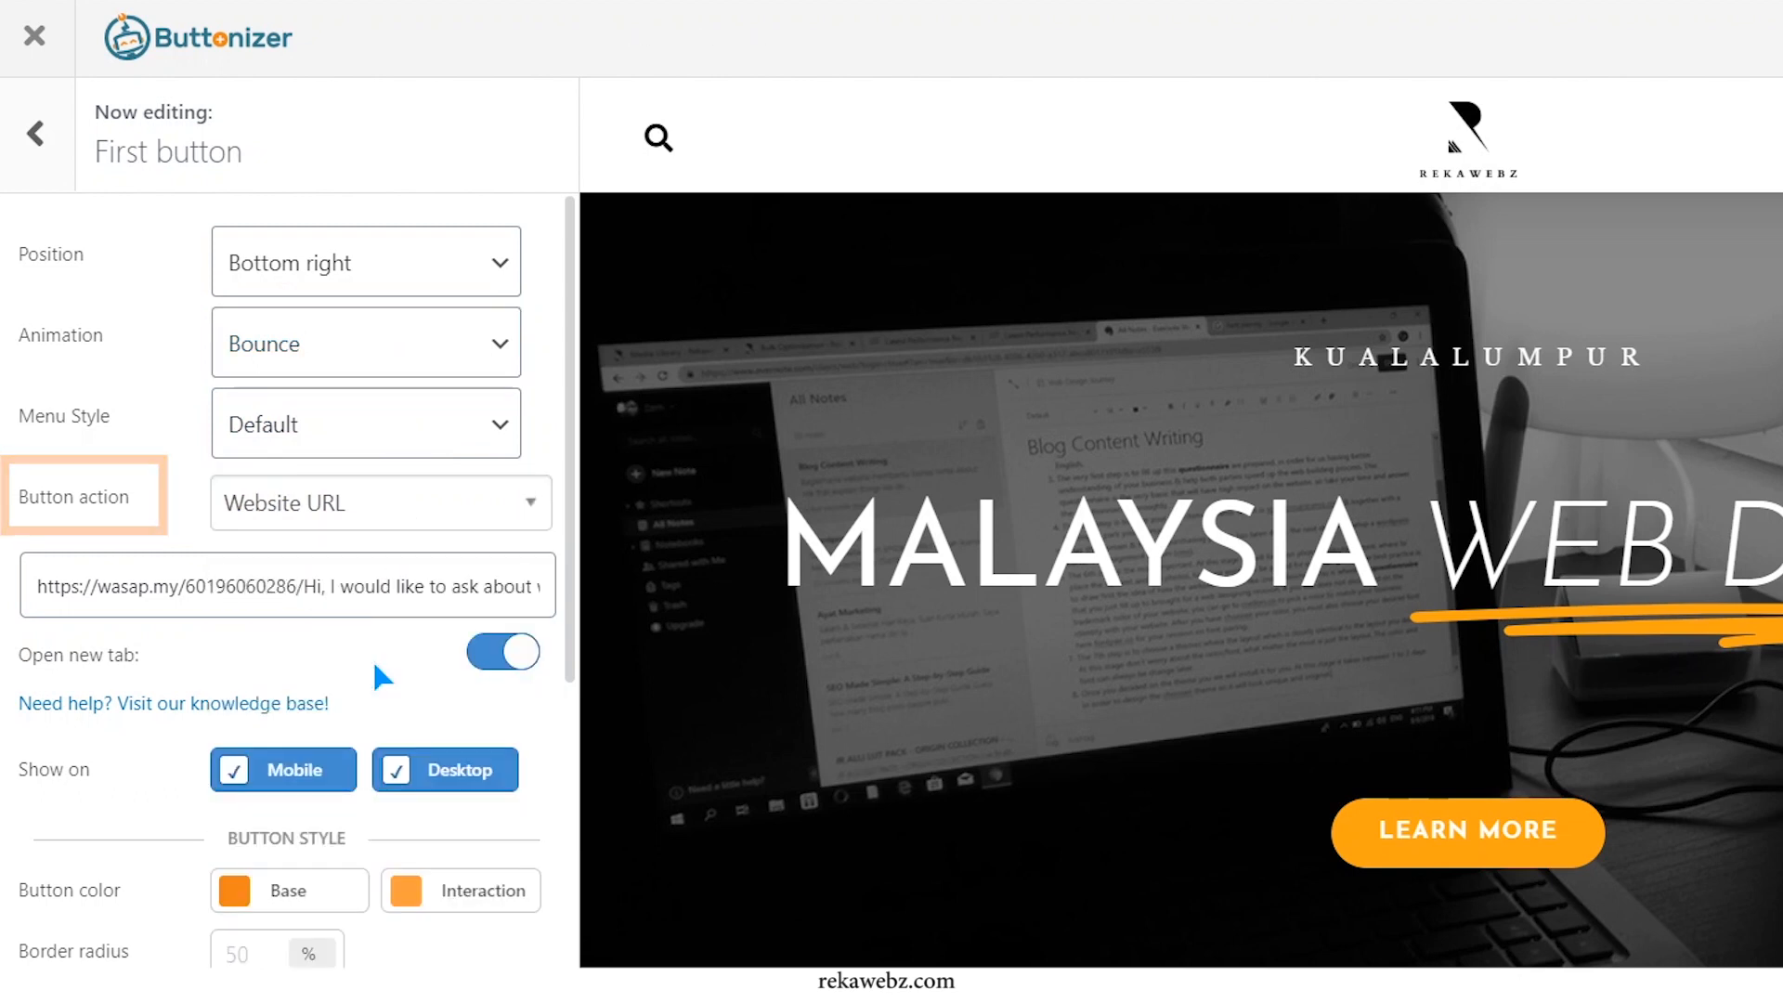
# Select the whole wasap.my WhatsApp link text of the Minah button for editing
pyautogui.click(284, 585)
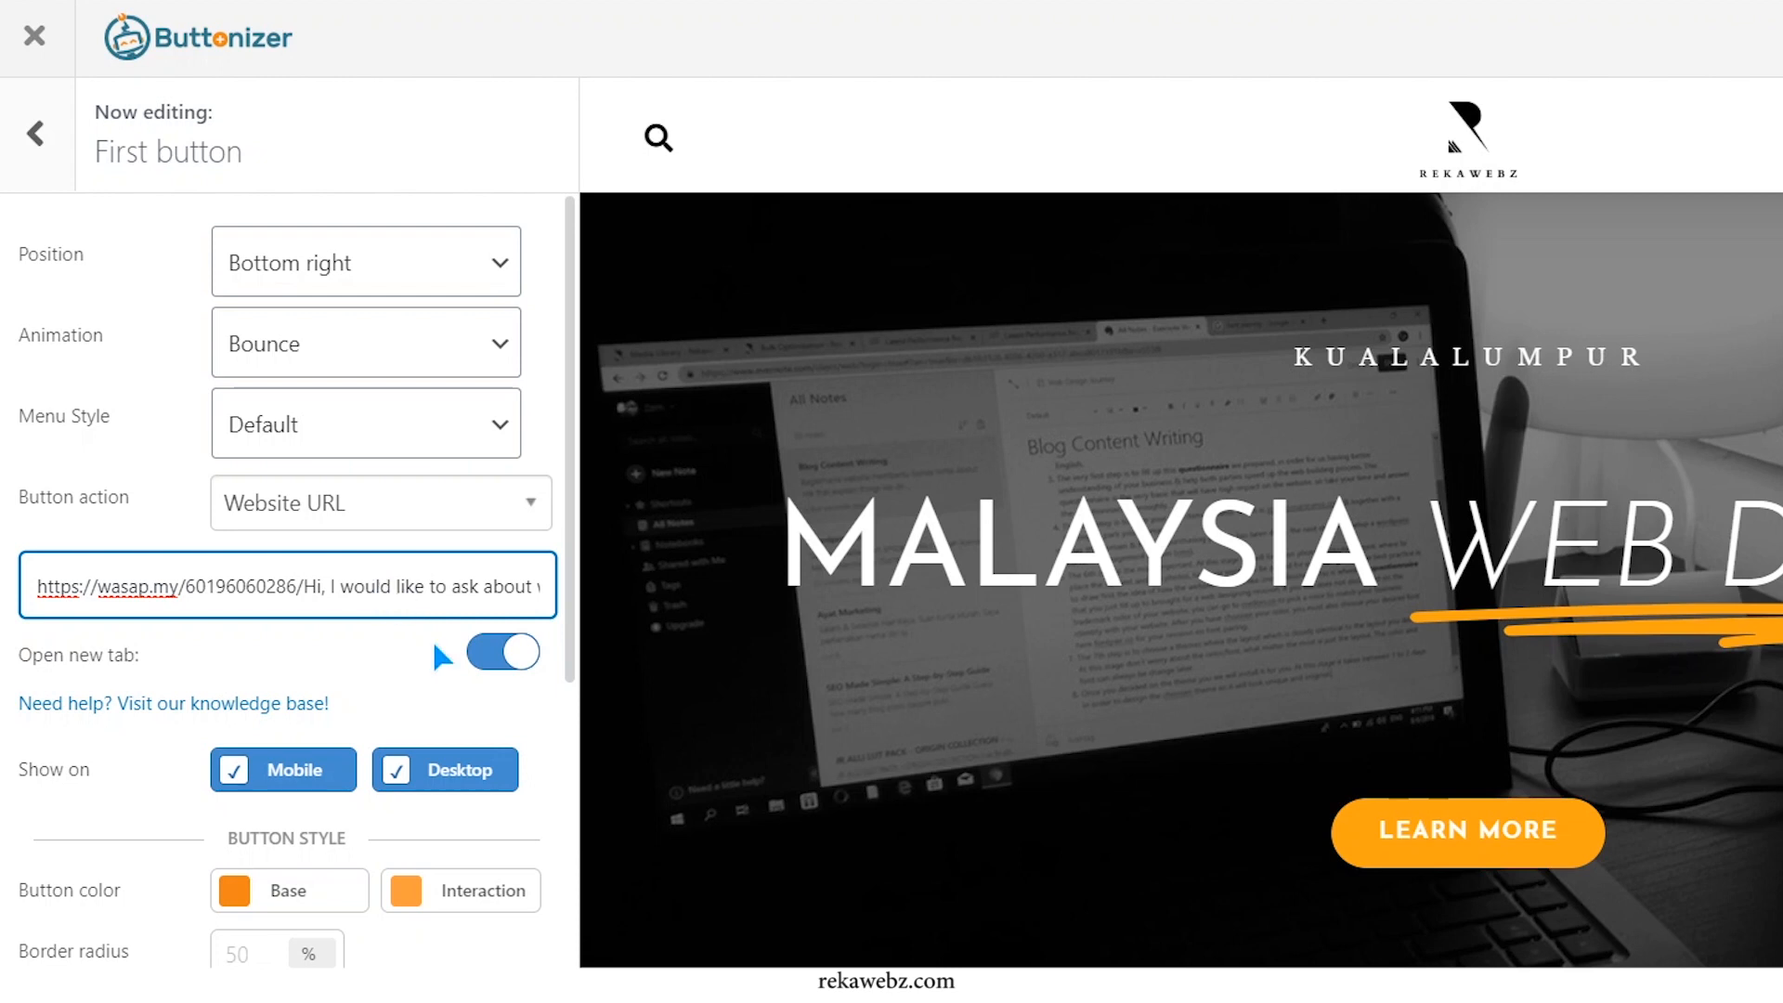
pyautogui.tripleClick(288, 585)
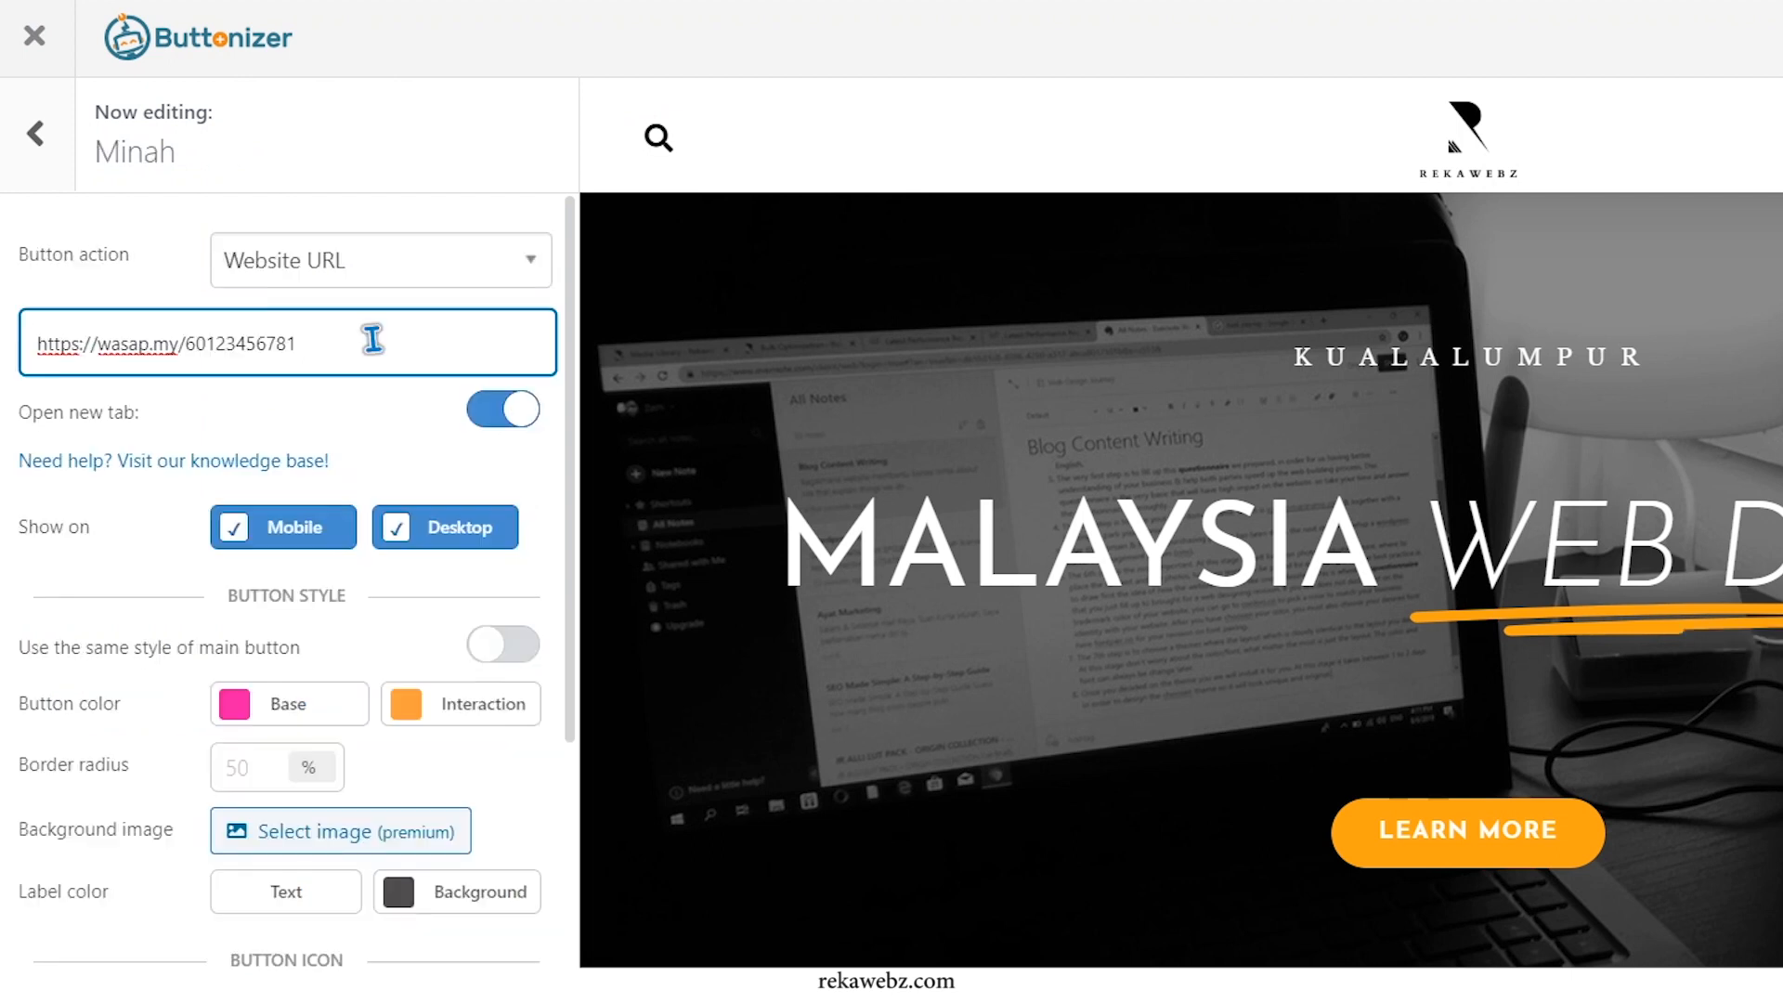
# Append 'Hi, I would like to know more about your service' to Minah's wasap.my chat link
pyautogui.click(286, 342)
pyautogui.write('96060')
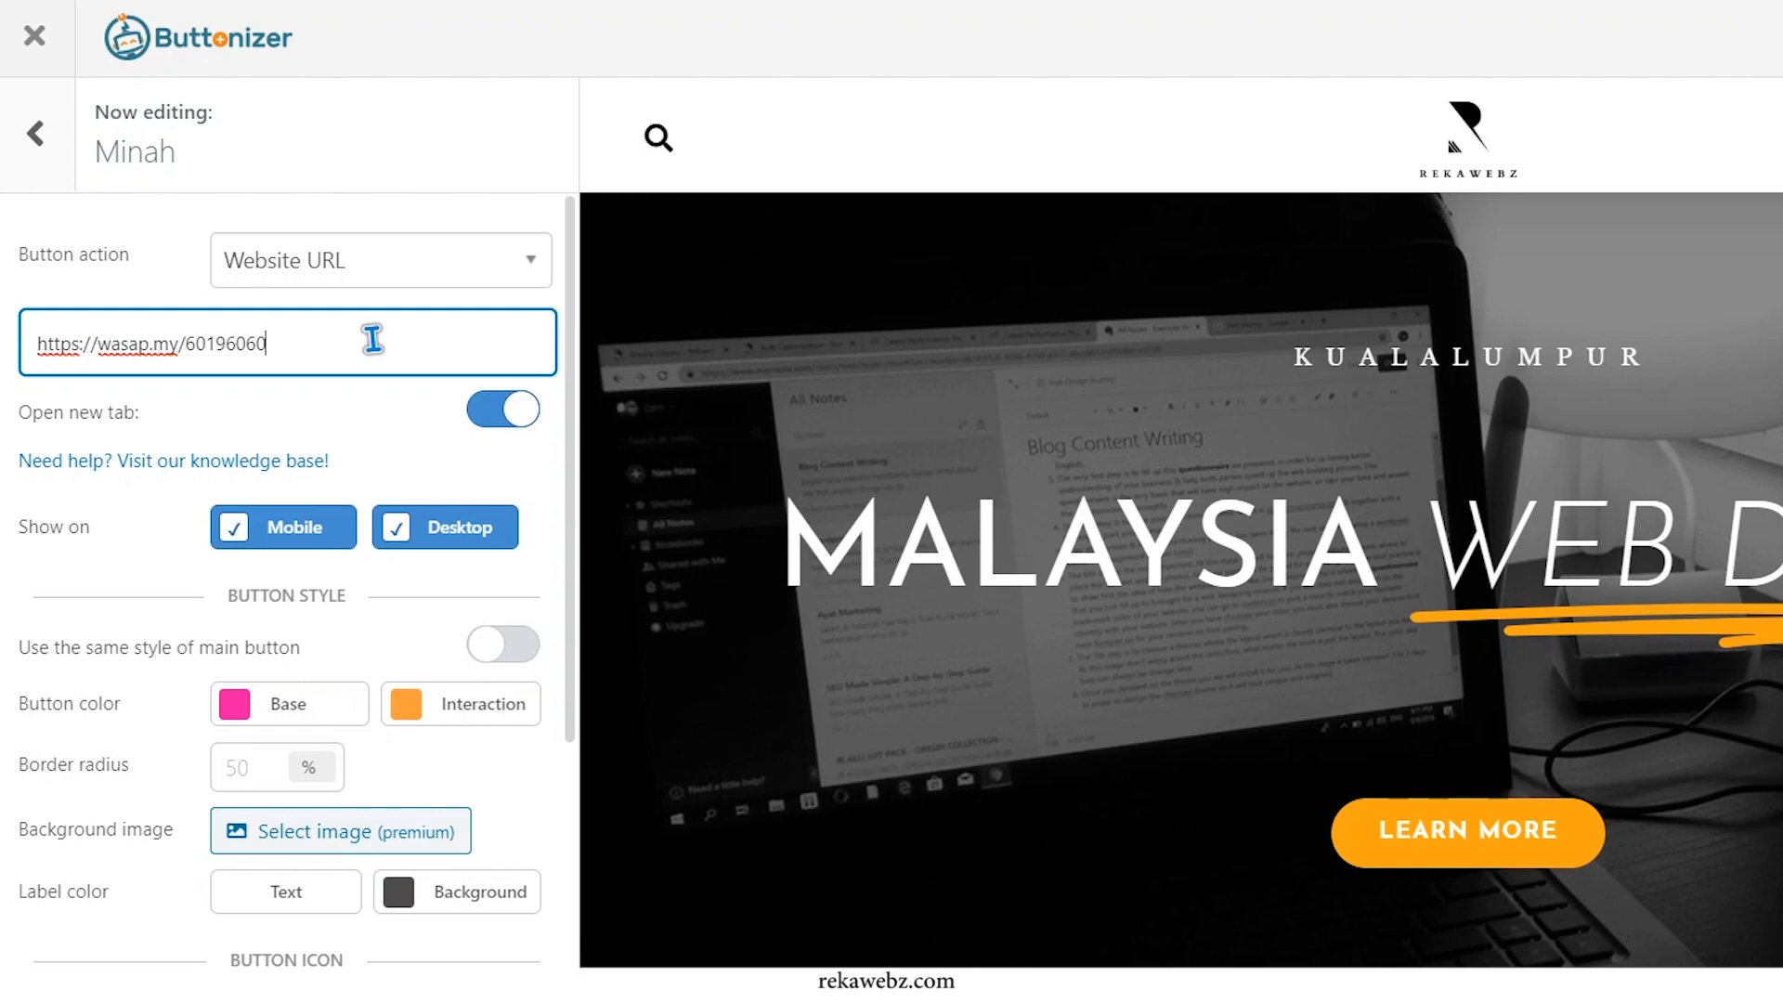
pyautogui.write('286/')
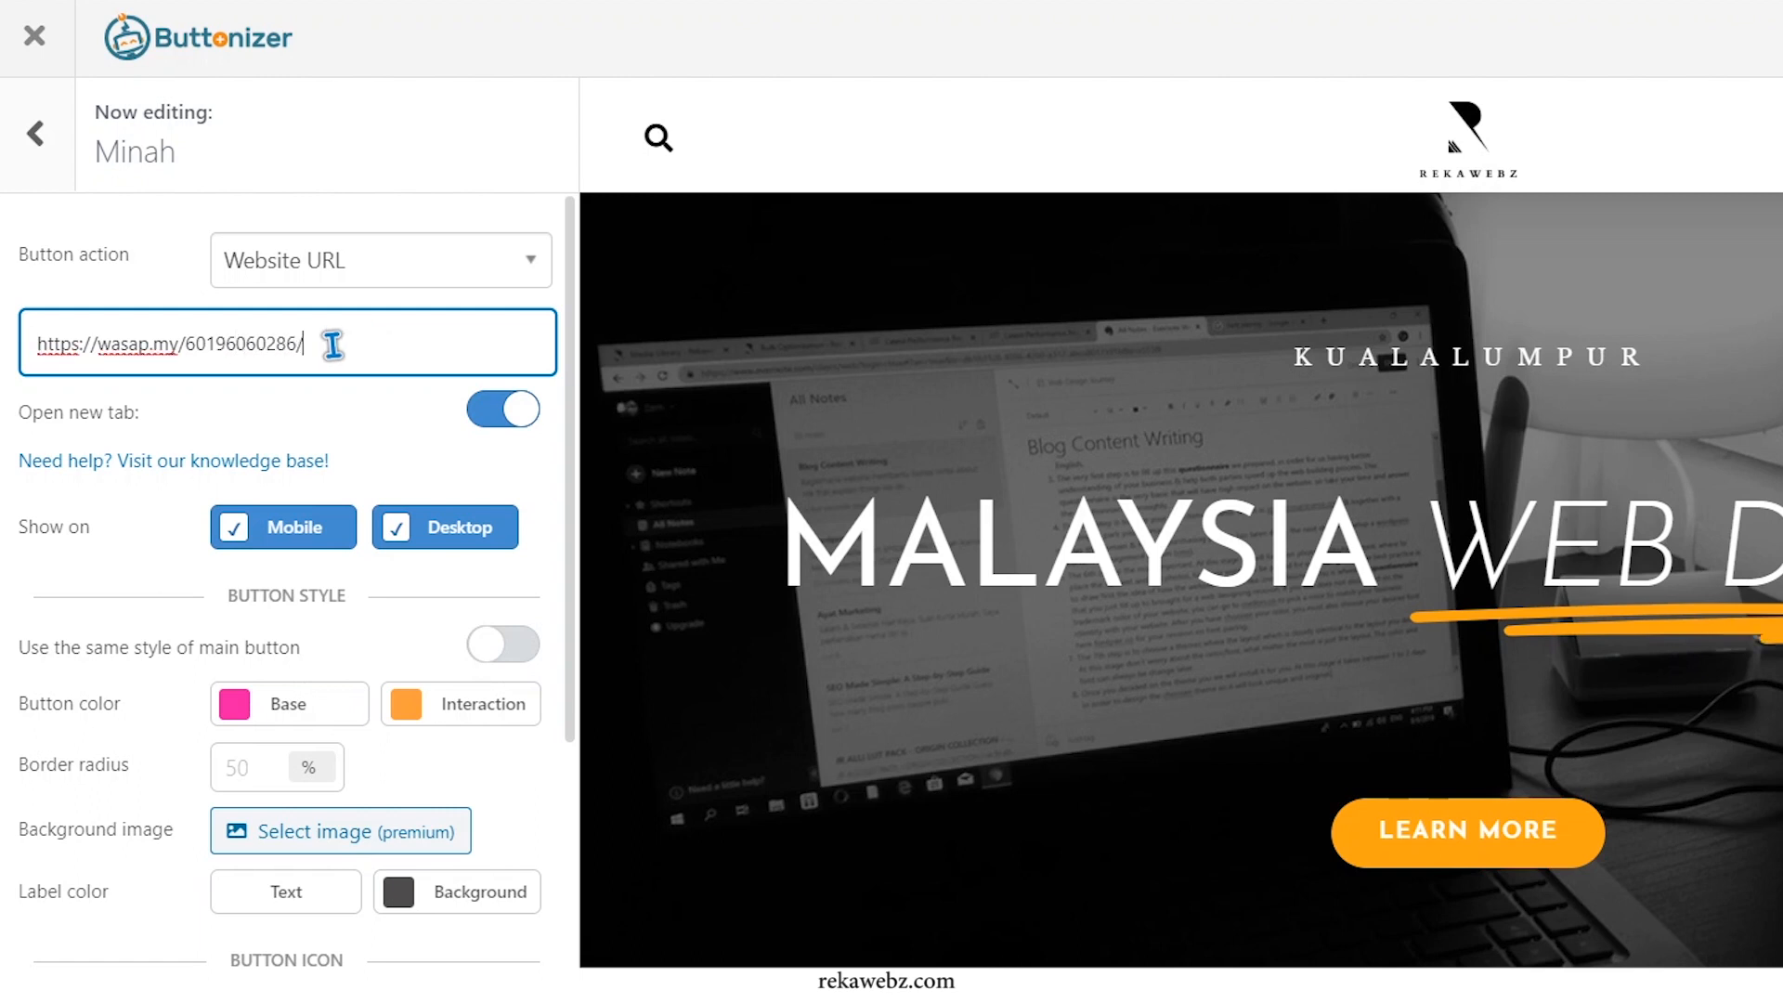
pyautogui.write('h')
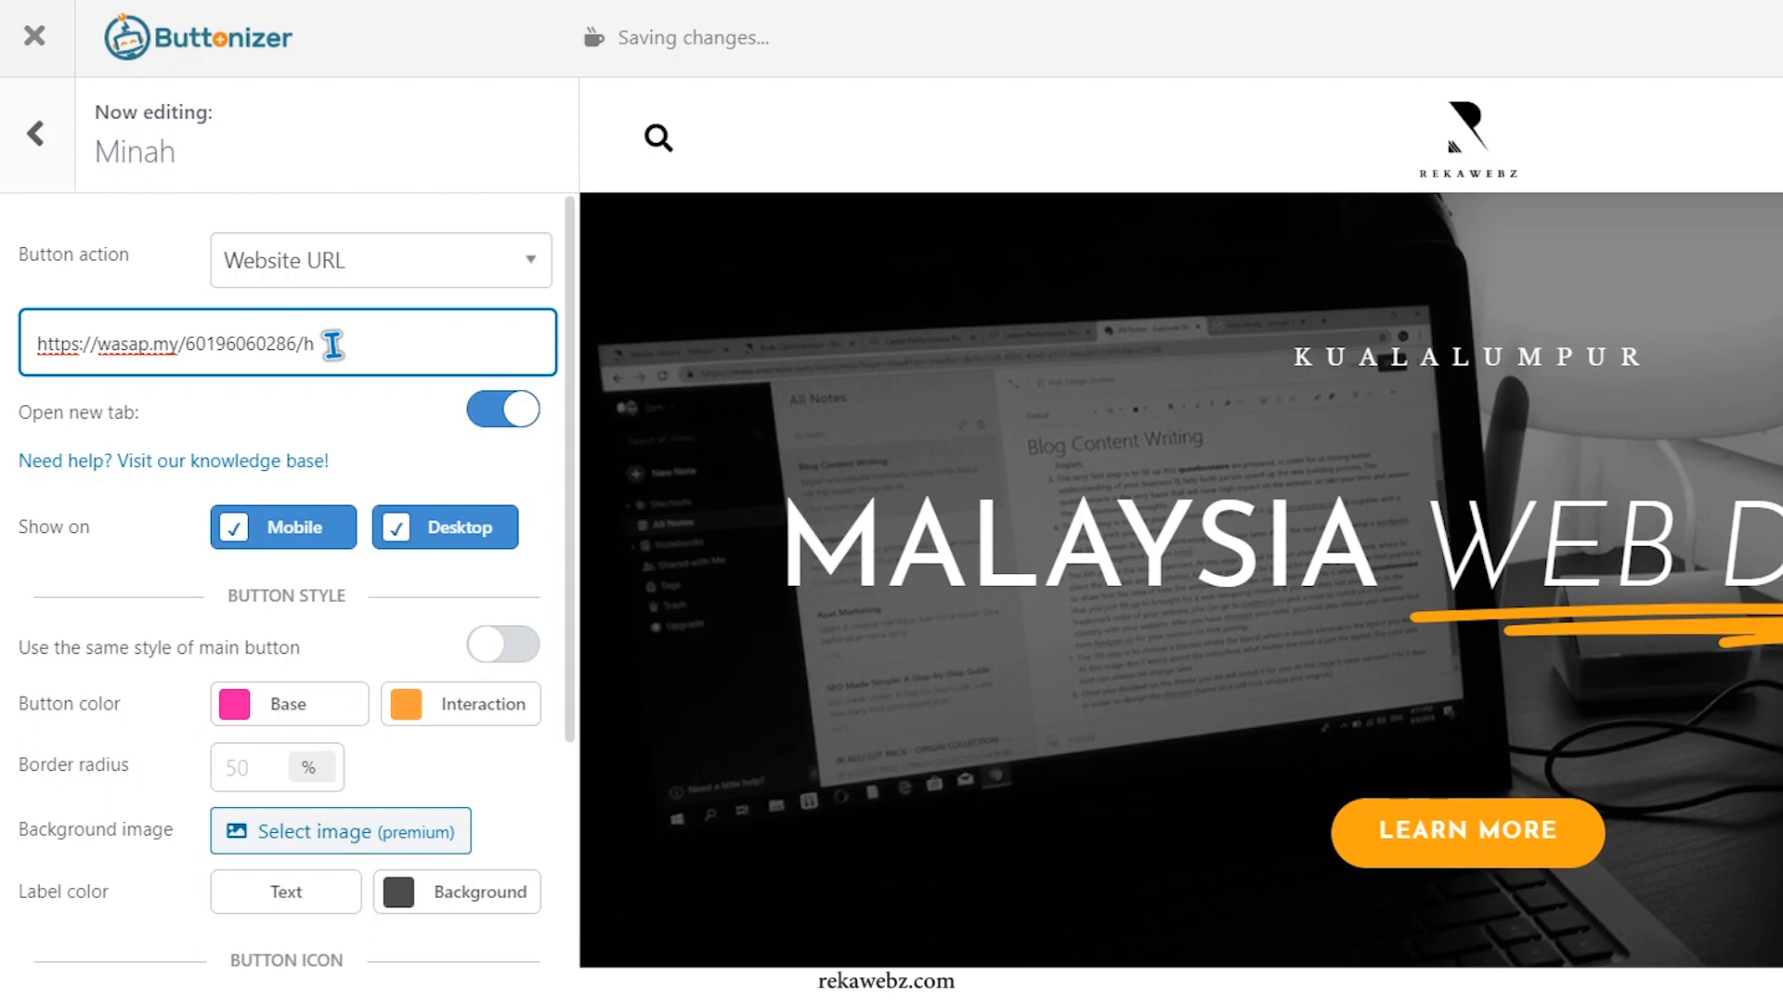
pyautogui.write('Hi,')
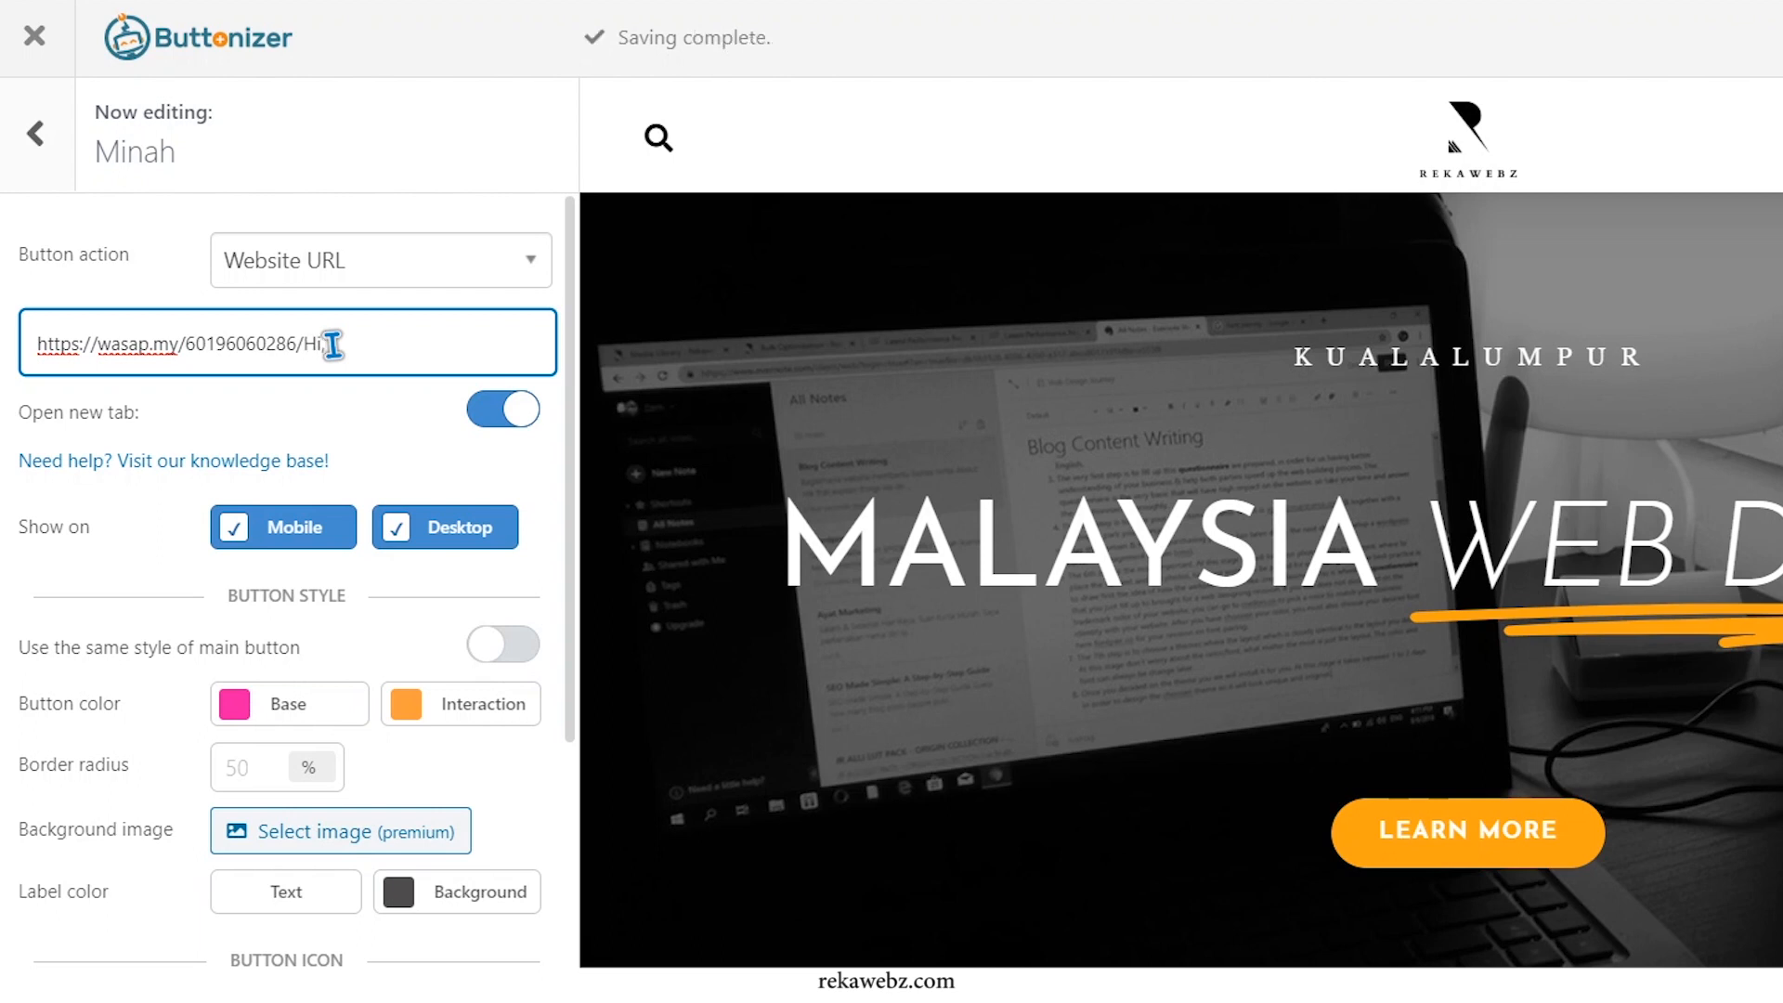
pyautogui.write('would')
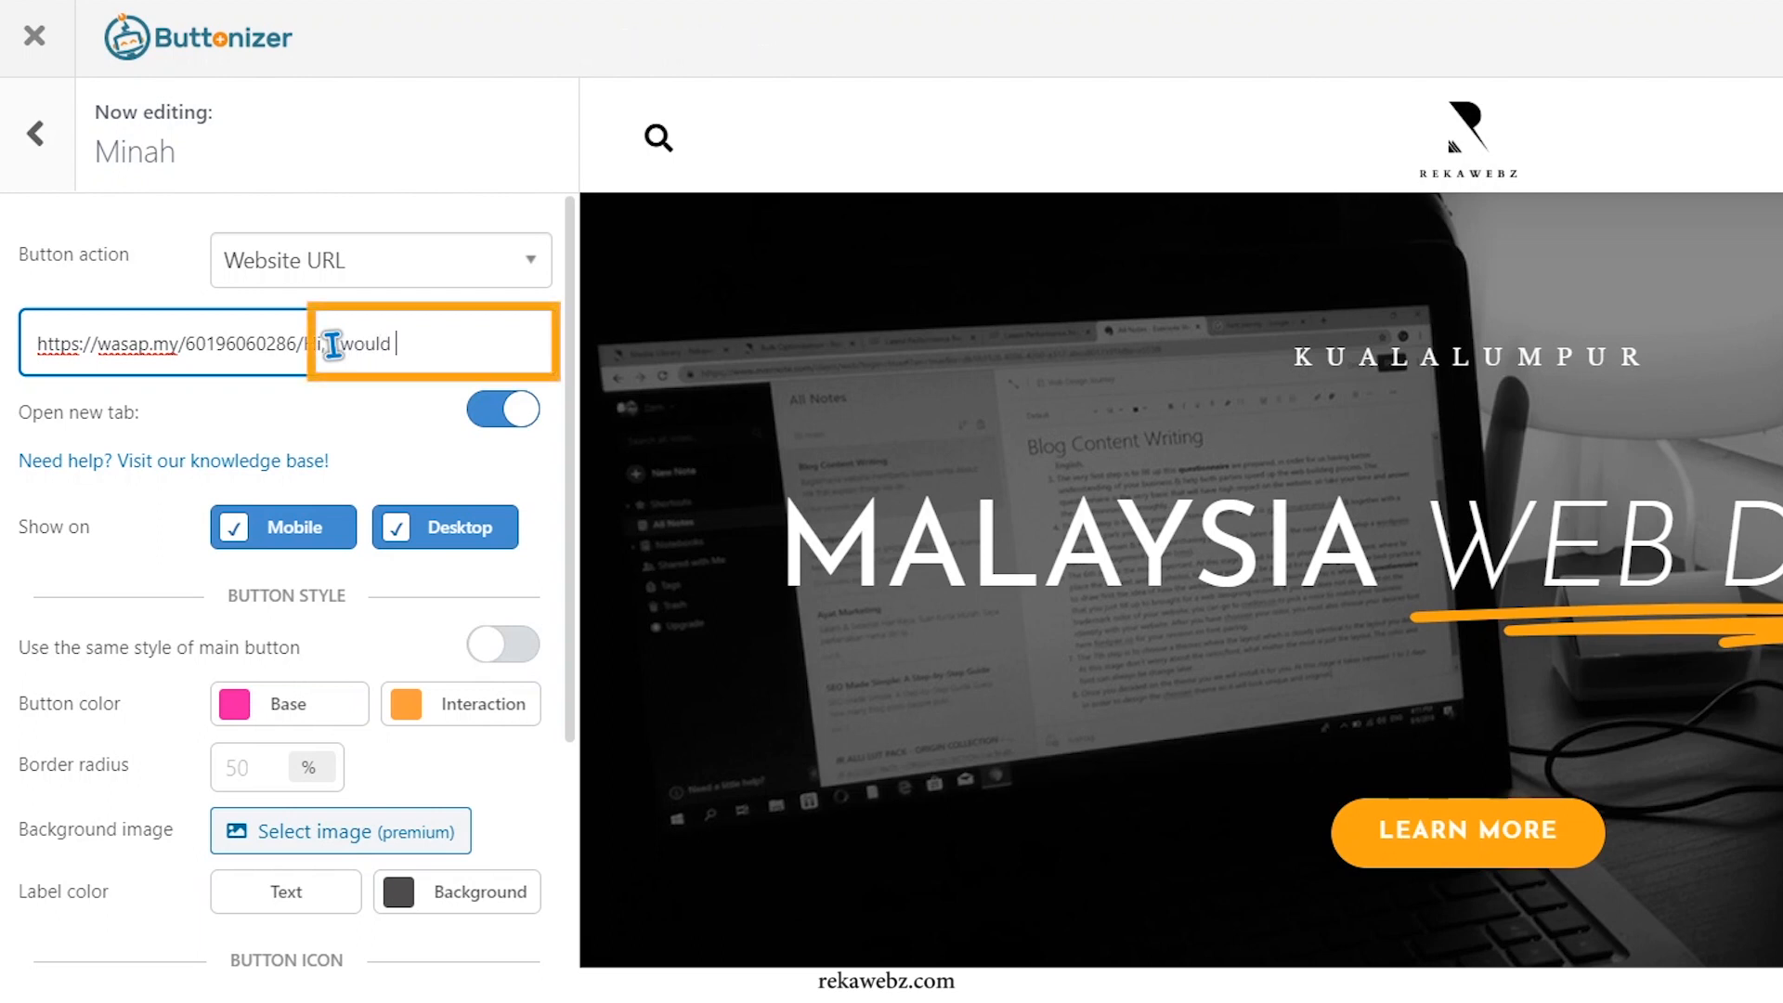
pyautogui.write('like to know')
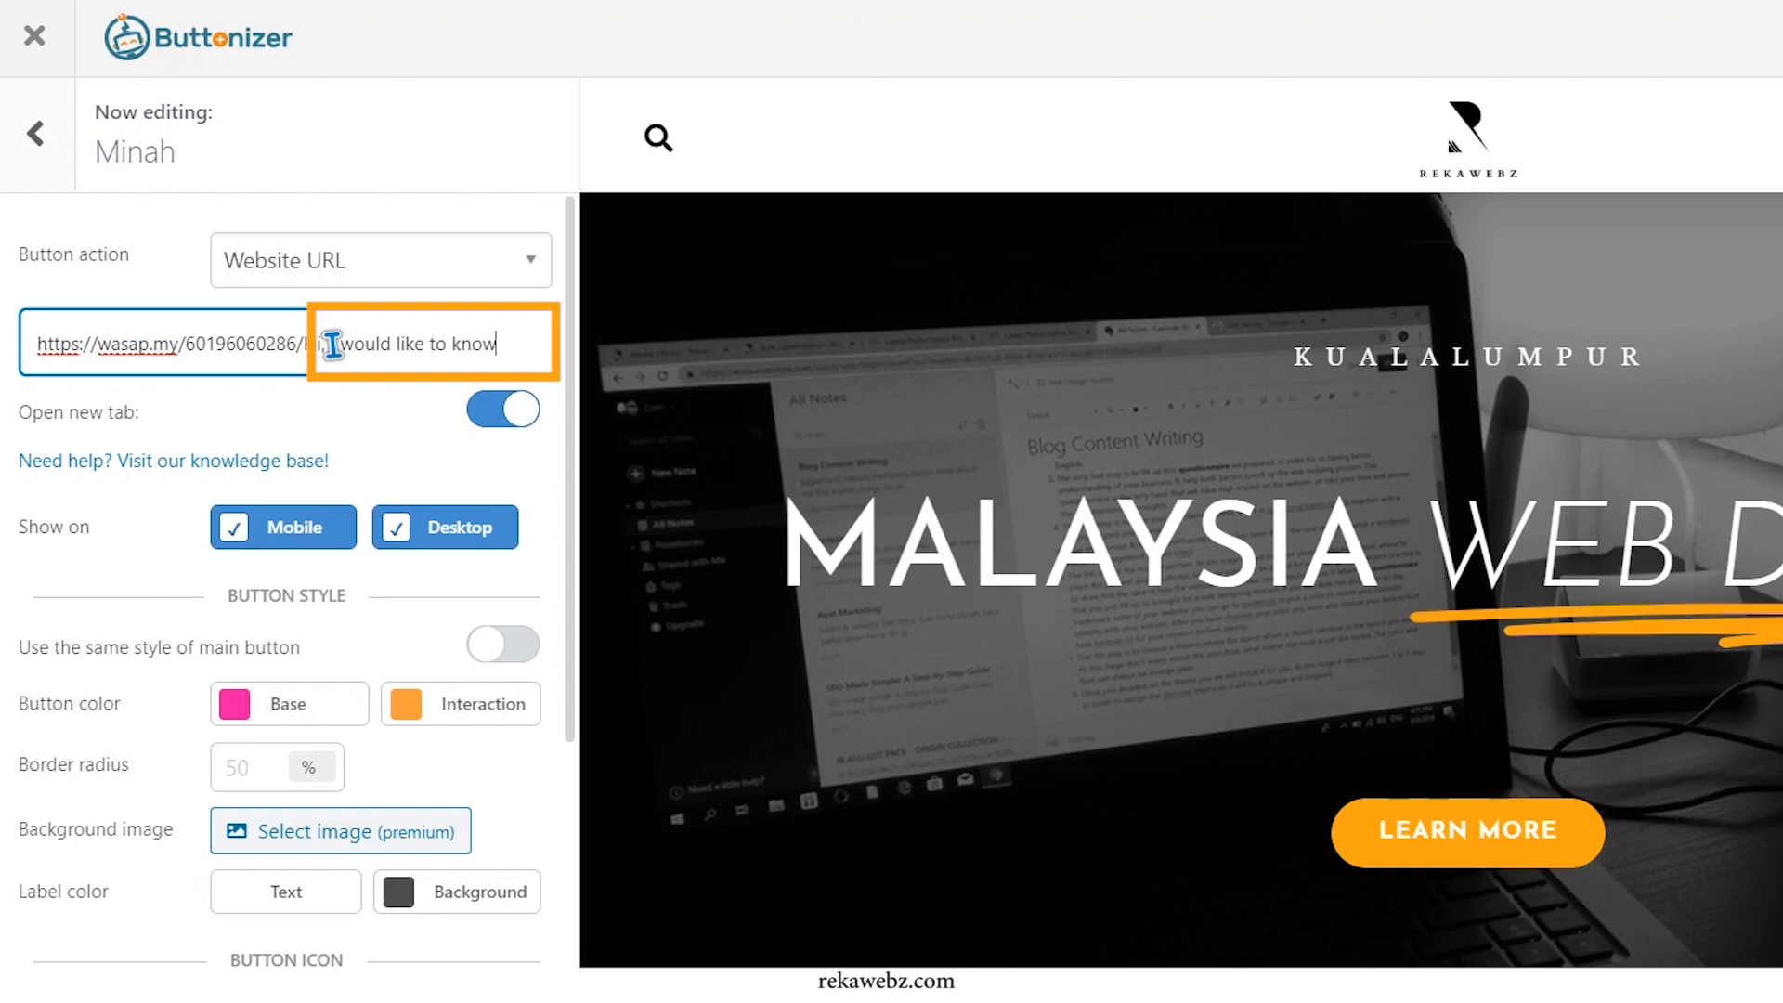
pyautogui.write('more about your')
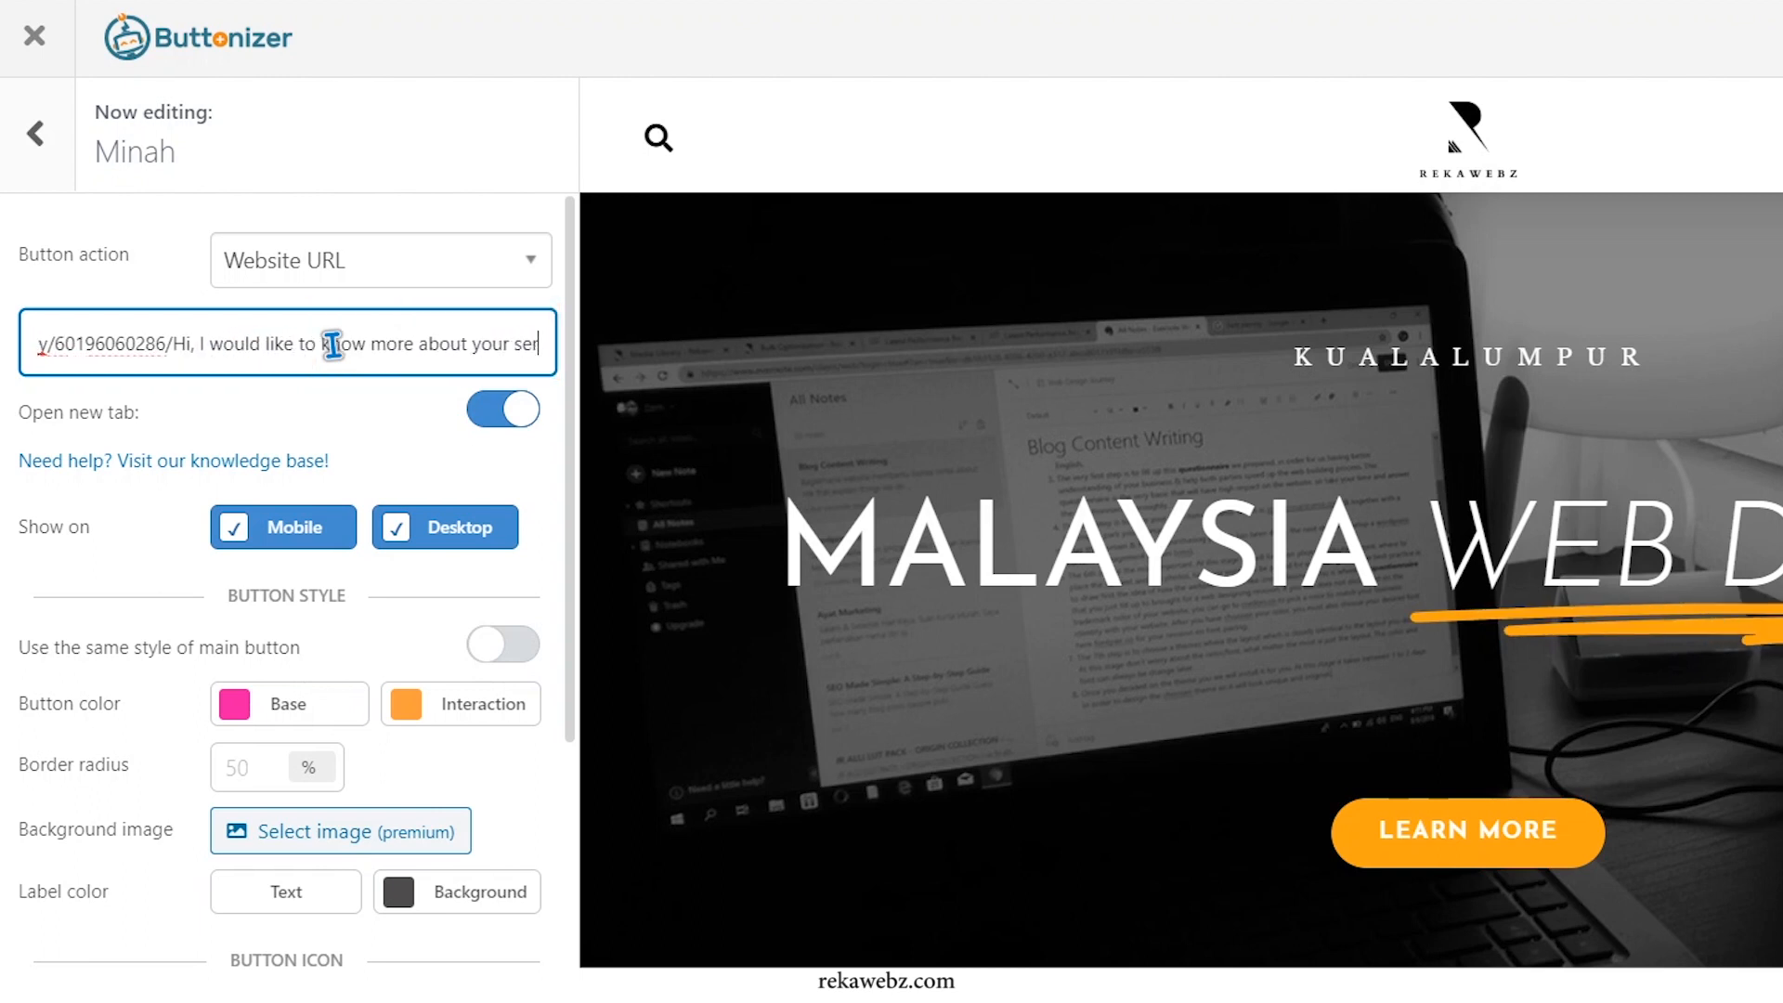
pyautogui.write('service')
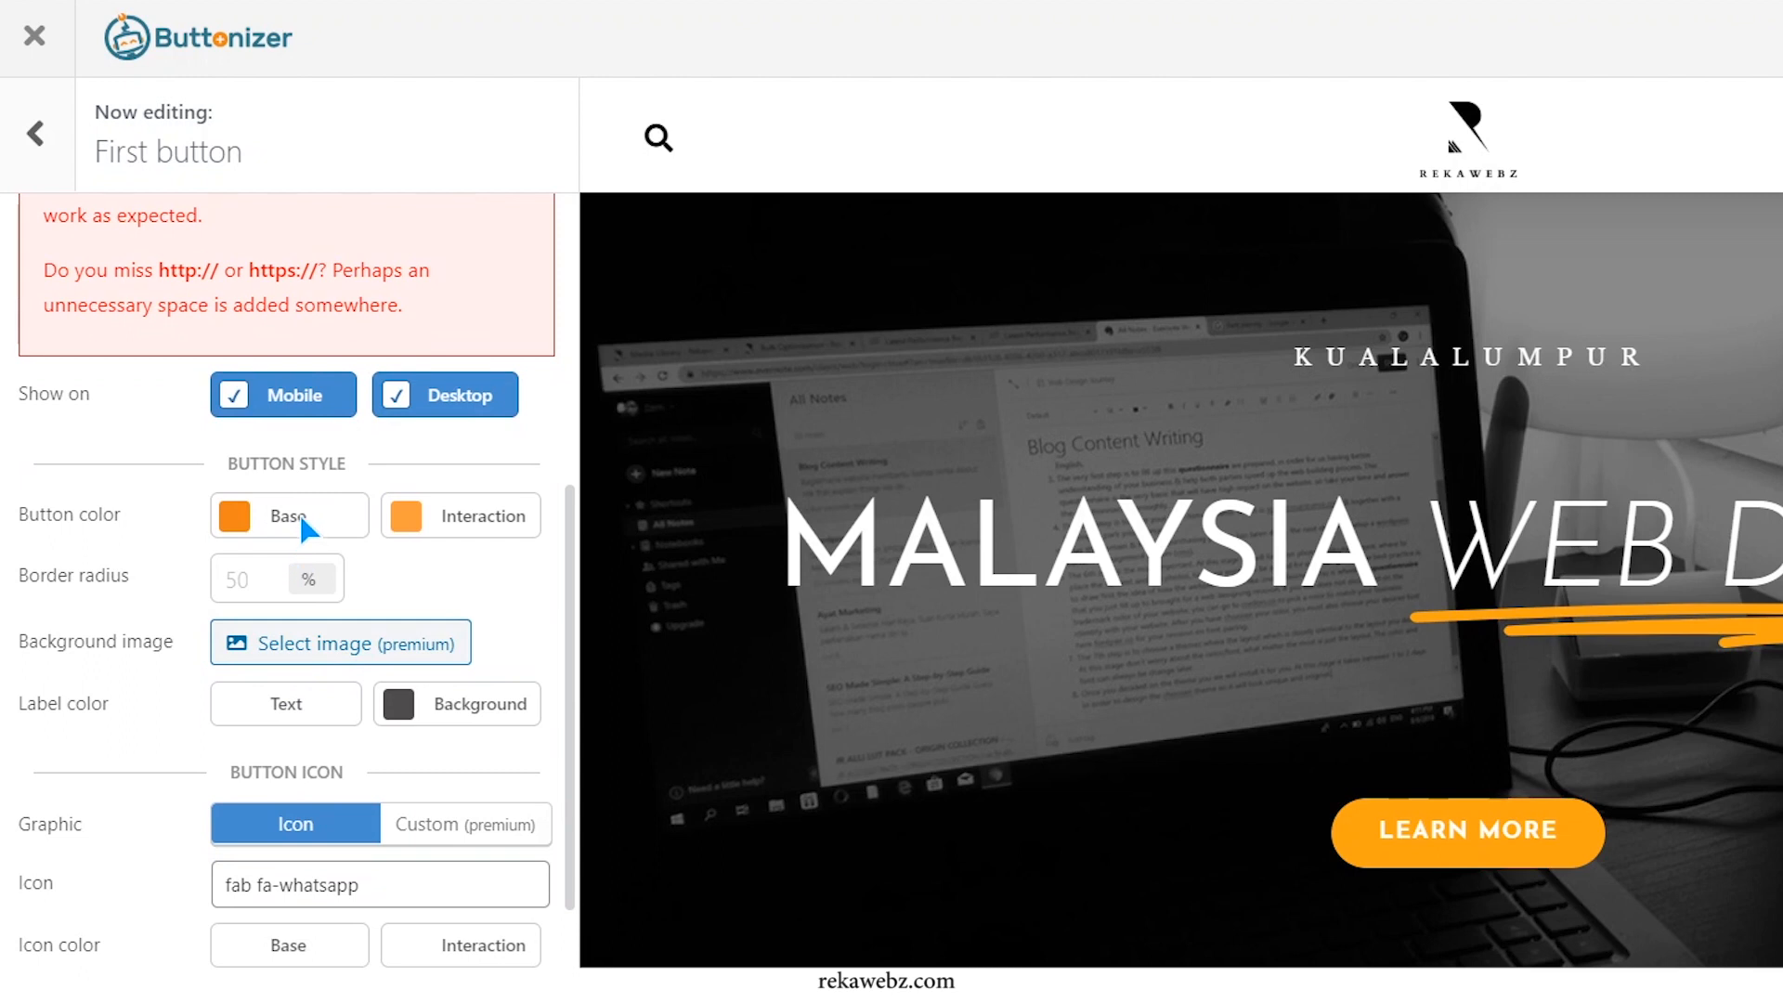
# Change the main button's base colour from orange to green (#19F02AFF)
pyautogui.click(287, 514)
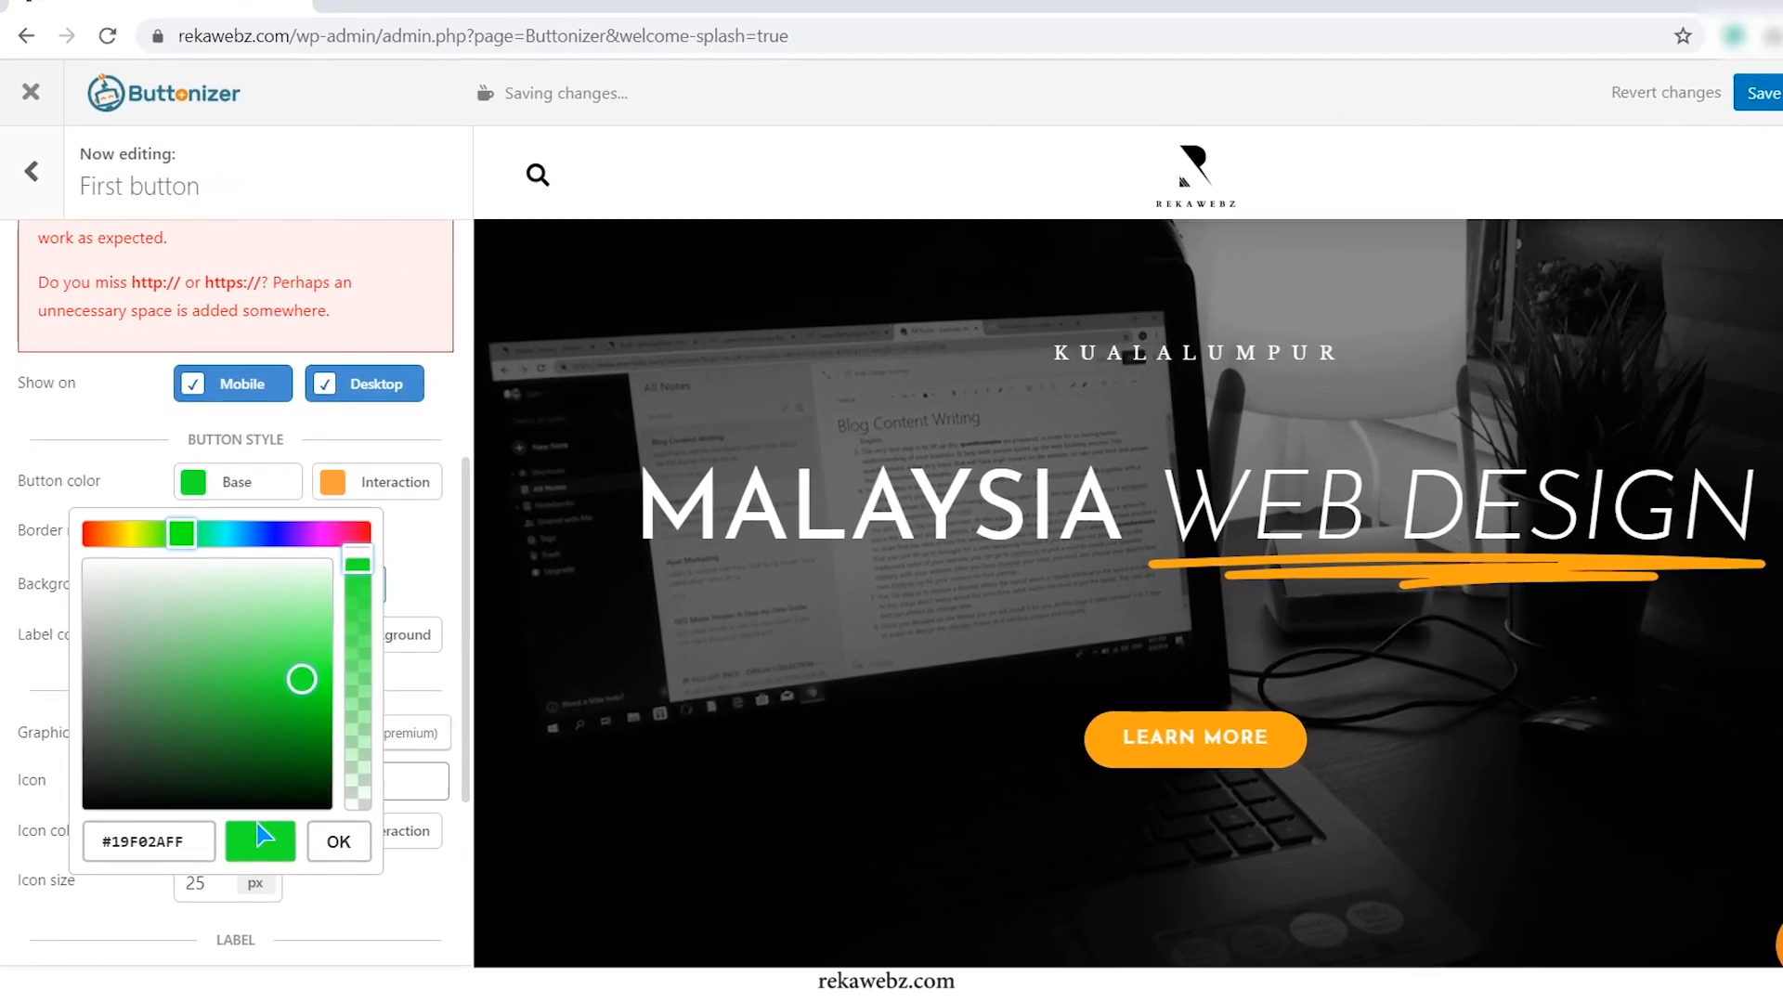
pyautogui.click(338, 842)
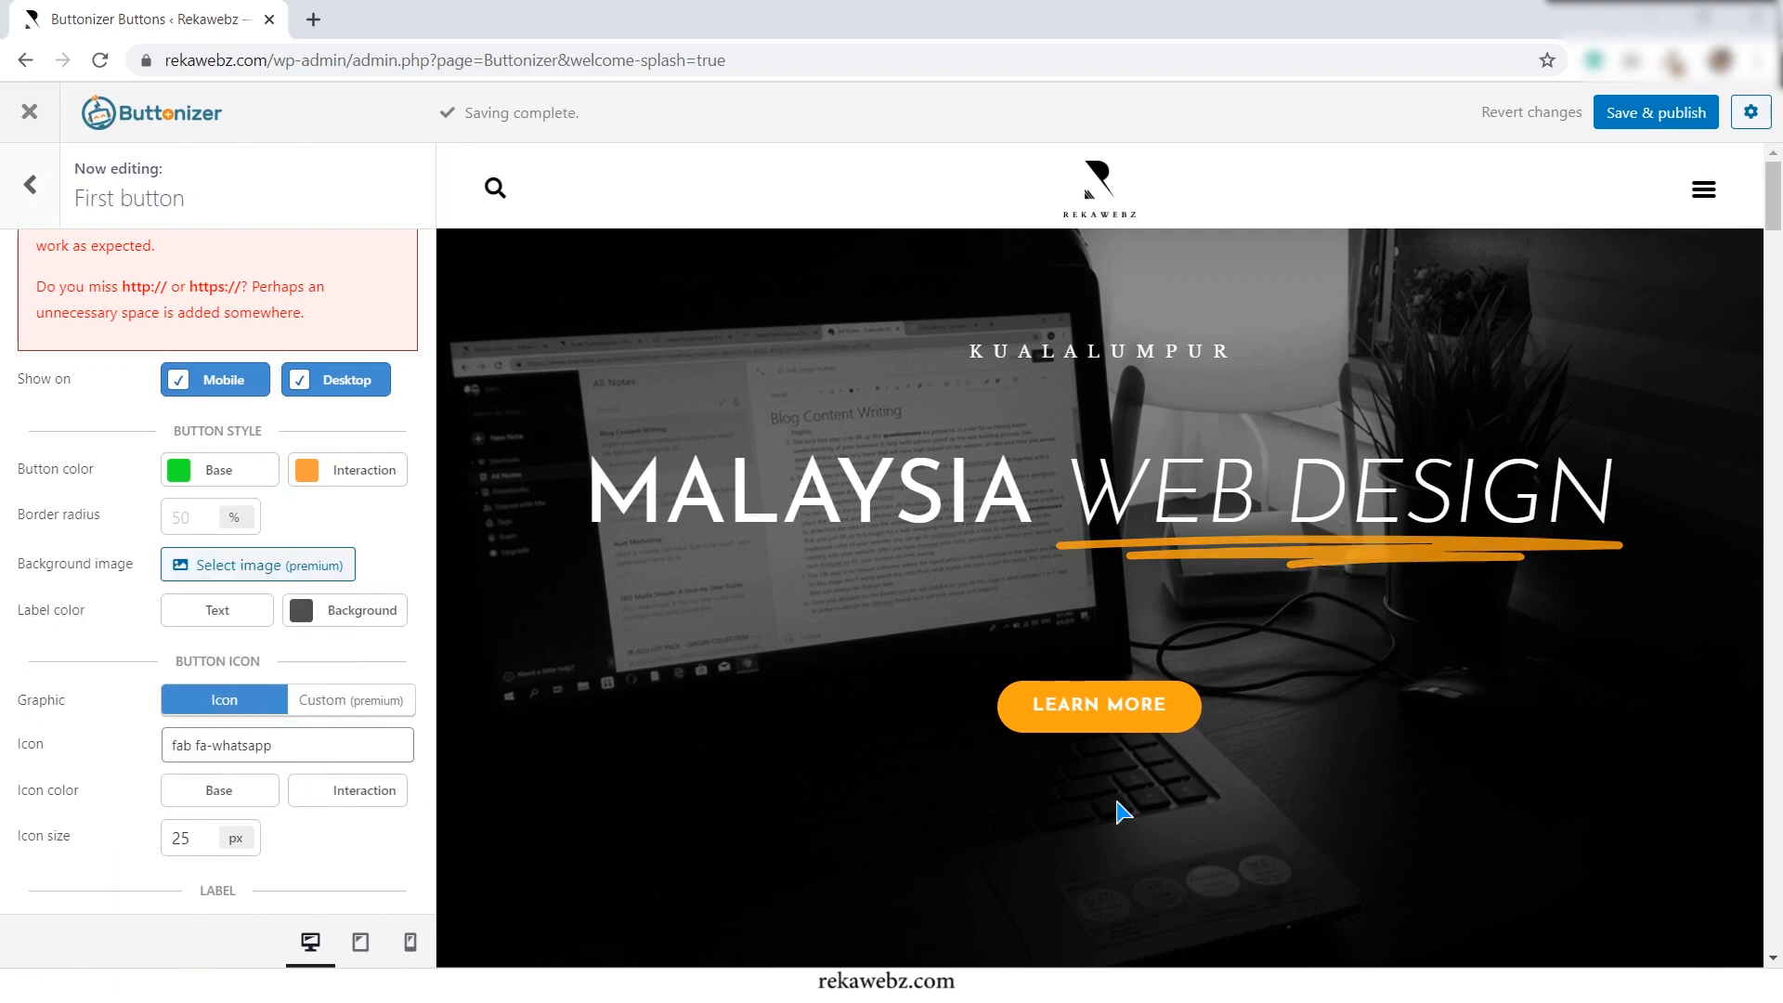
pyautogui.moveTo(1662, 895)
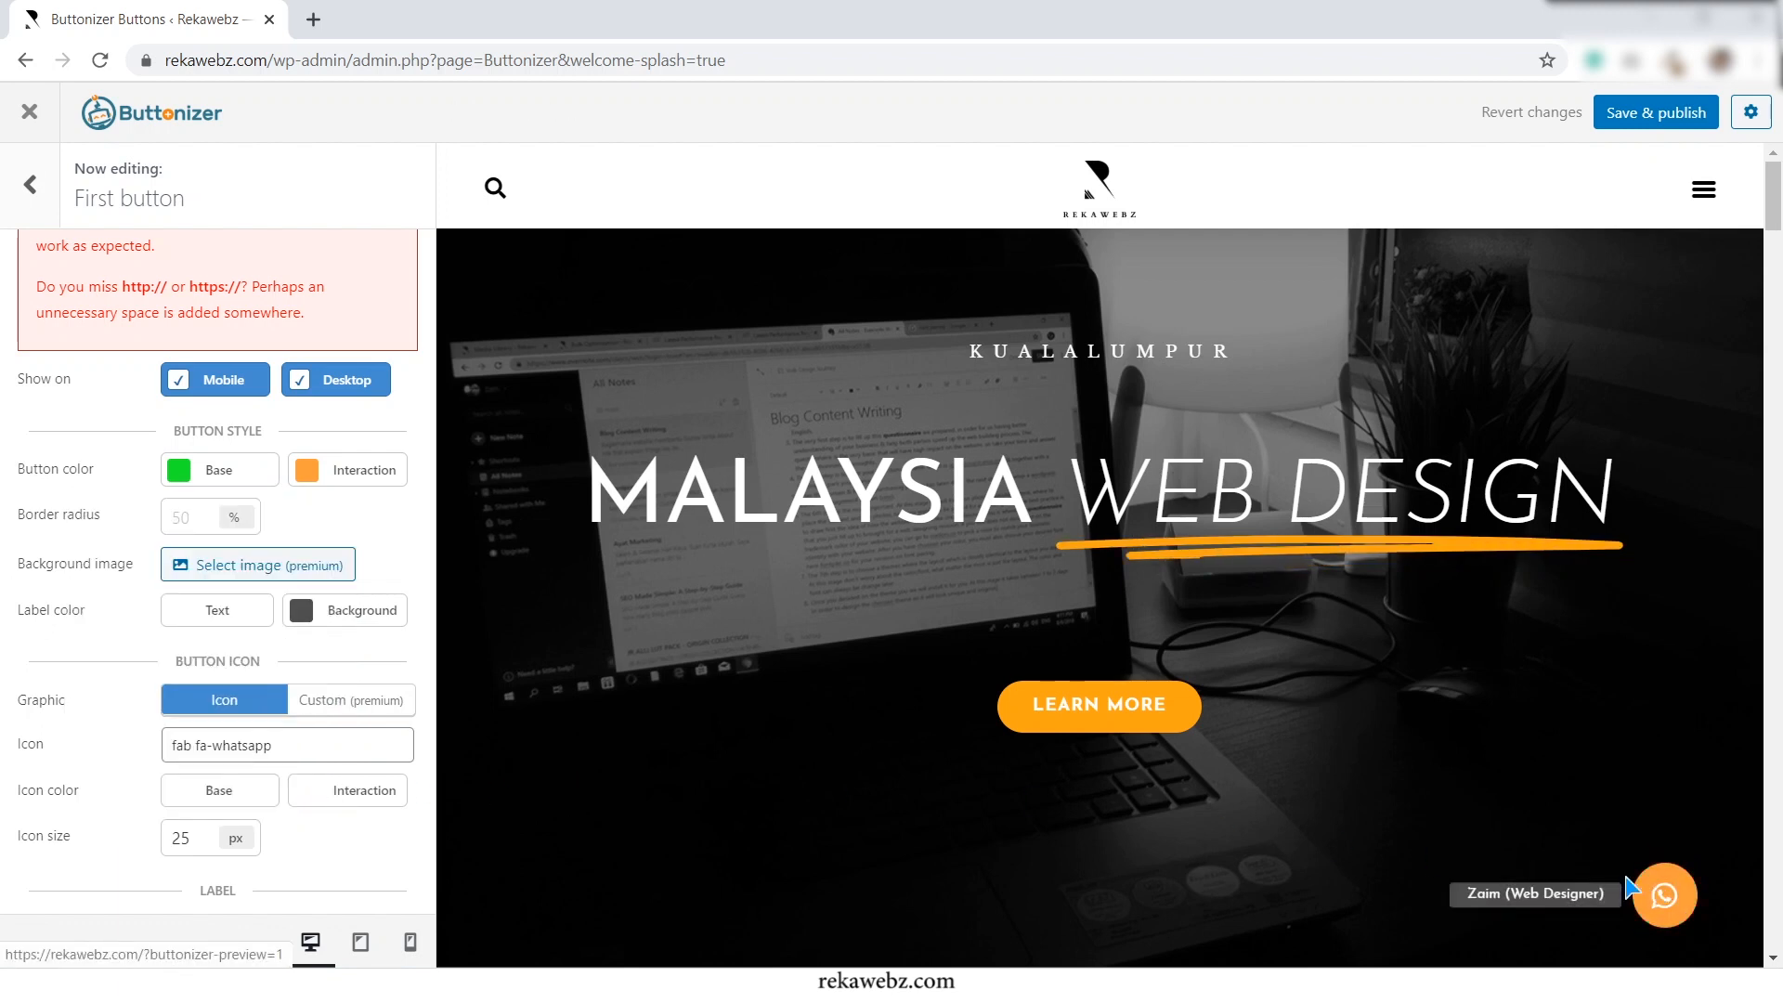
pyautogui.click(1655, 111)
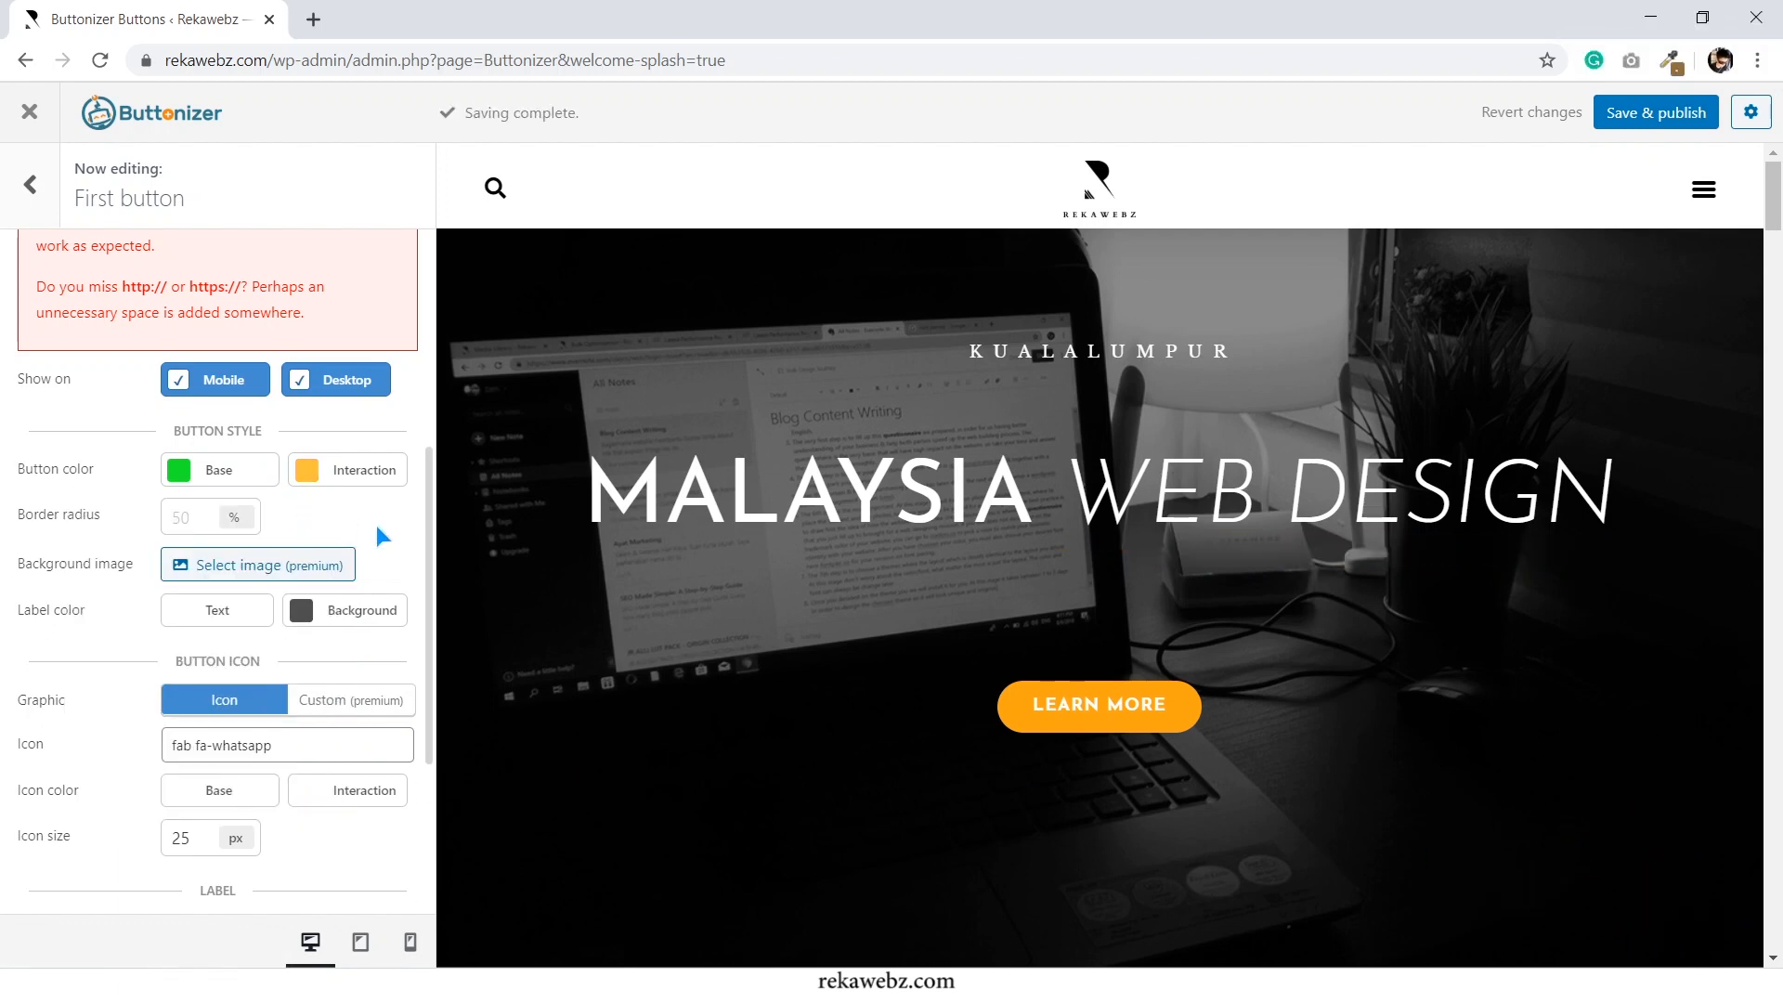
pyautogui.scroll(-3)
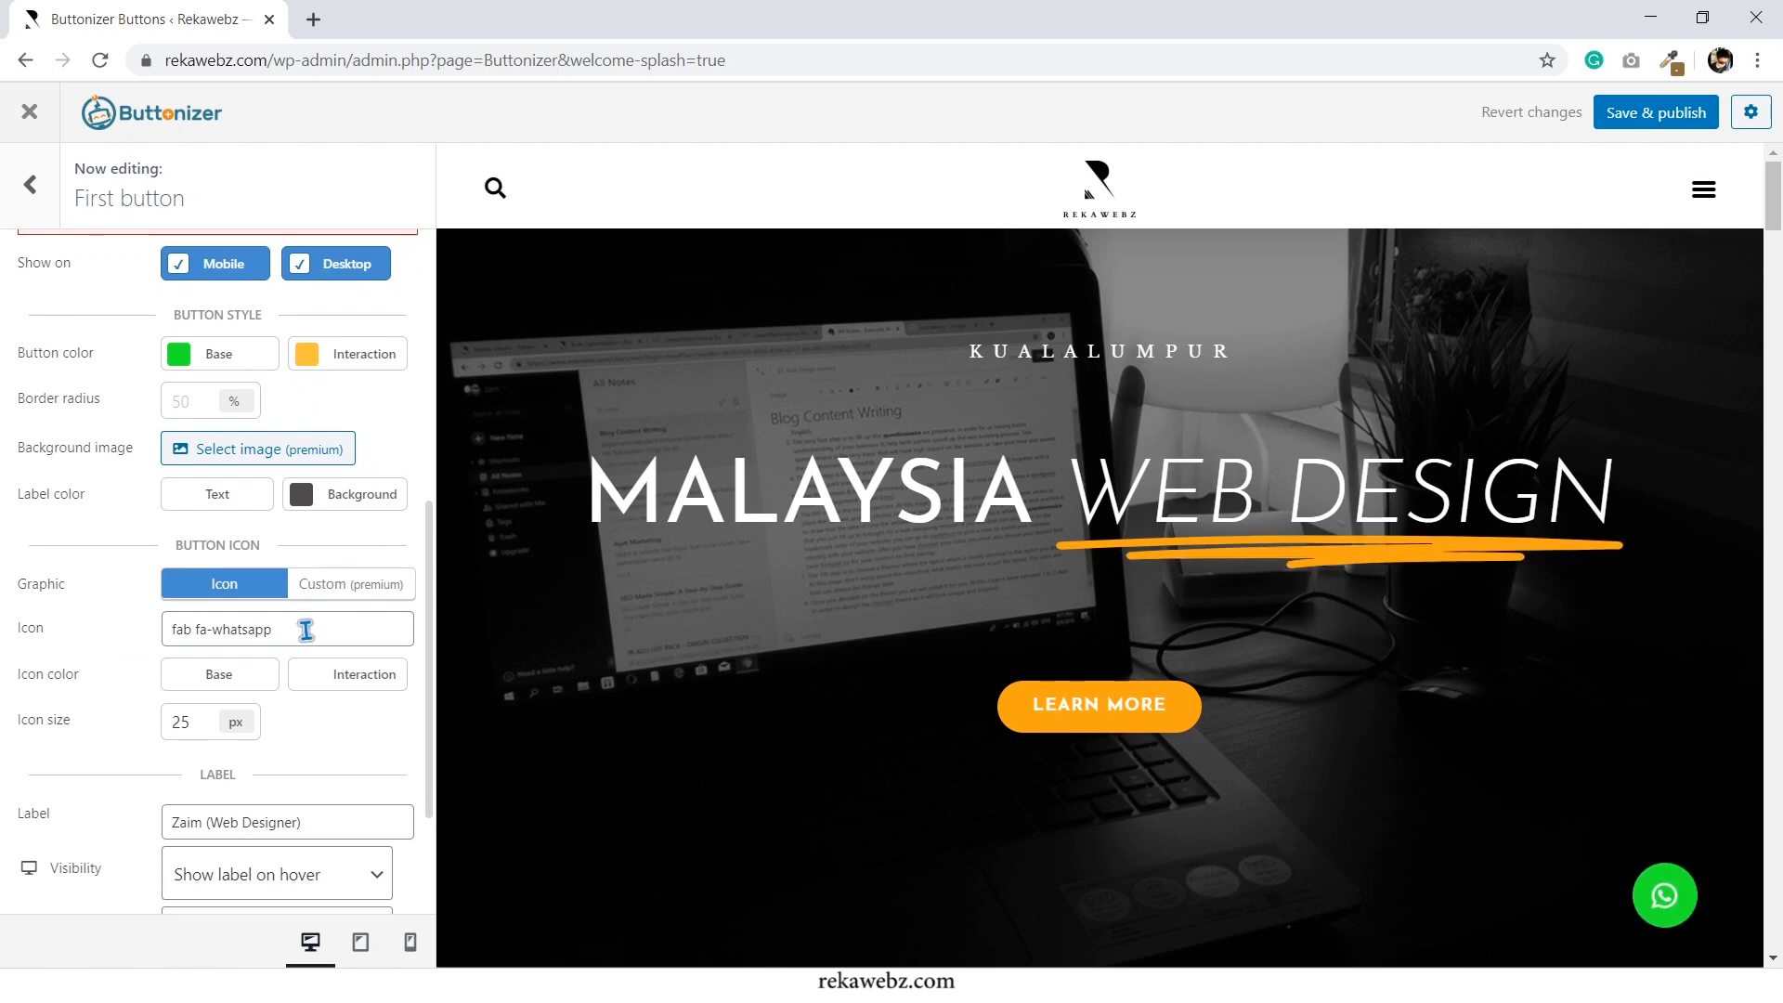
# Browse the icon library for the main button and search 'what'
pyautogui.click(284, 629)
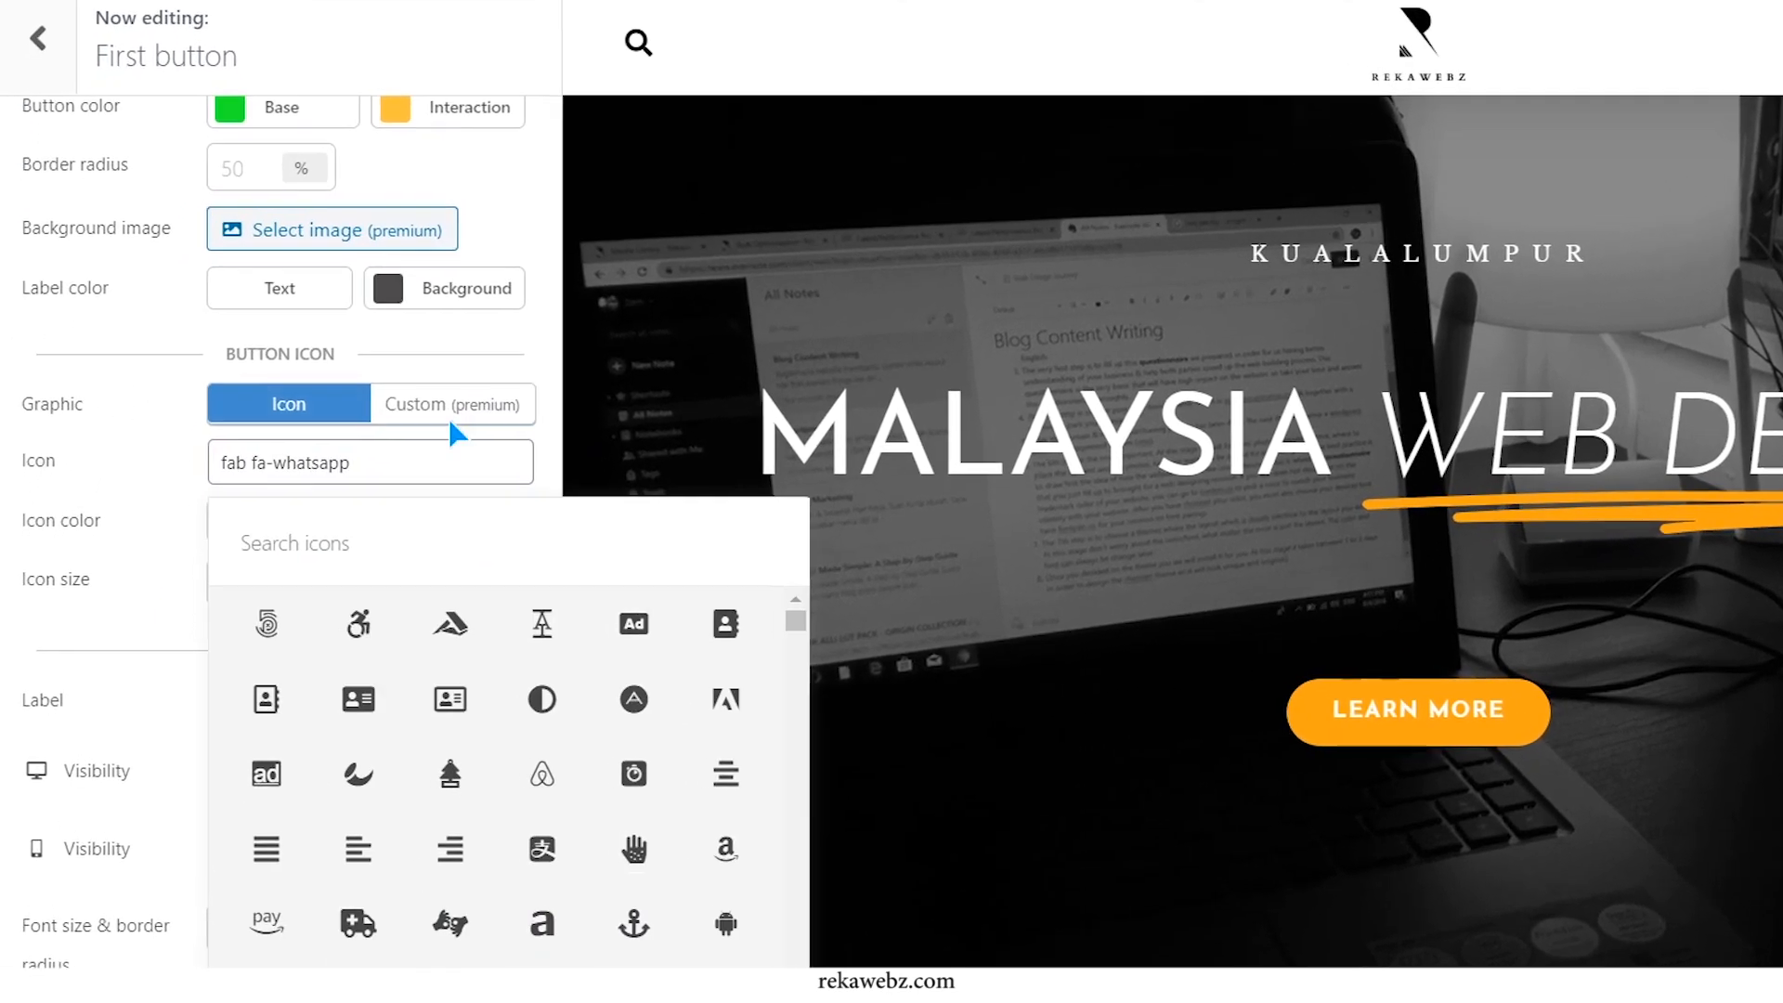
pyautogui.scroll(-3)
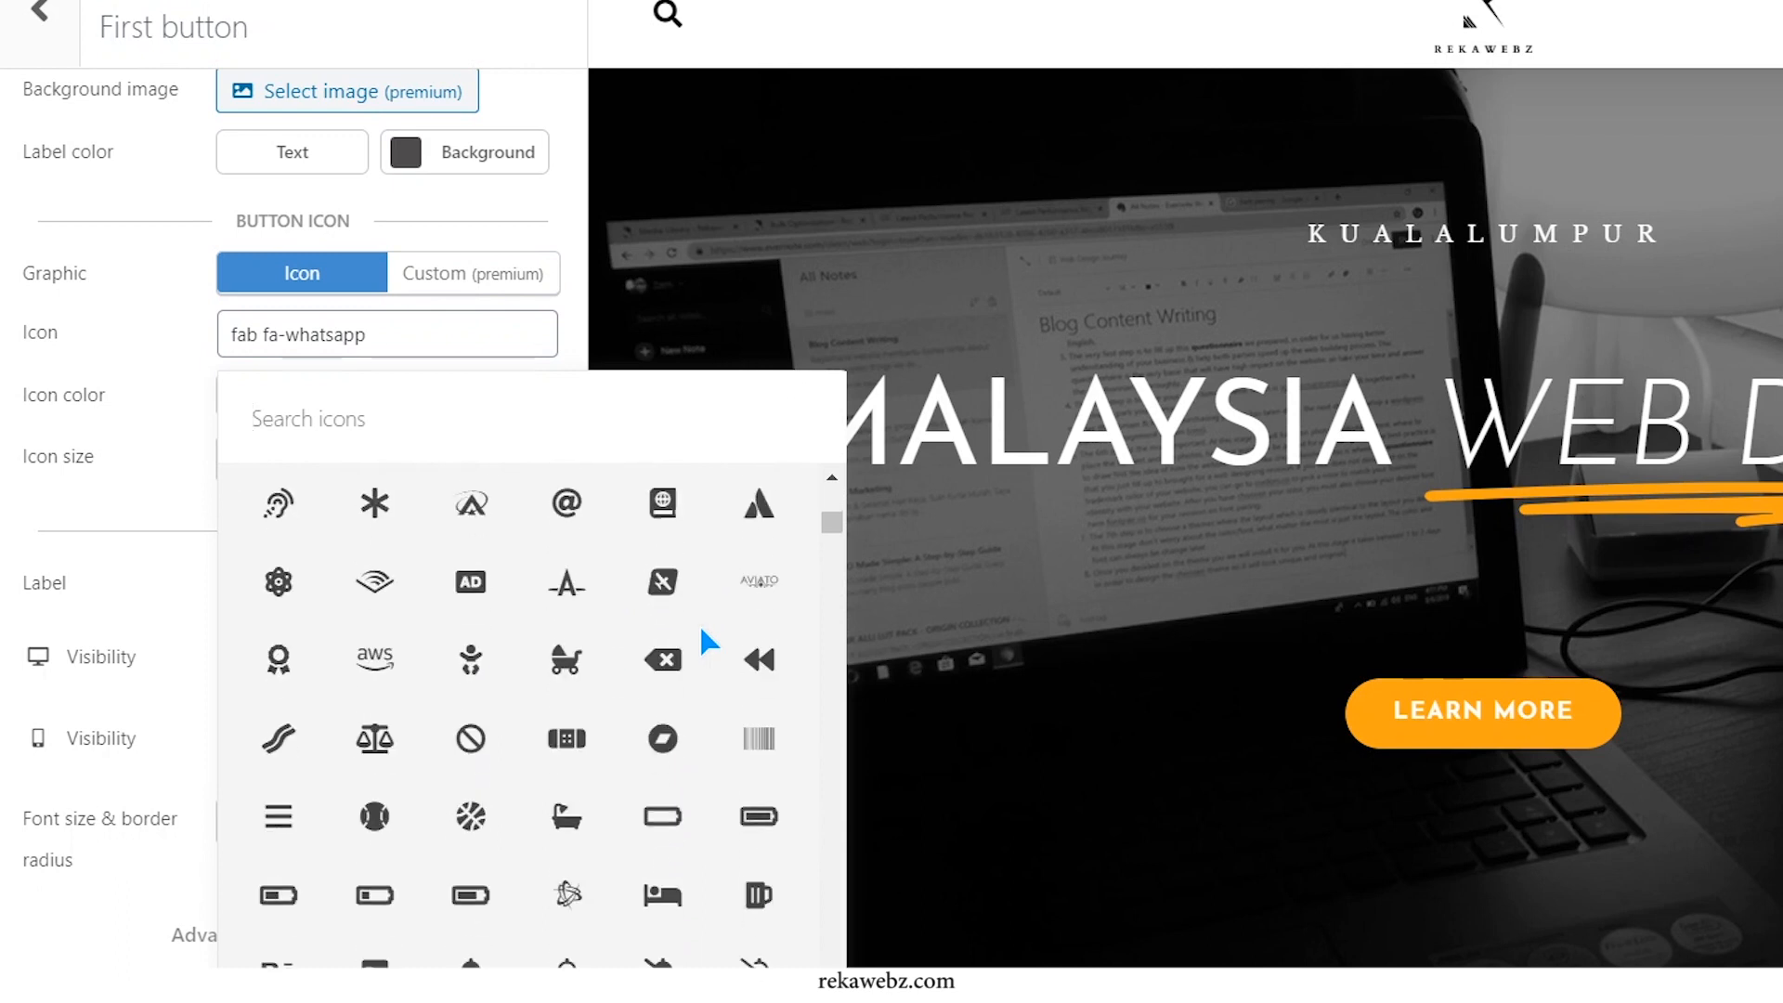
pyautogui.moveTo(470, 503)
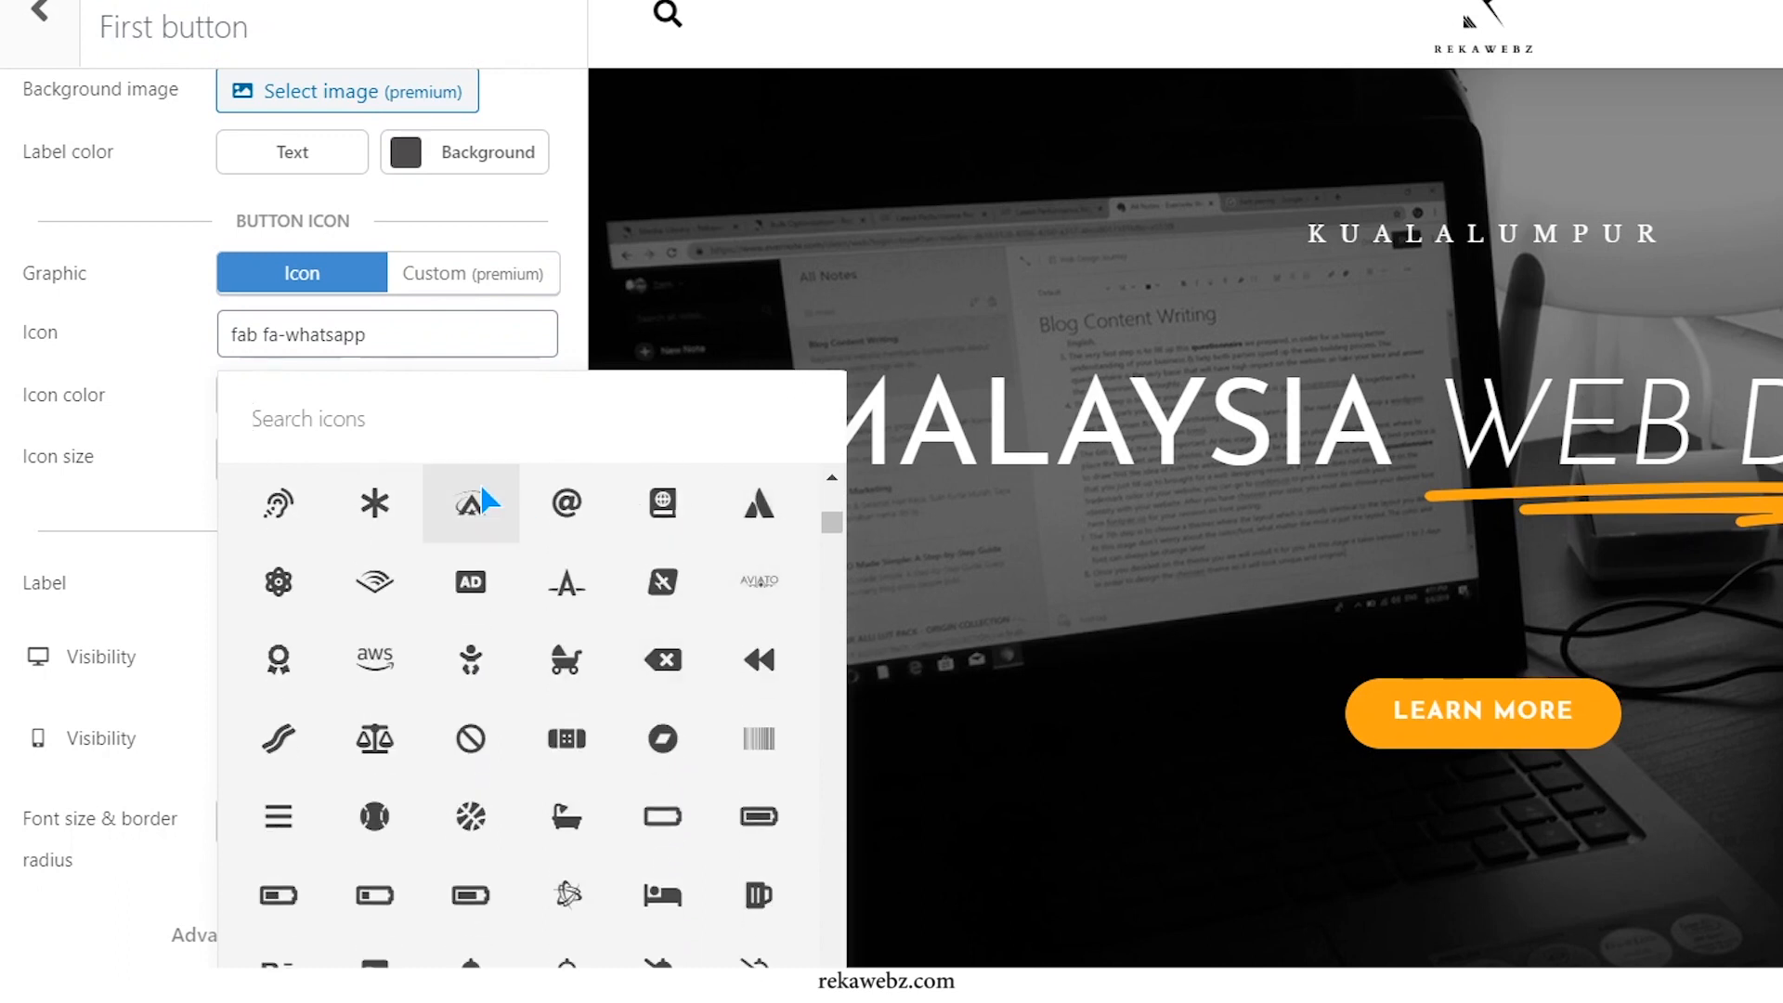
pyautogui.write('what')
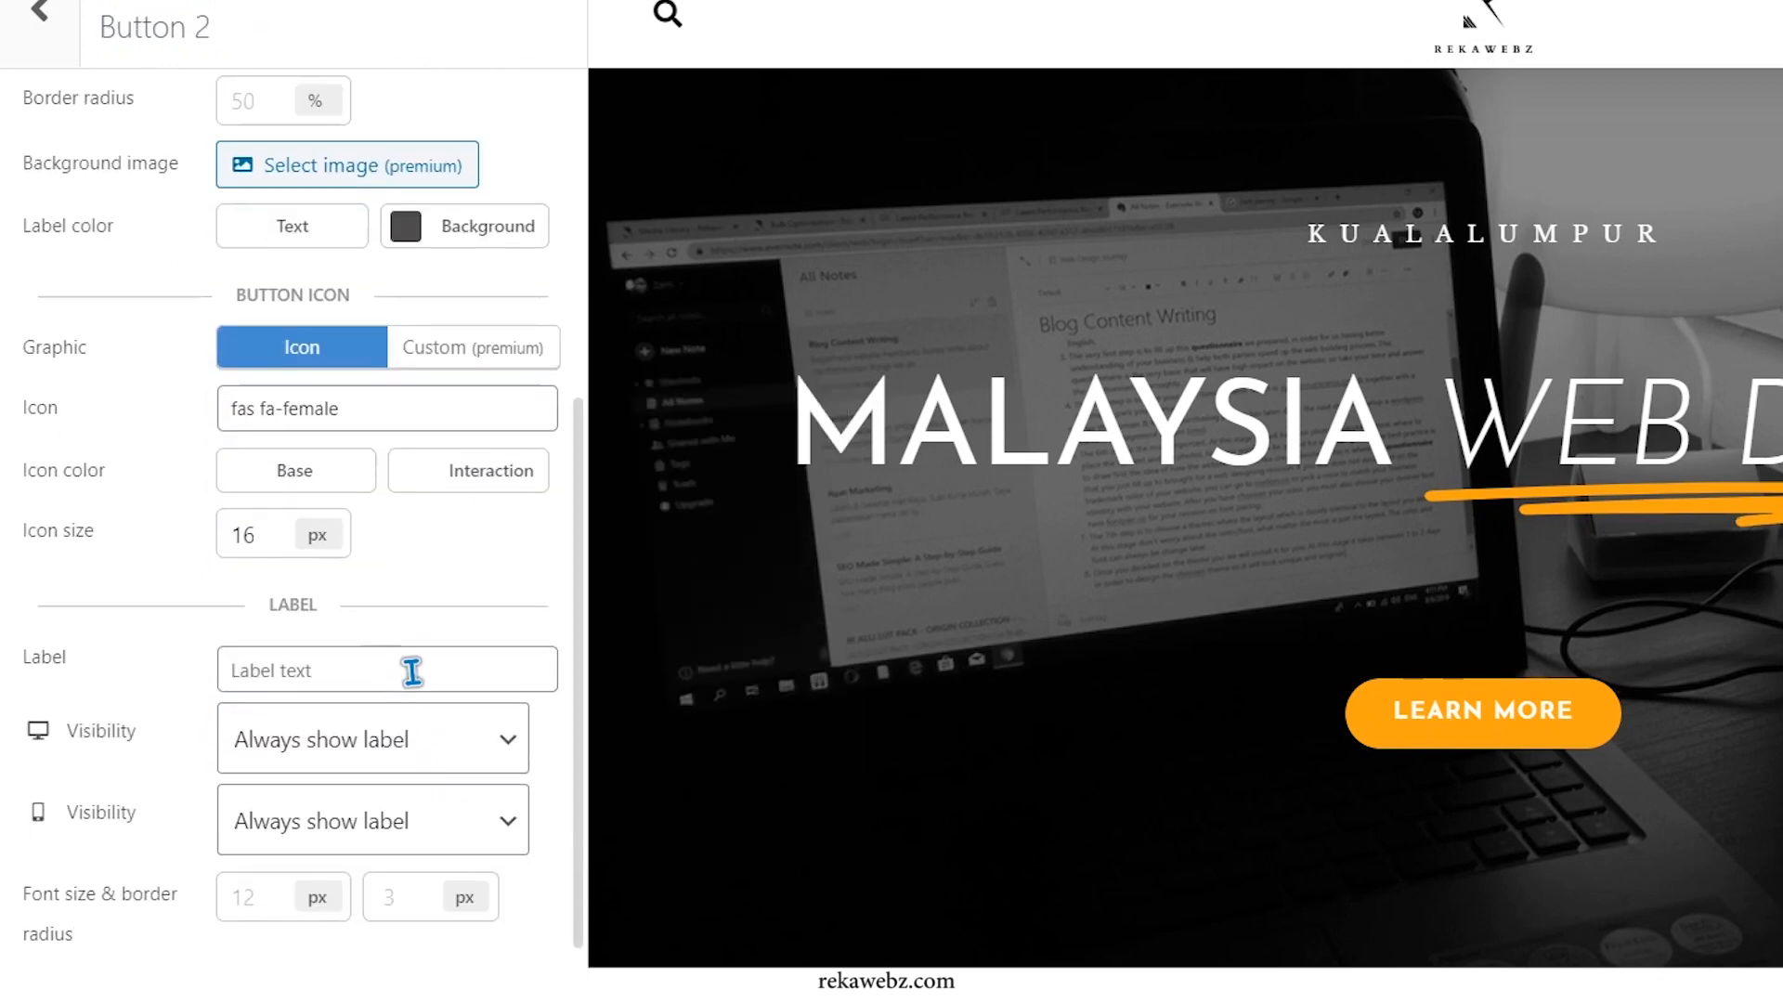
# Label the second button 'Minah' with Always show label and check it in the preview group
pyautogui.click(387, 669)
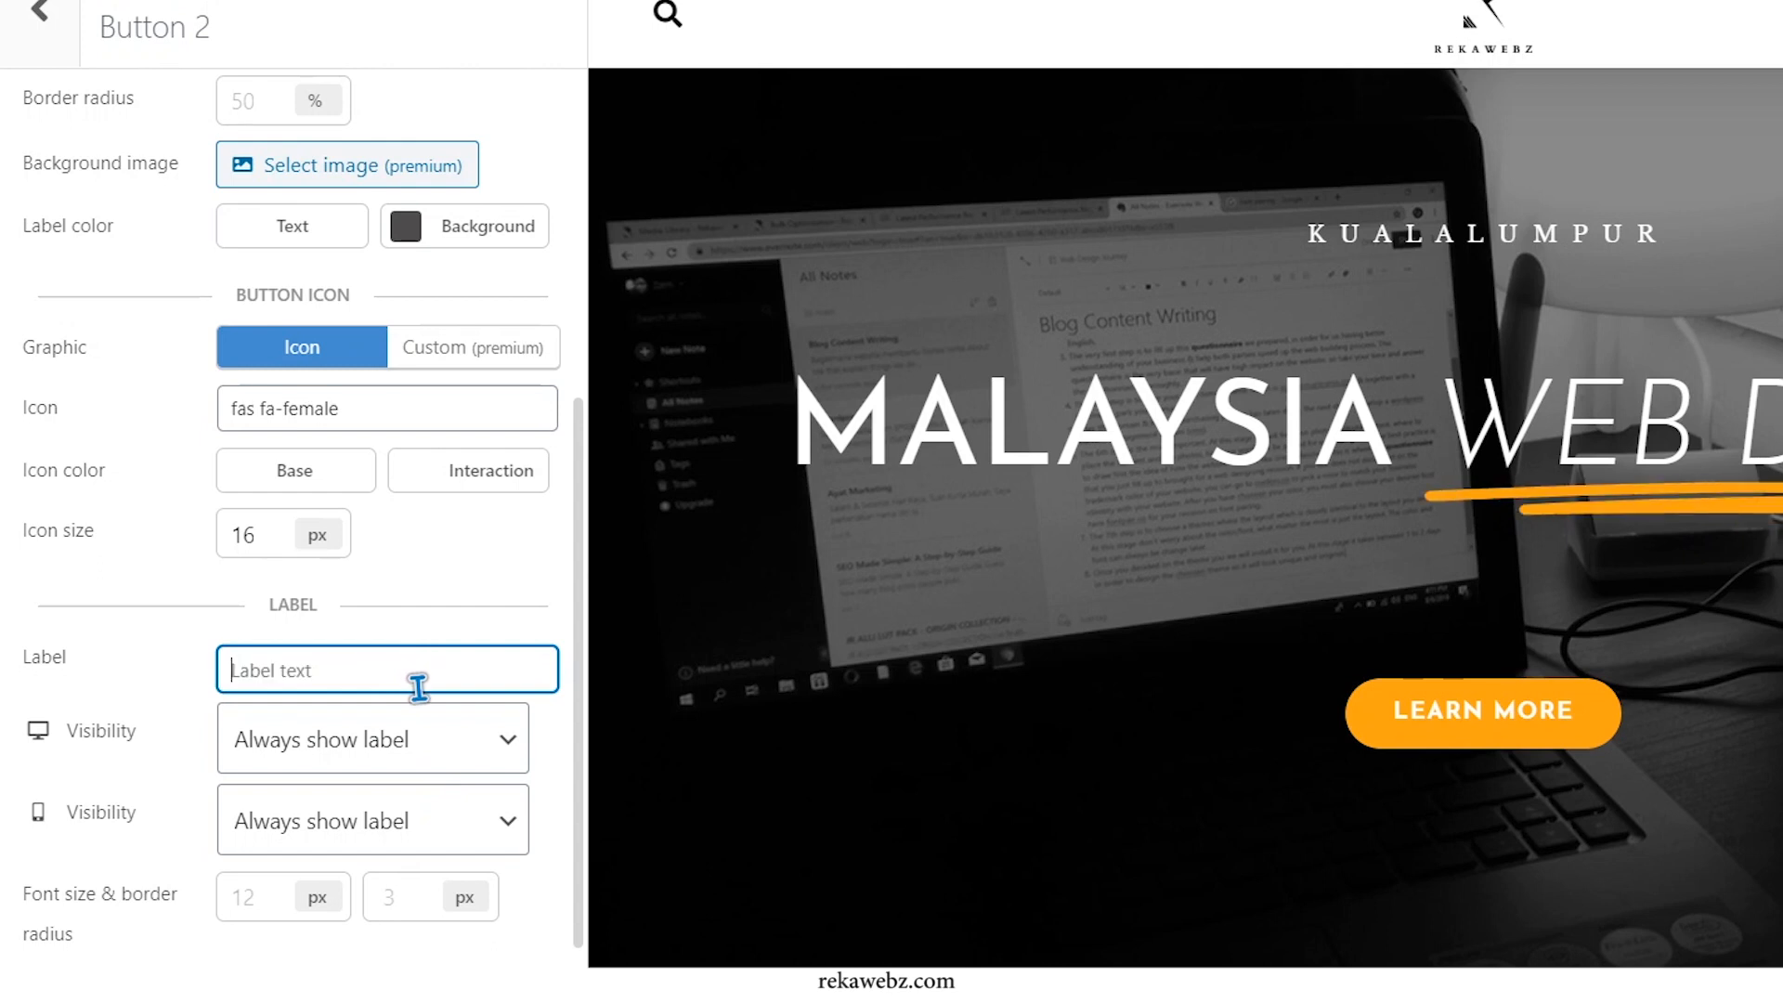
pyautogui.write('M')
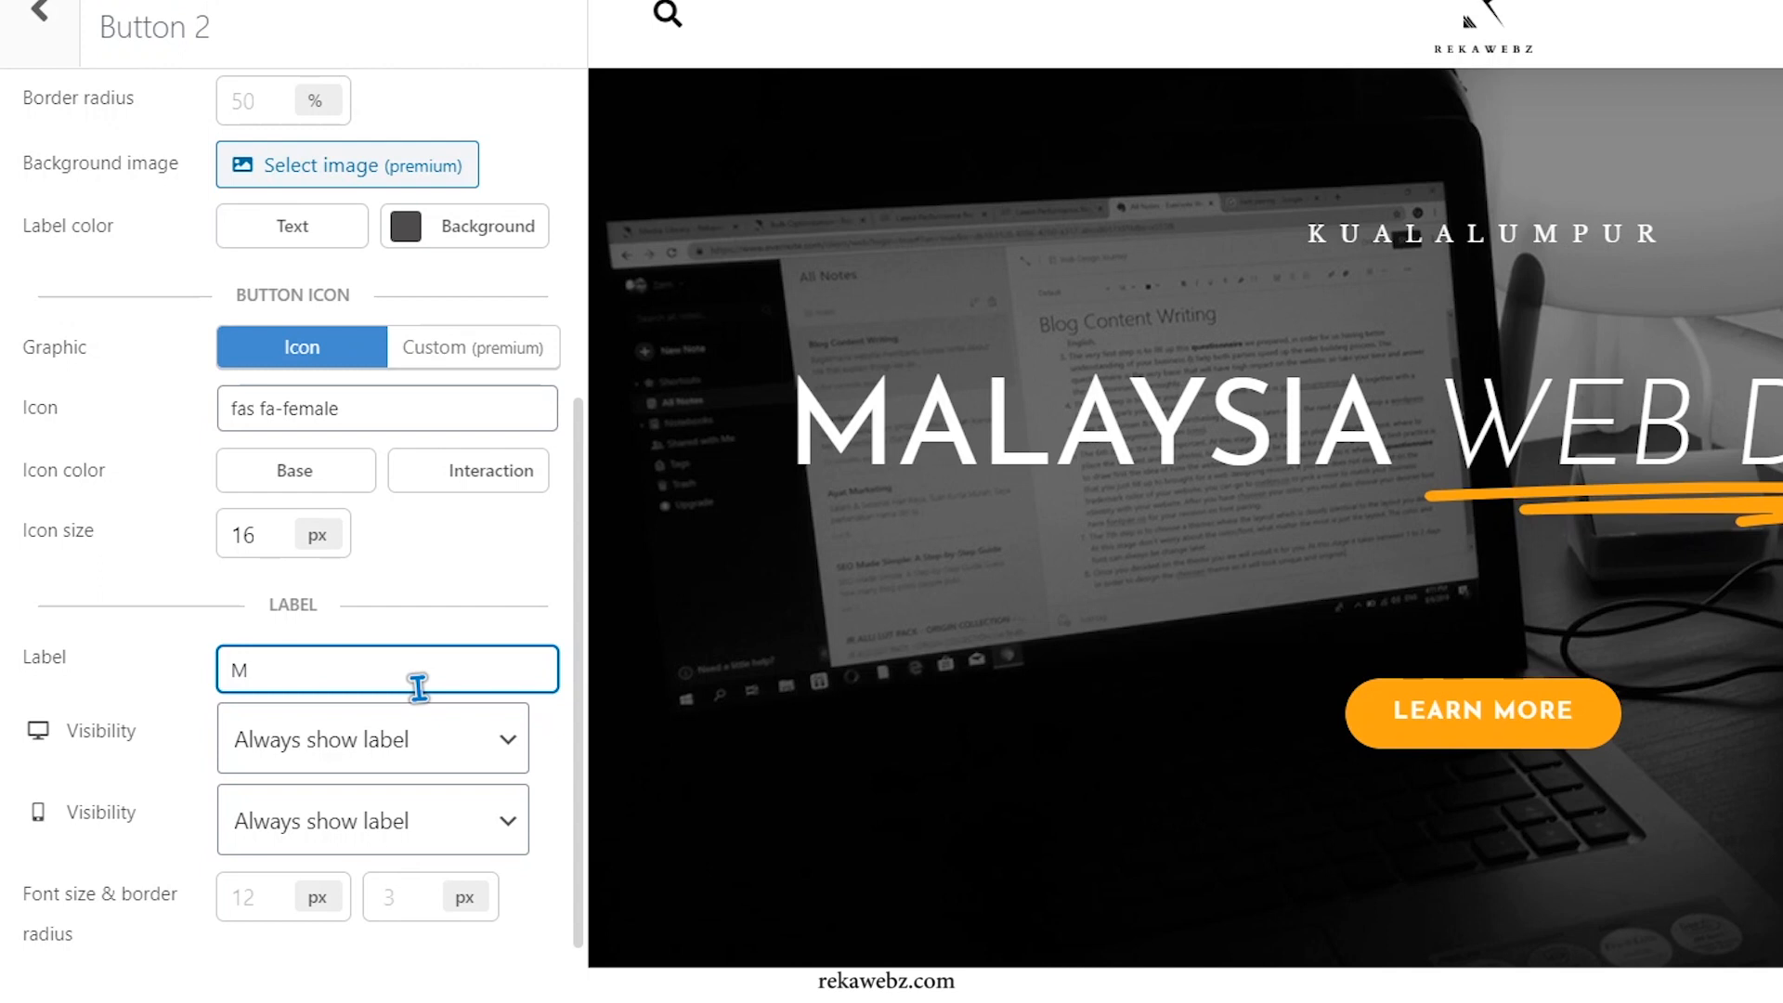
pyautogui.write('inah')
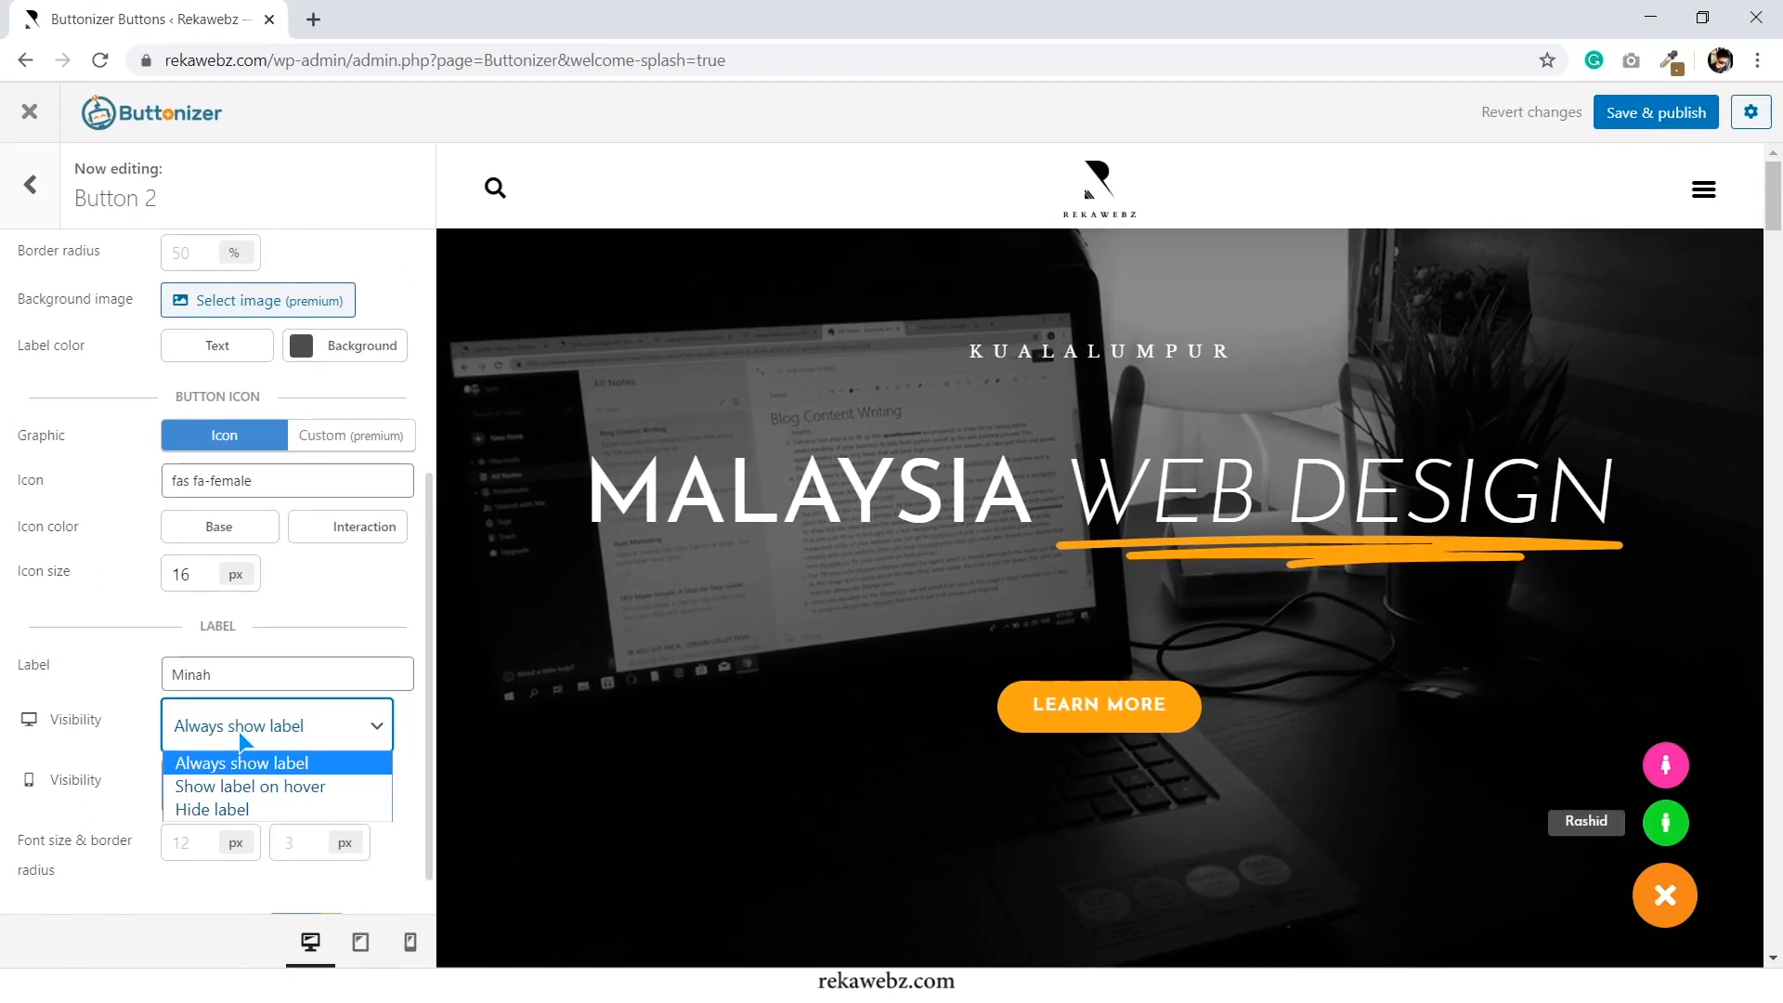
pyautogui.click(240, 761)
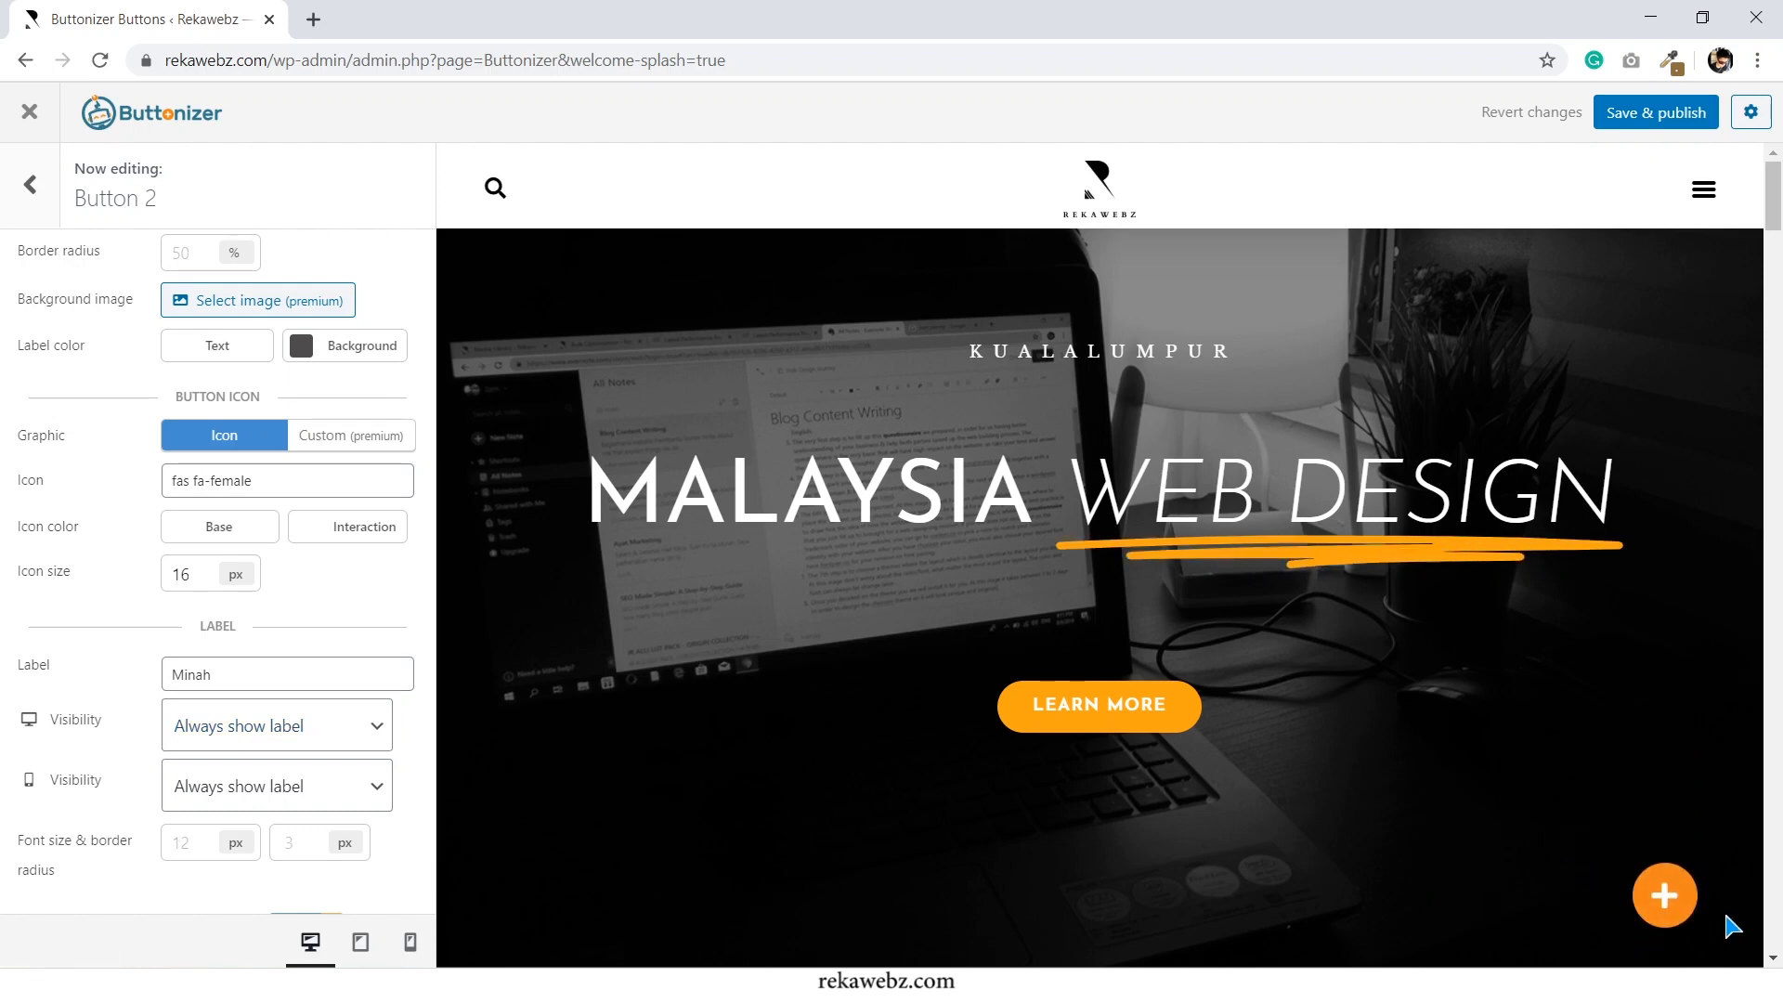
pyautogui.click(1664, 895)
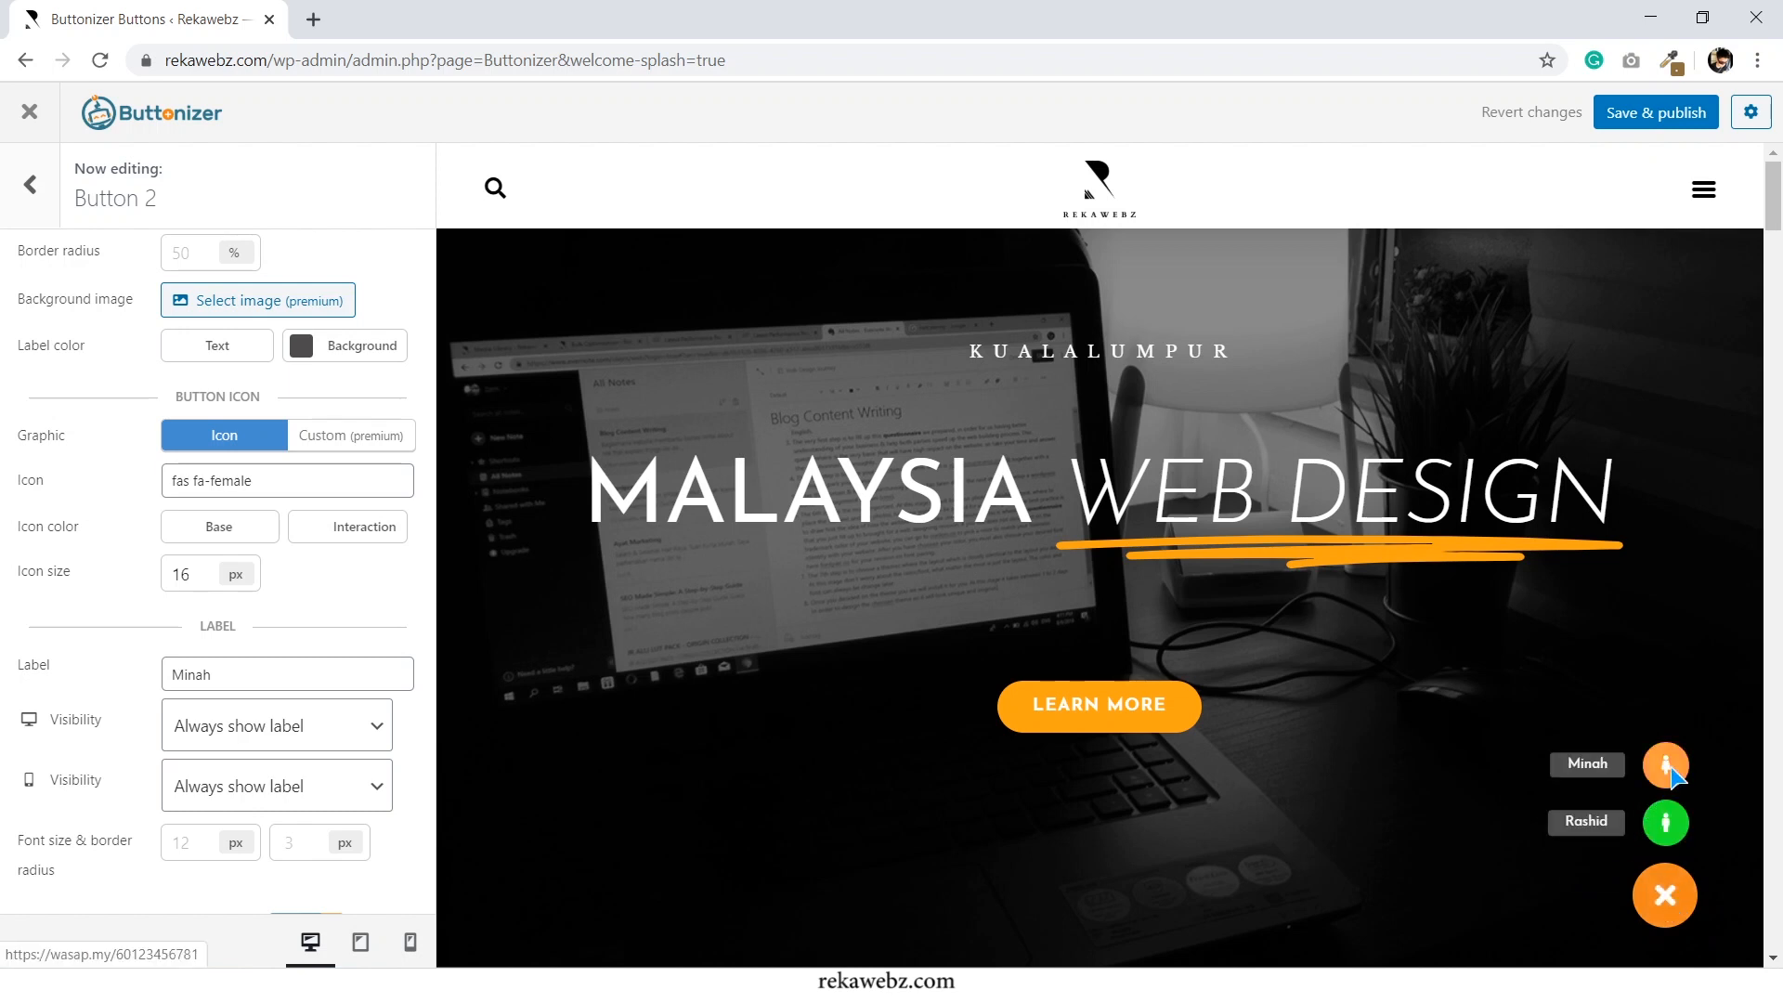
pyautogui.click(1664, 895)
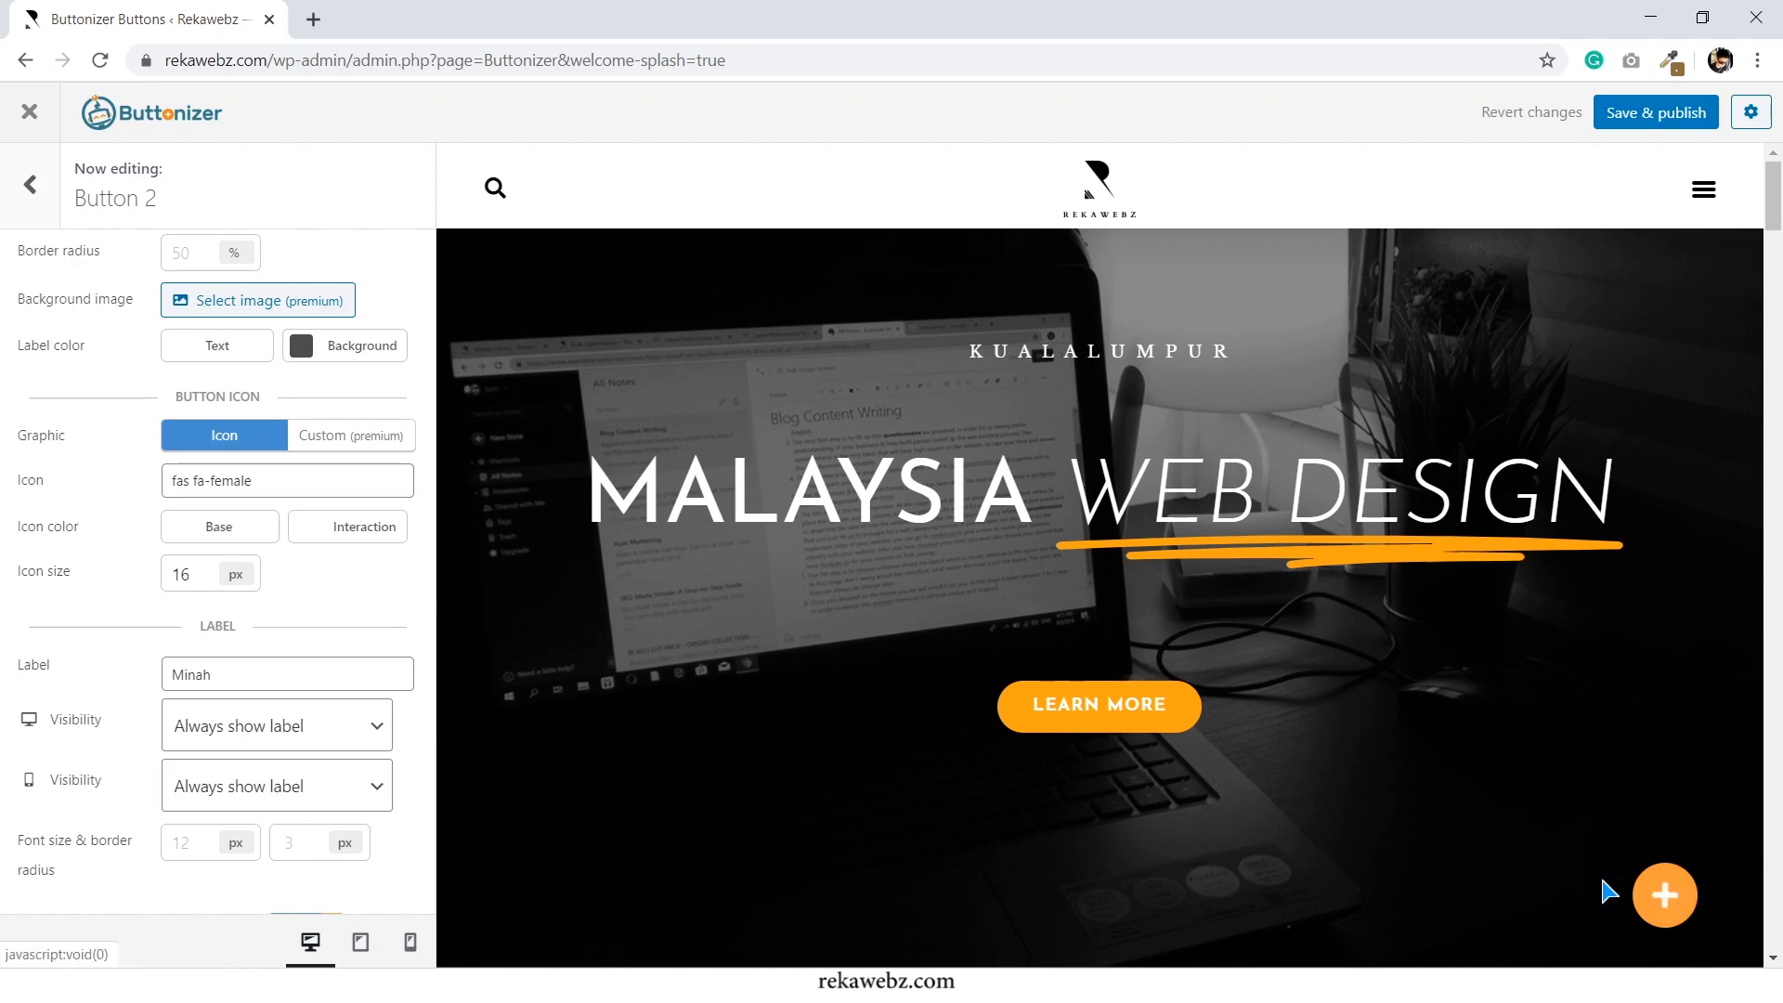
# Save & publish the Buttonizer changes and switch to the live Rekawebz homepage
pyautogui.click(1655, 112)
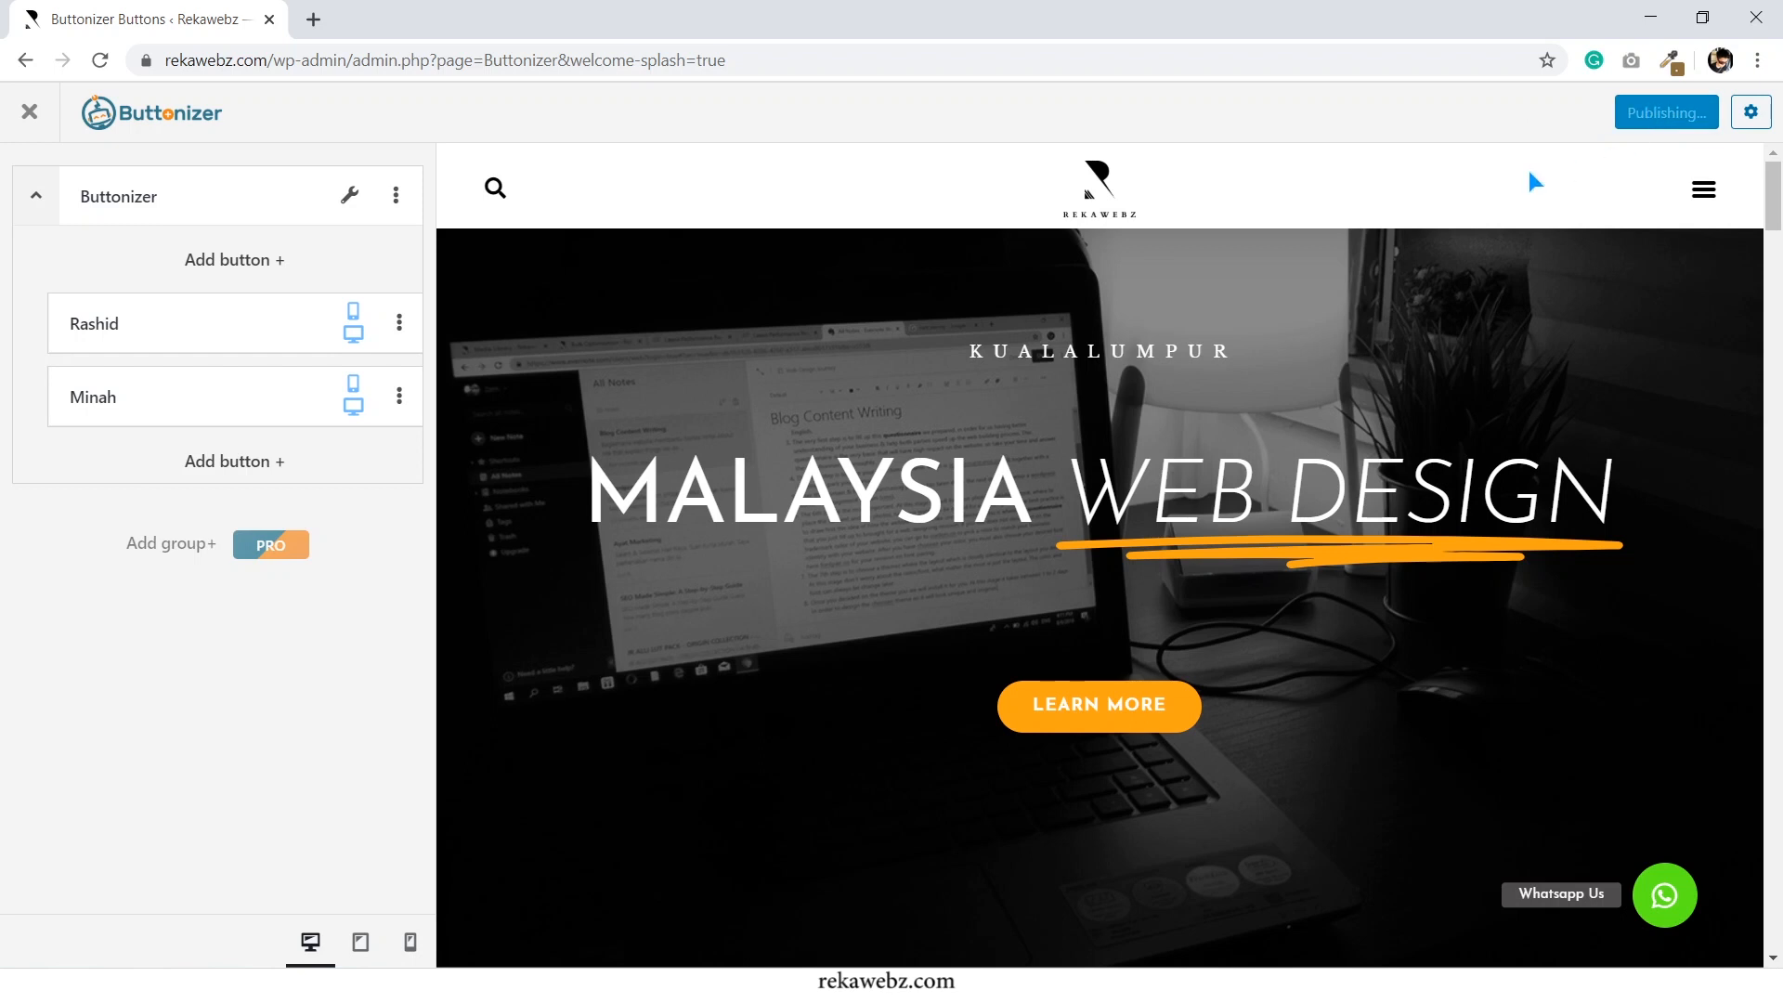
pyautogui.click(1665, 111)
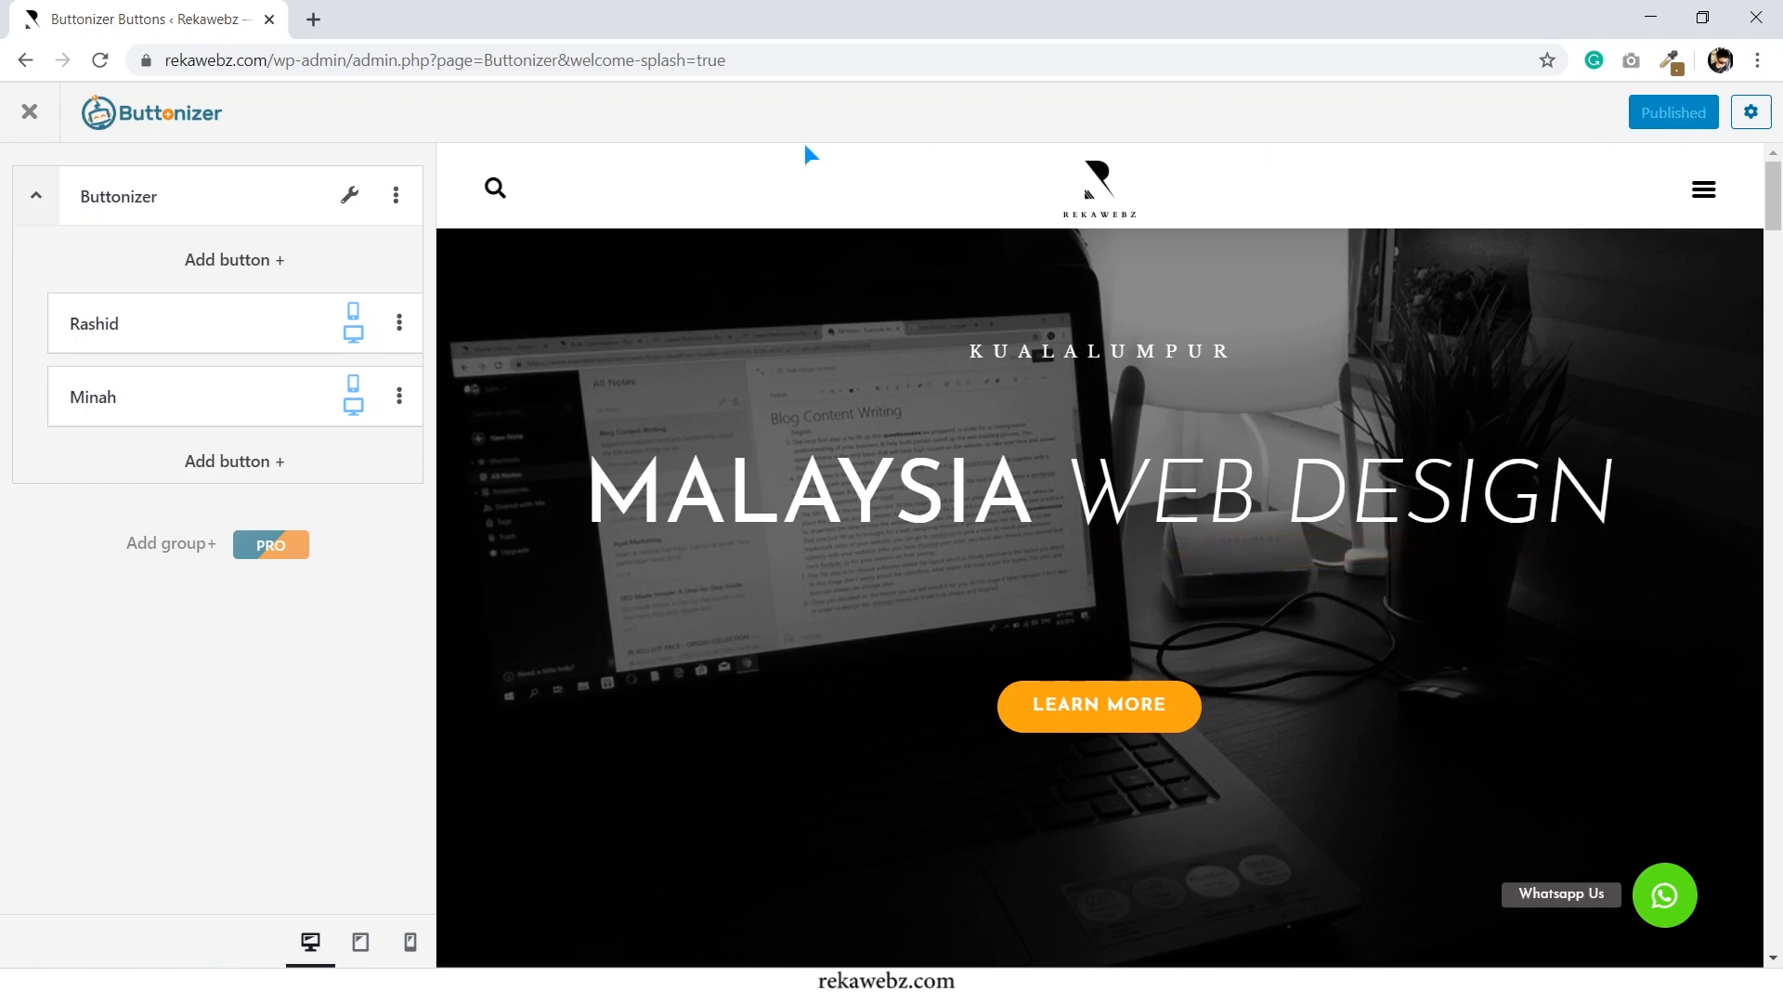
pyautogui.click(310, 19)
pyautogui.write('rekawebz.com')
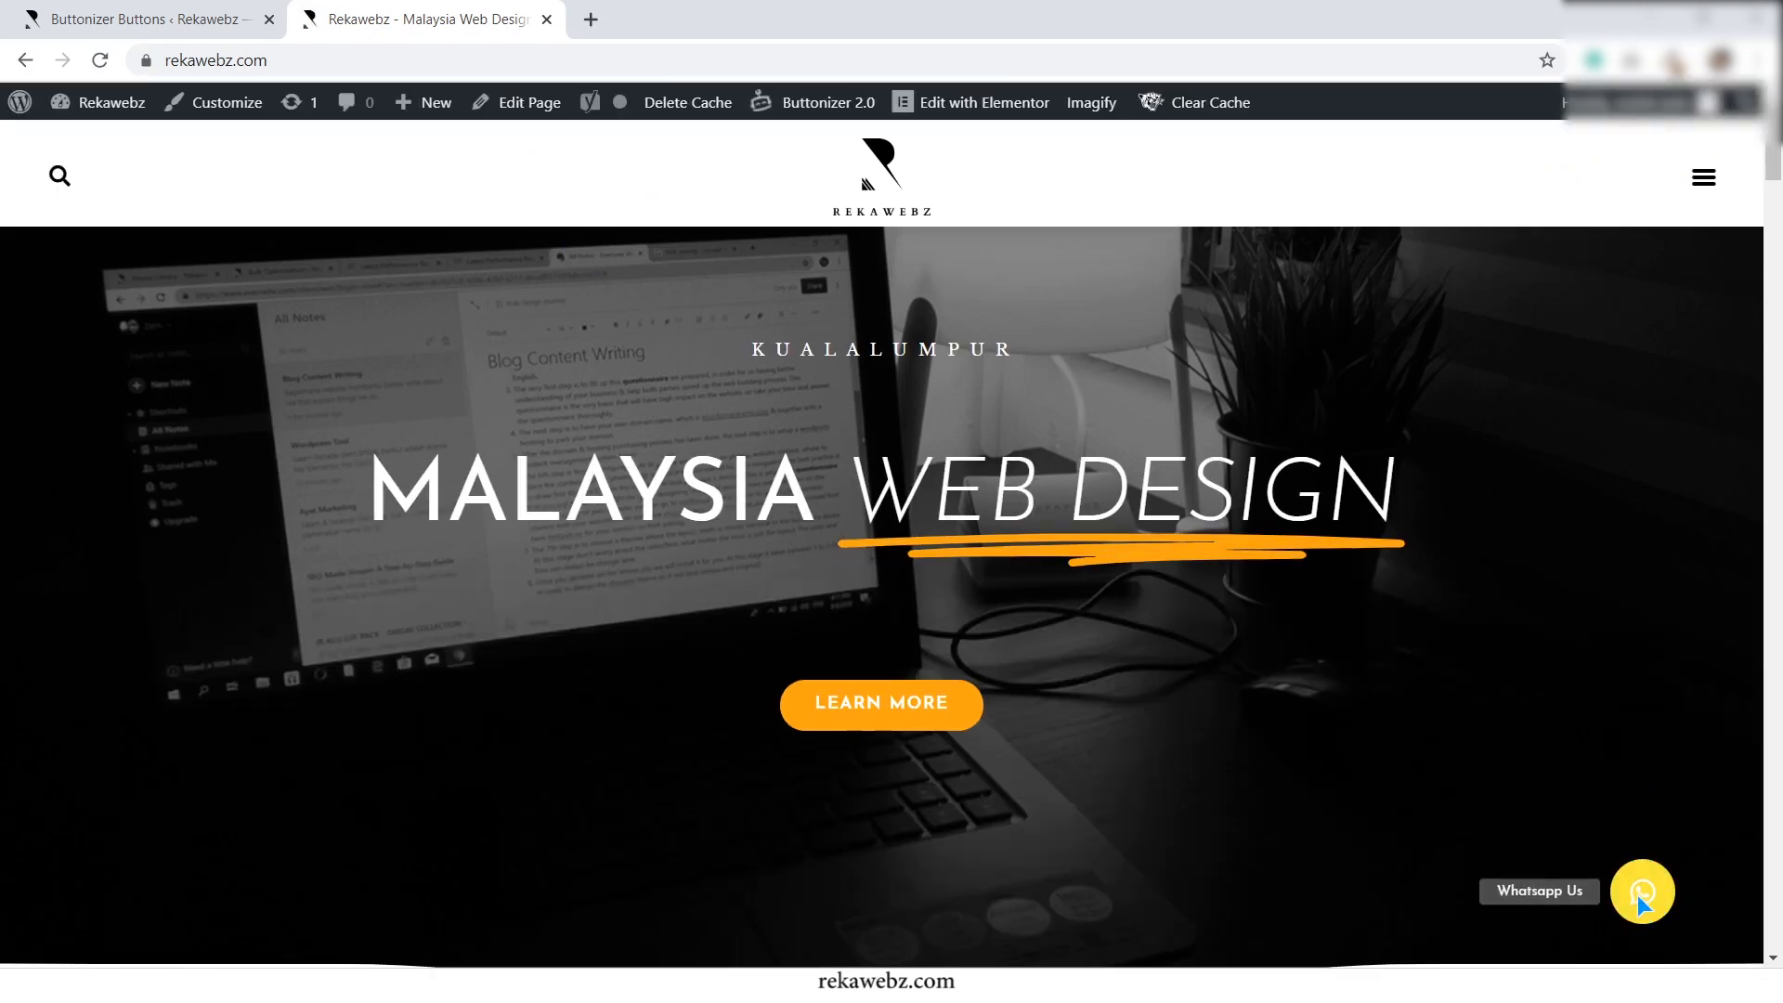
# Expand the Whatsapp Us button on rekawebz.com and open Rashid's WhatsApp chat
pyautogui.click(1640, 891)
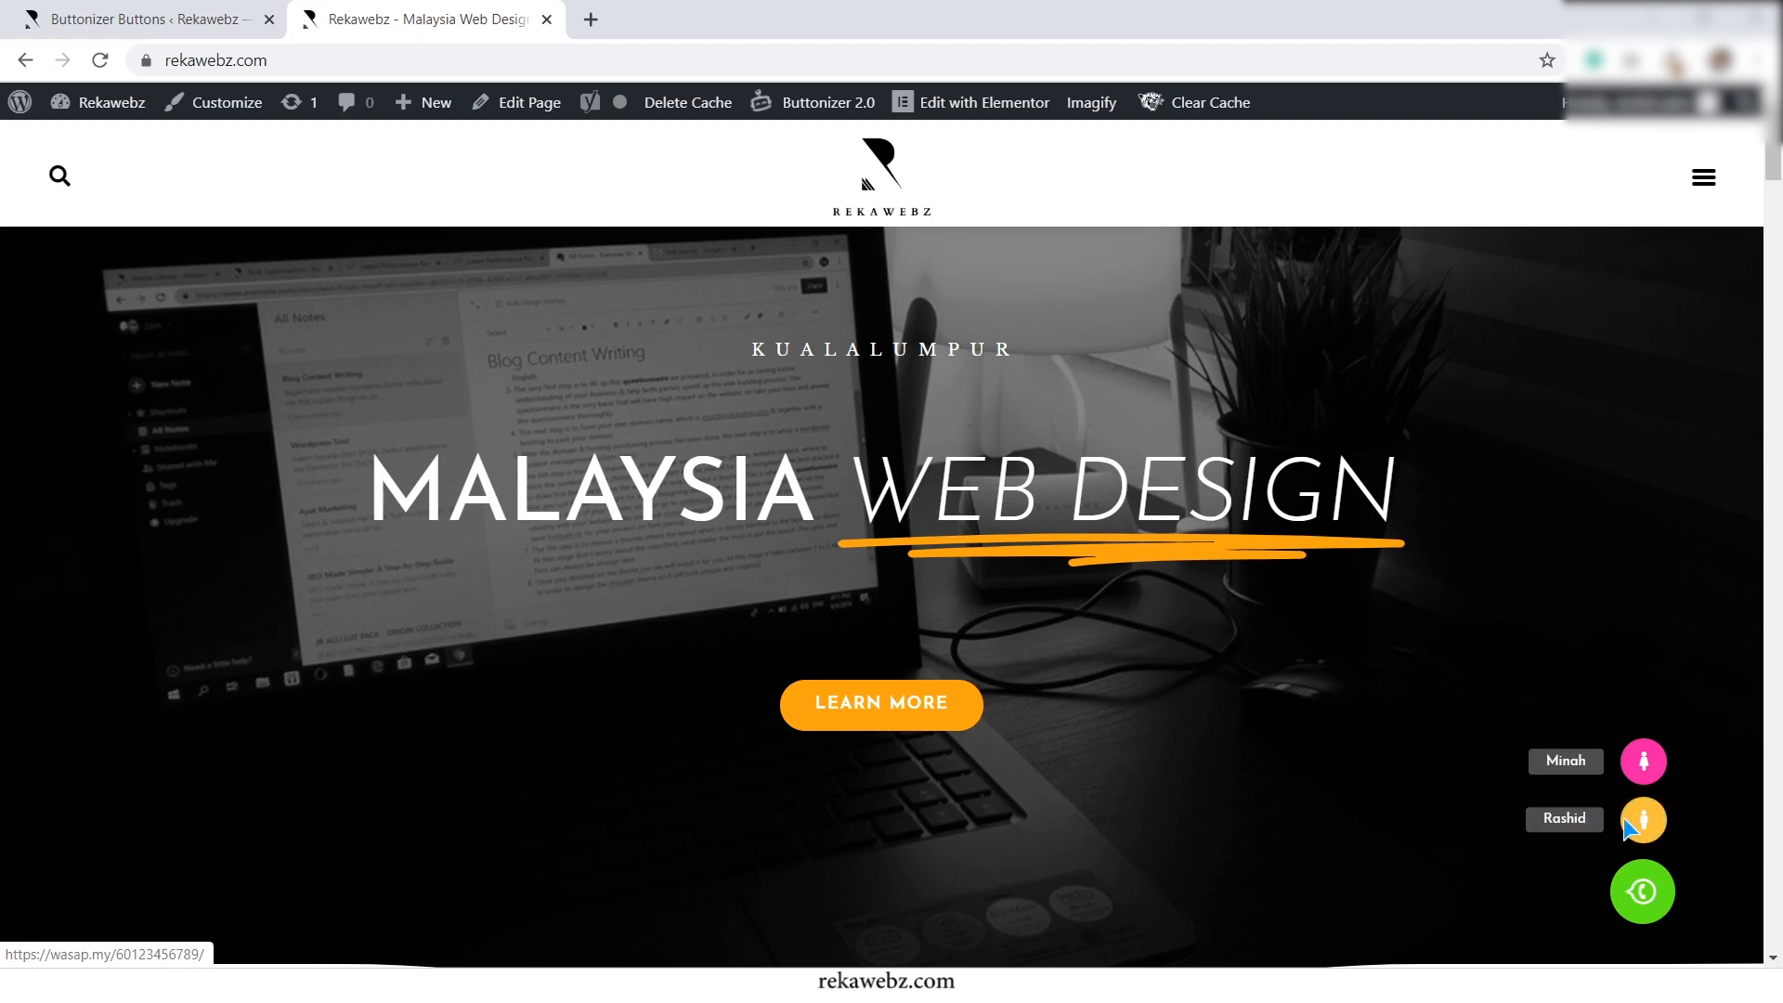
pyautogui.click(1640, 819)
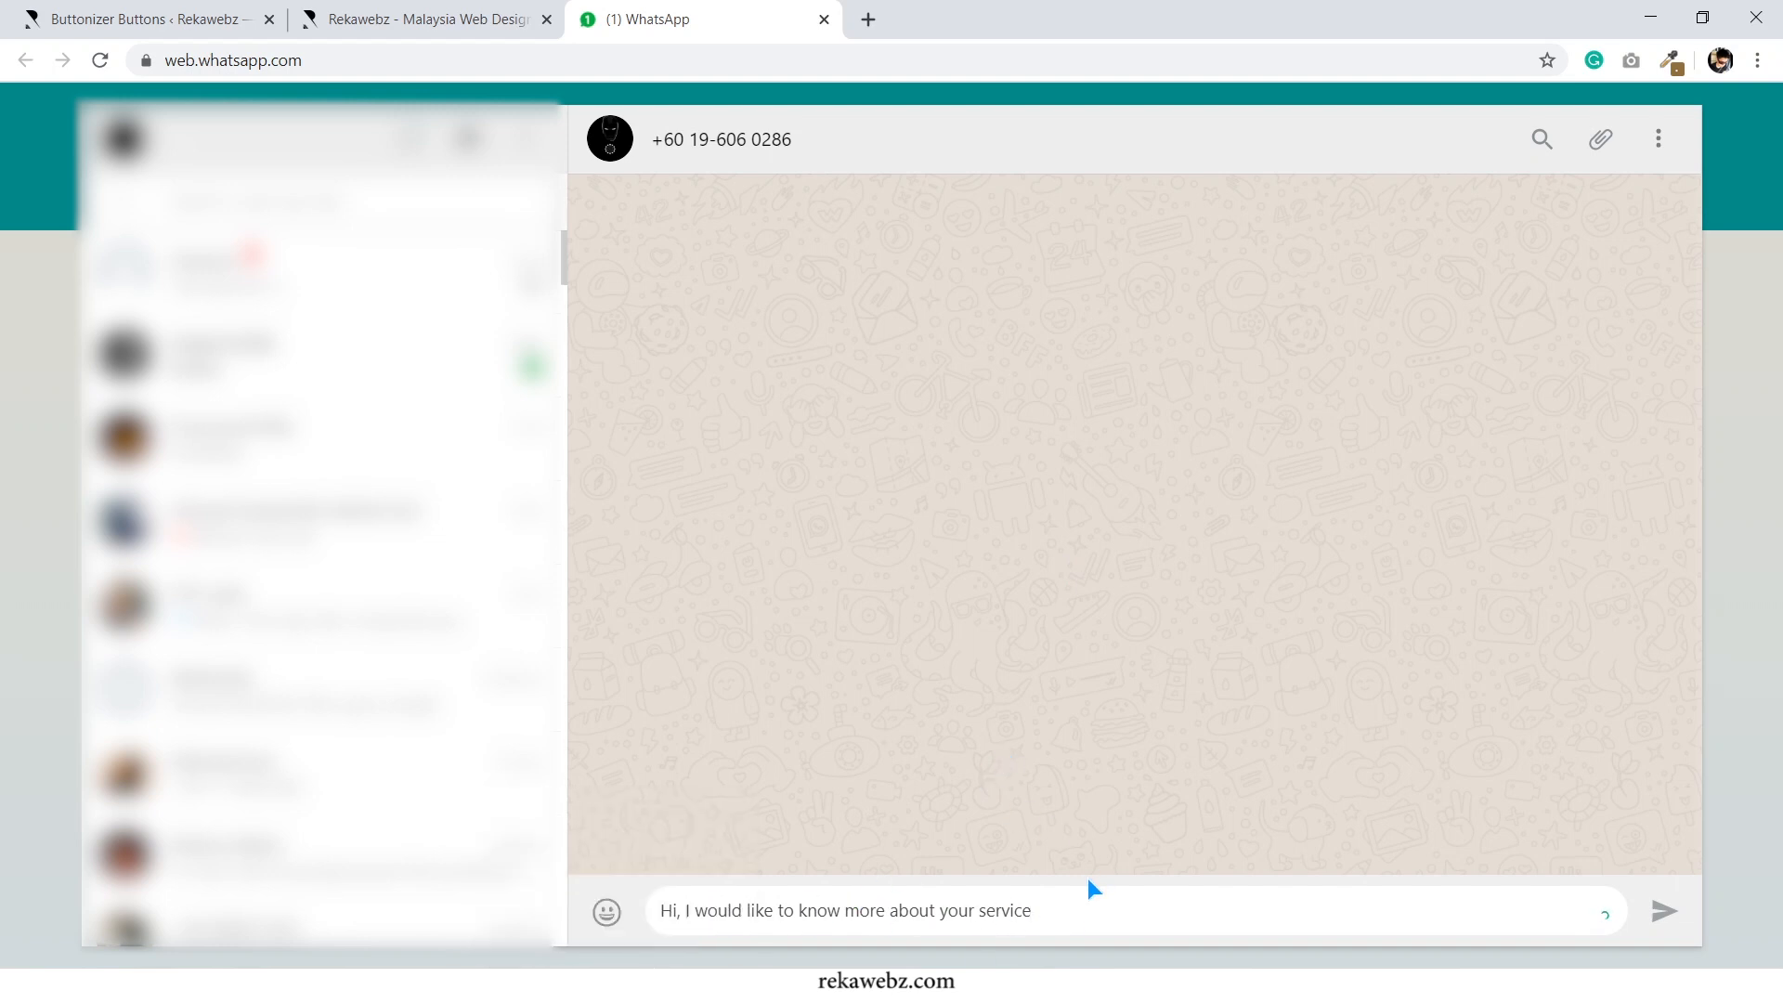
# Send the pre-filled 'know more about the service' enquiry in WhatsApp Web
pyautogui.click(1664, 910)
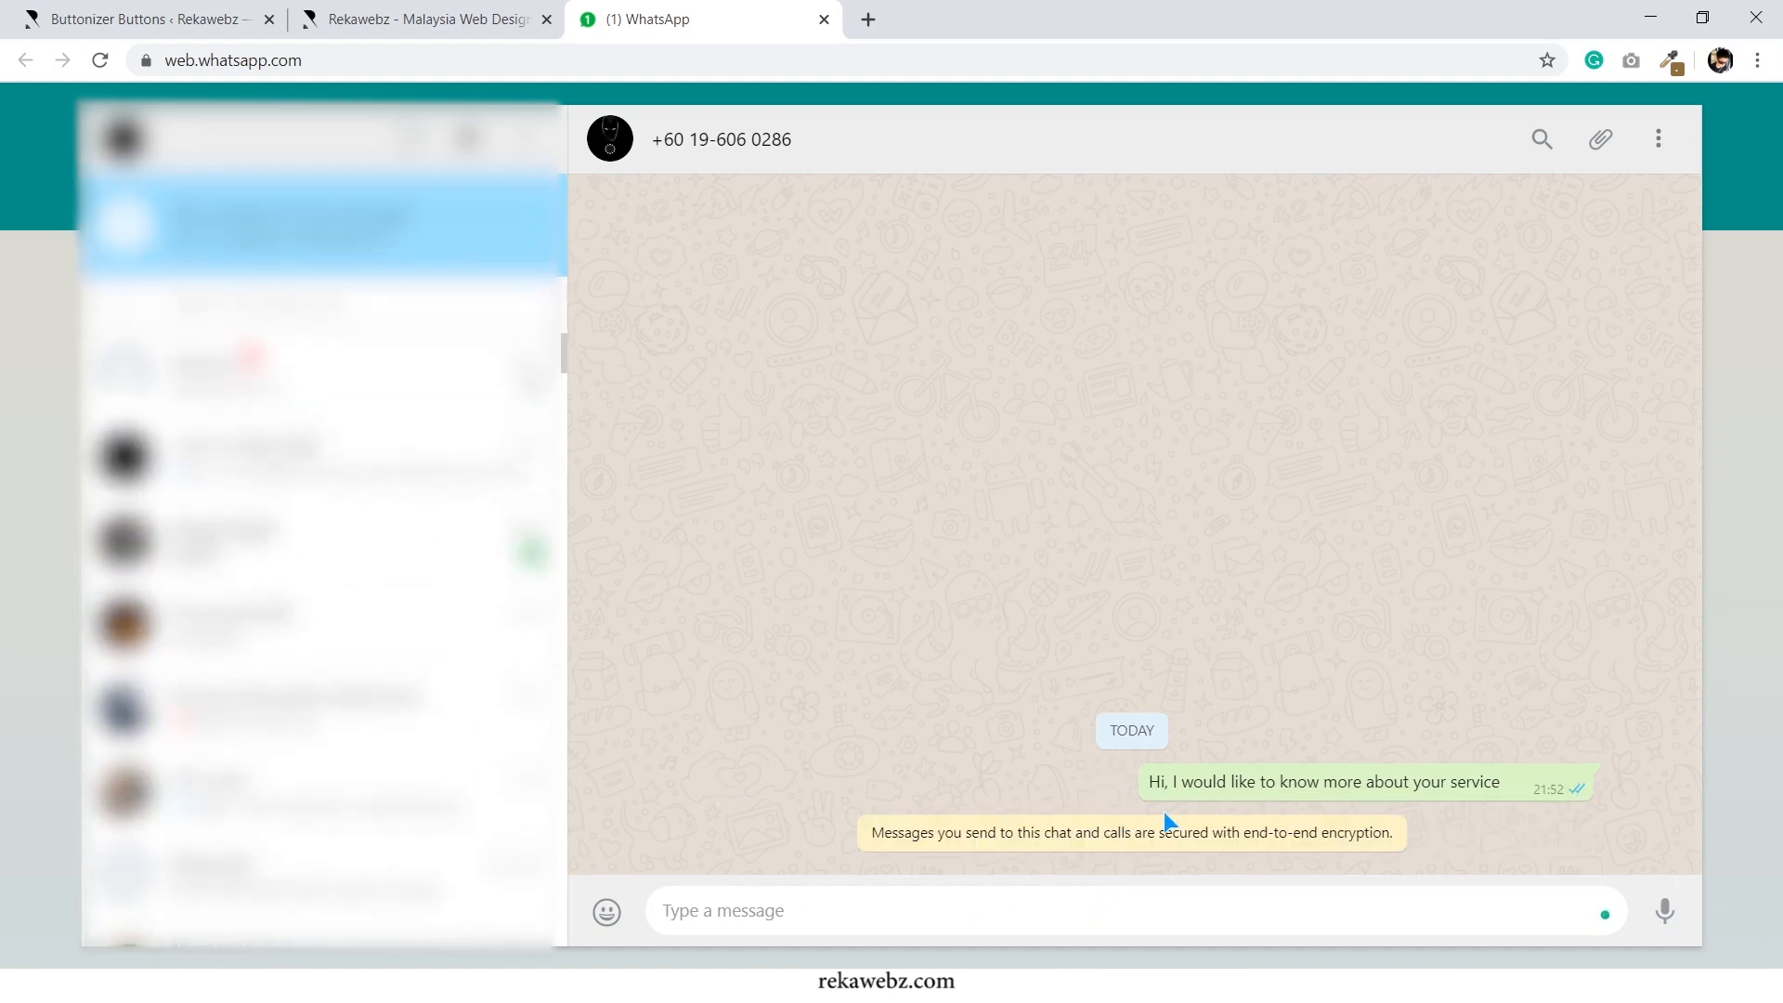